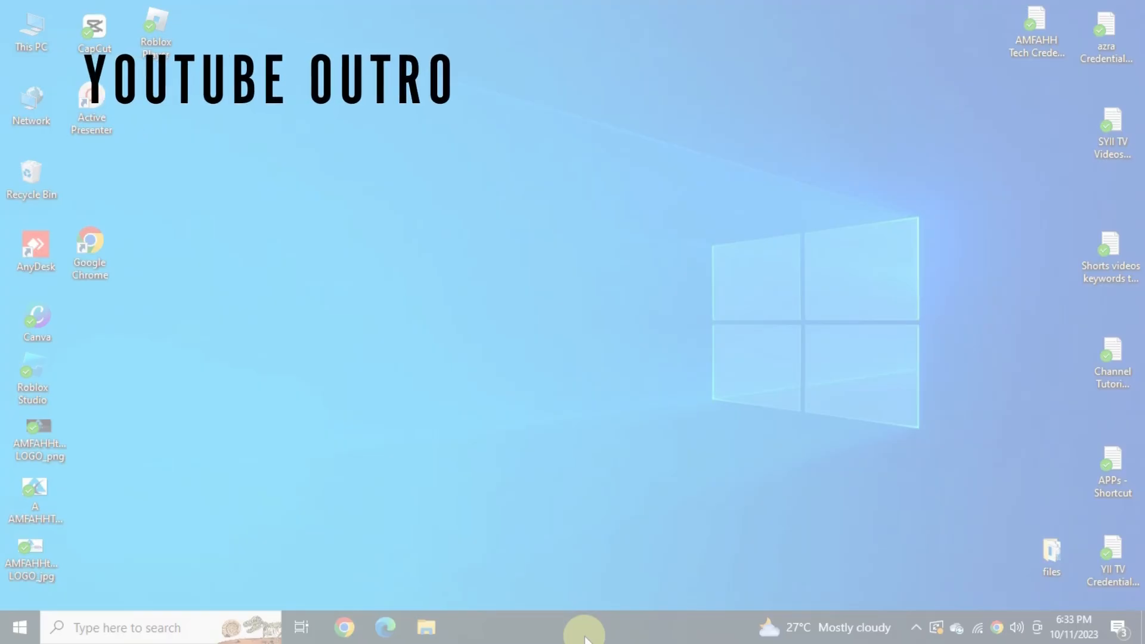
- Launch Google Chrome and load the Canva home page from the new-tab shortcut
{"action": "left_click", "coordinate": [344, 627]}
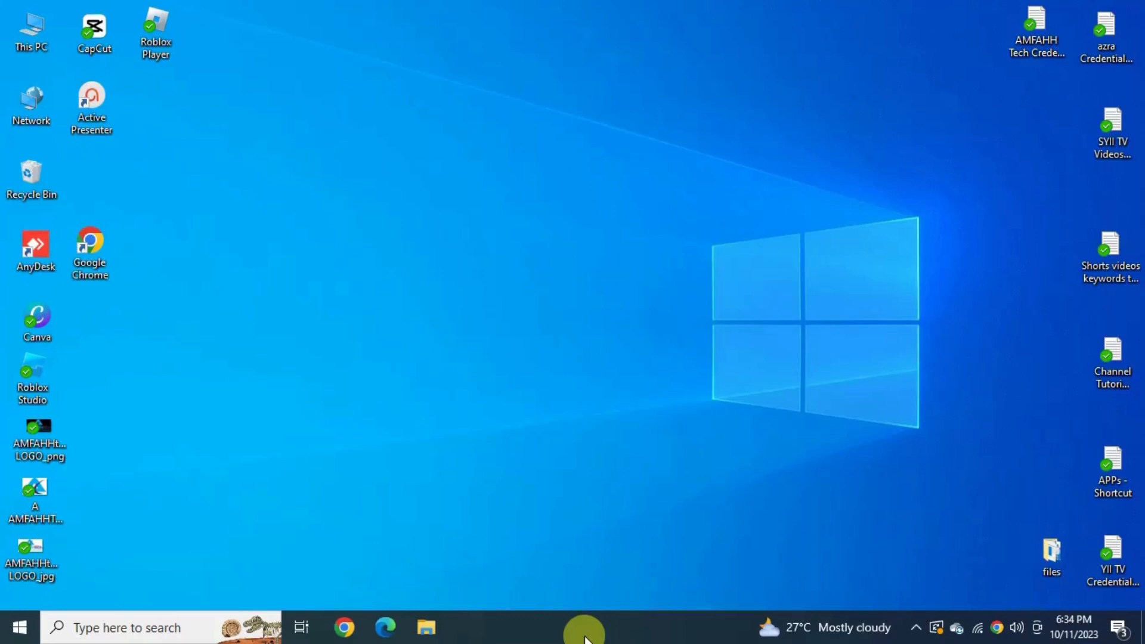
{"action": "left_click", "coordinate": [344, 626]}
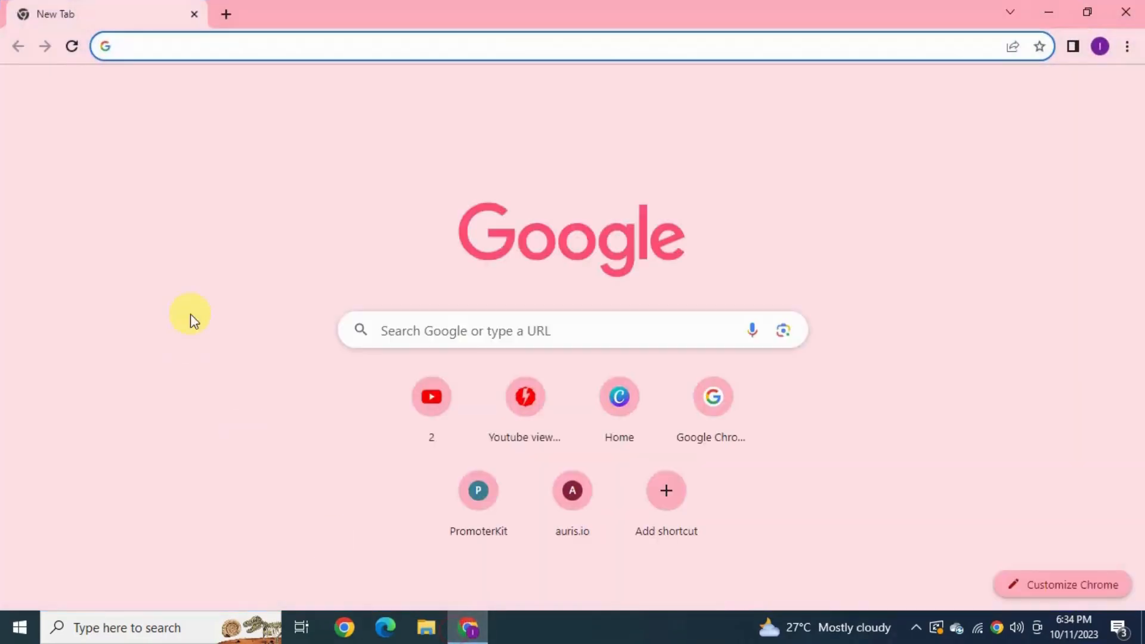
{"action": "left_click", "coordinate": [617, 396]}
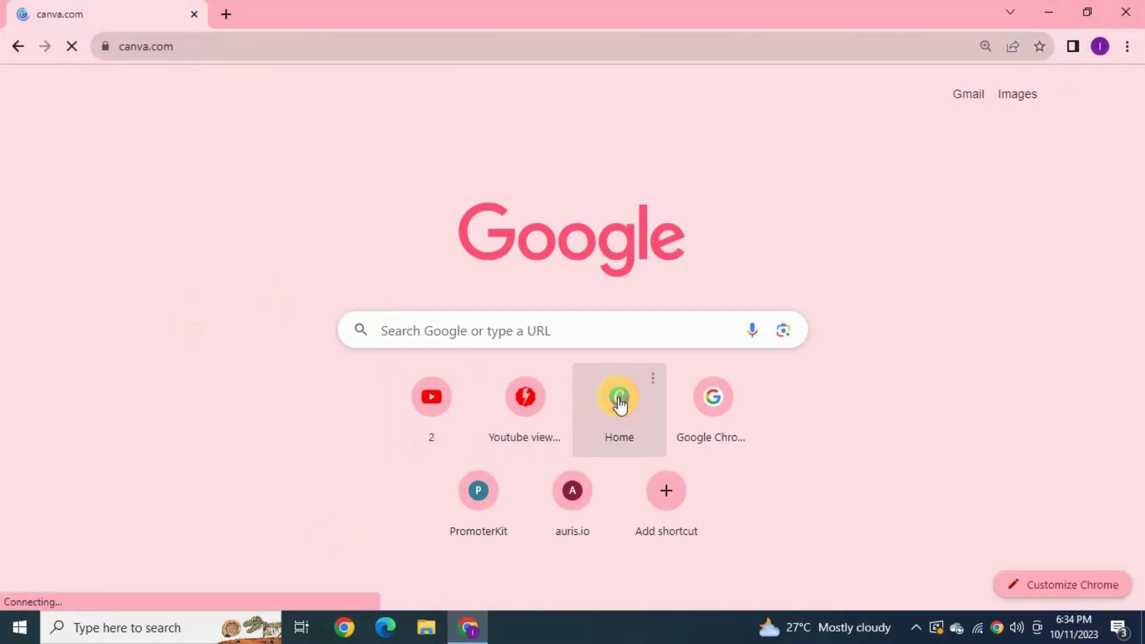
{"action": "left_click", "coordinate": [619, 396]}
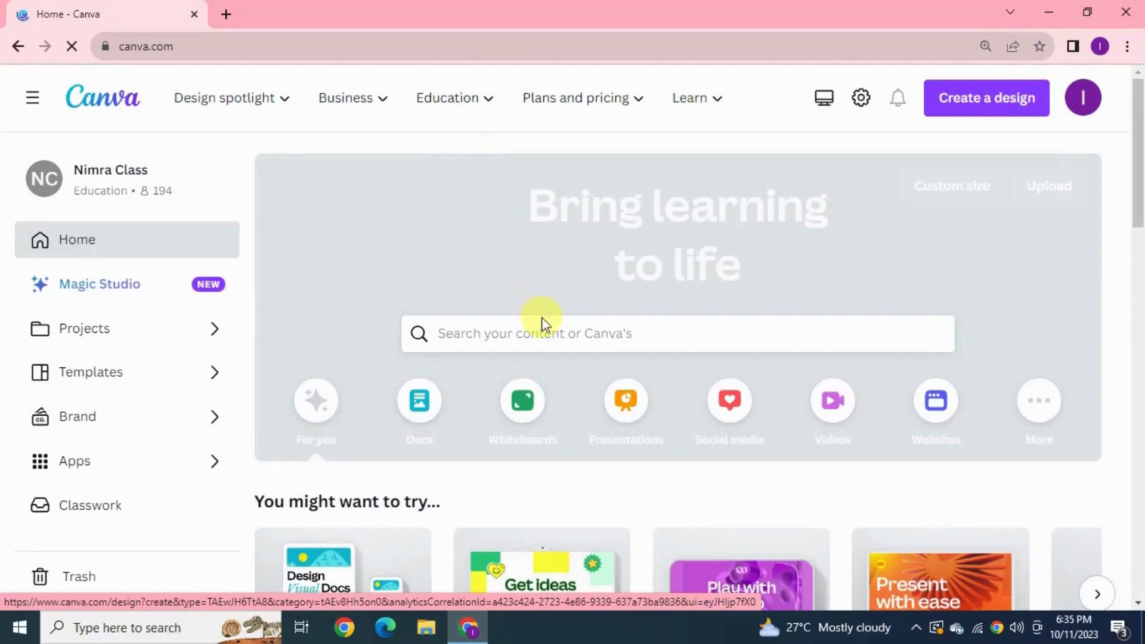
- Search Canva for 'youtube outro' and preview the Purple Colorful Gradient outro
{"action": "type", "text": "yo"}
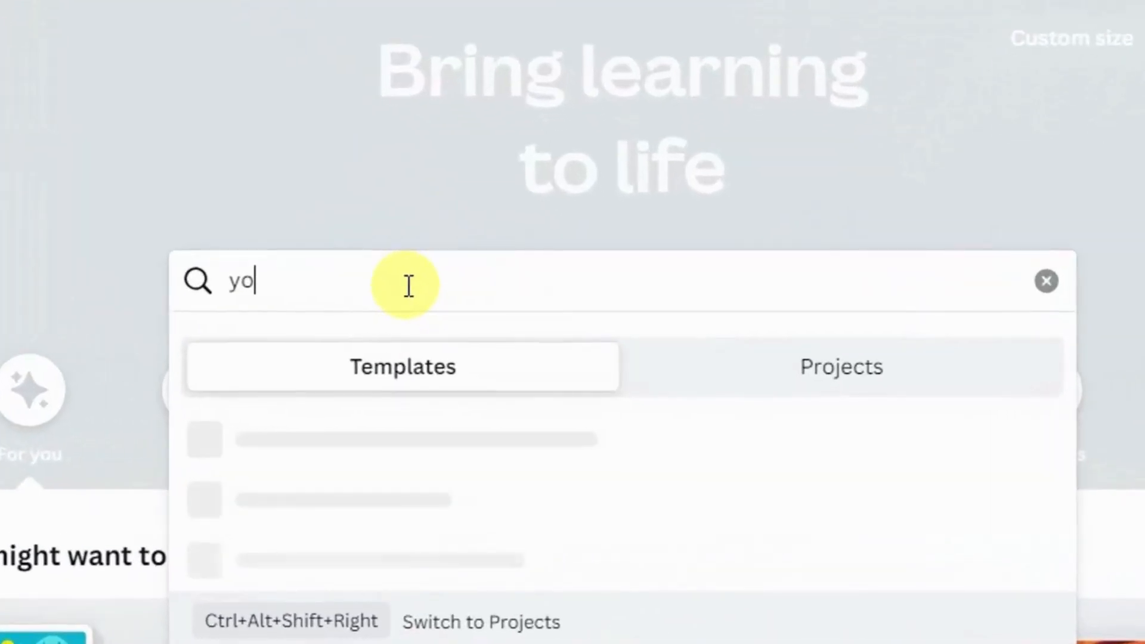
{"action": "type", "text": "utube ou"}
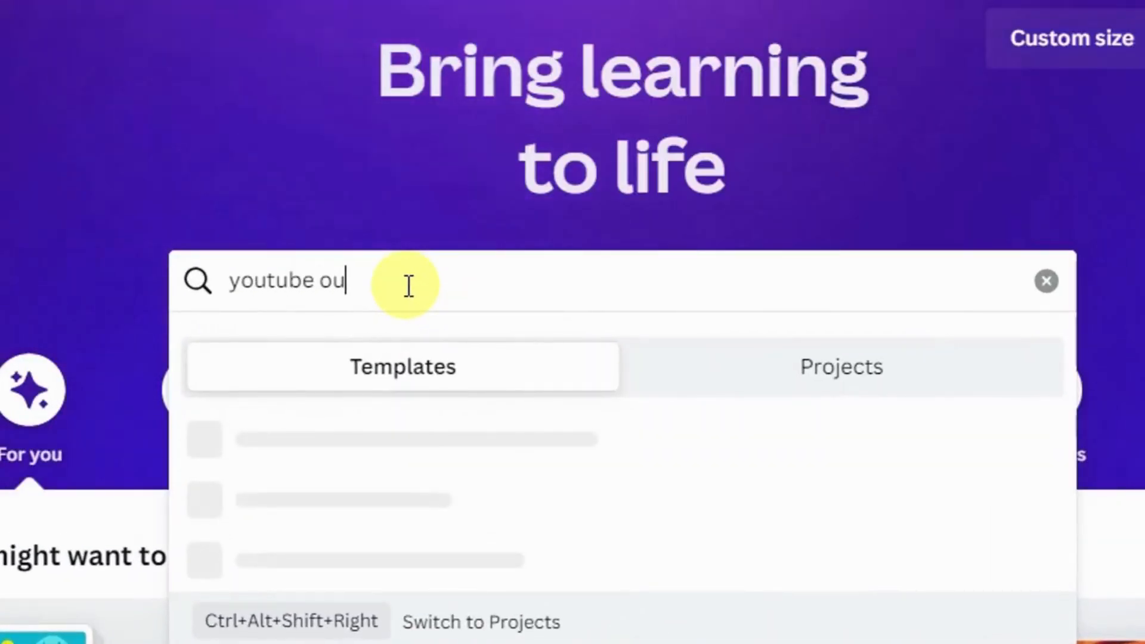
{"action": "type", "text": "tro"}
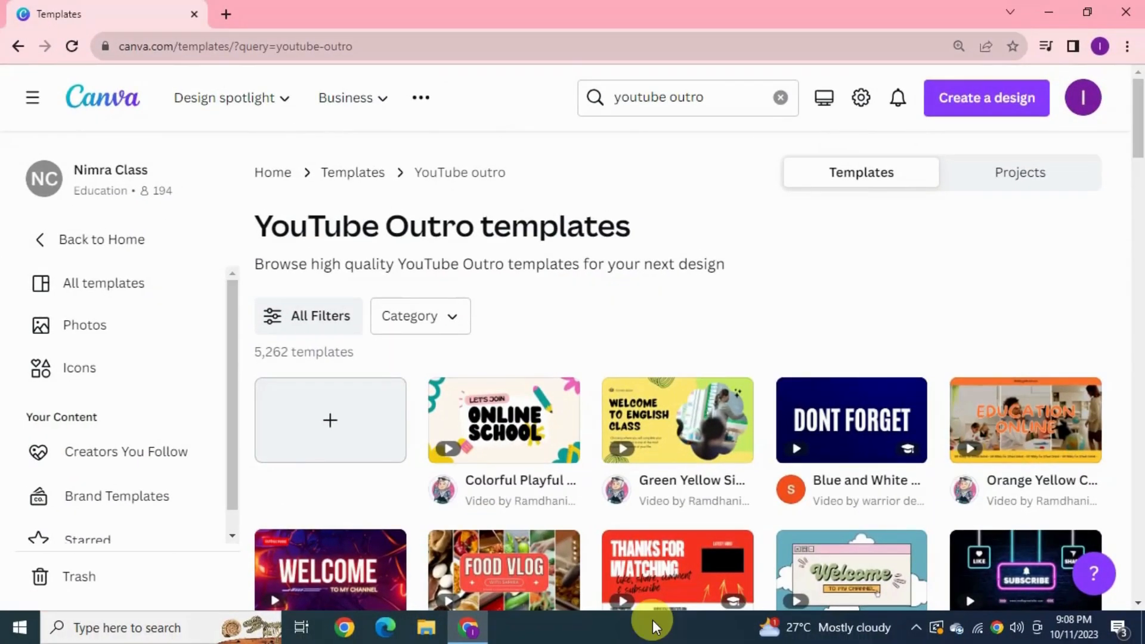
{"action": "scroll", "scroll_direction": "down", "scroll_amount": 3}
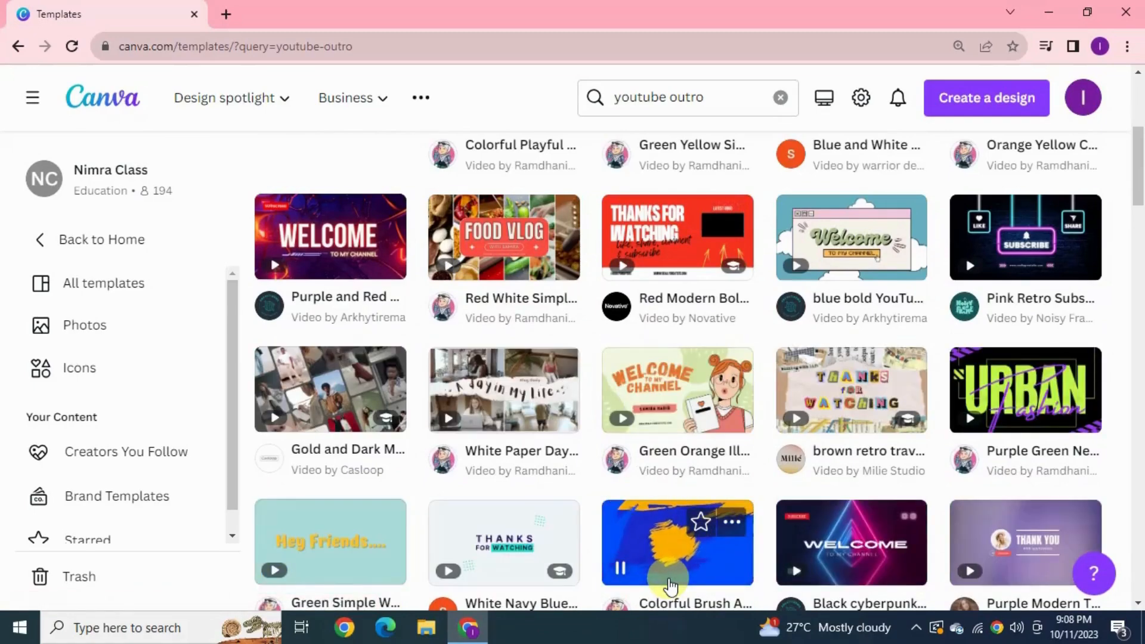
{"action": "left_click", "coordinate": [678, 543]}
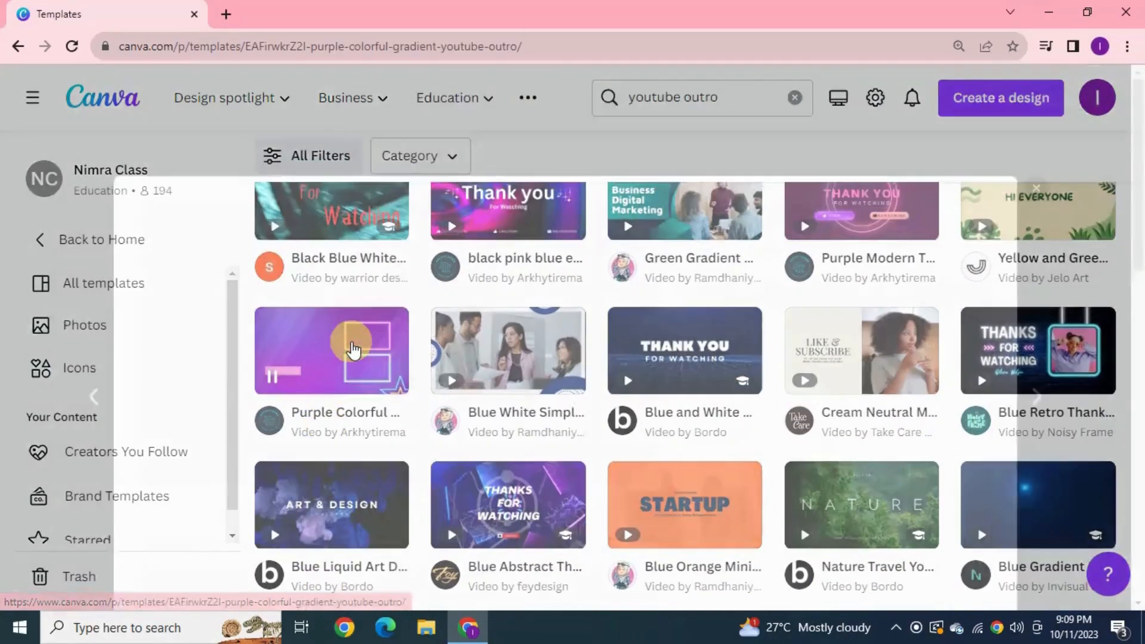
{"action": "left_click", "coordinate": [330, 350]}
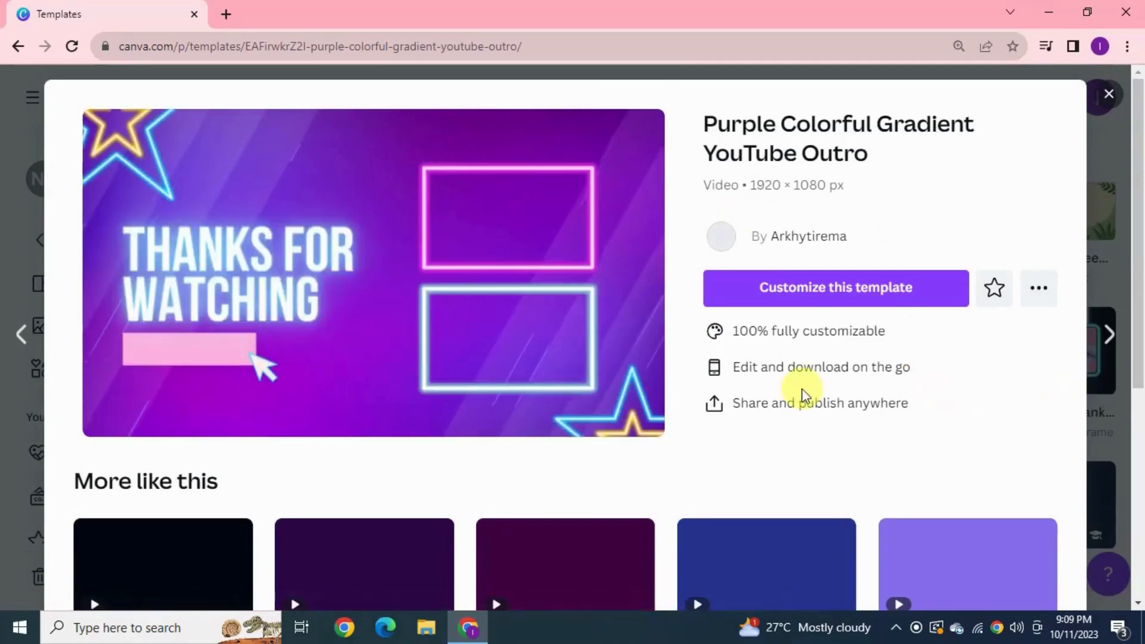
- Start a video design from the Blue End Screen Winter Youtube Outro template
{"action": "scroll", "scroll_direction": "down", "scroll_amount": 3}
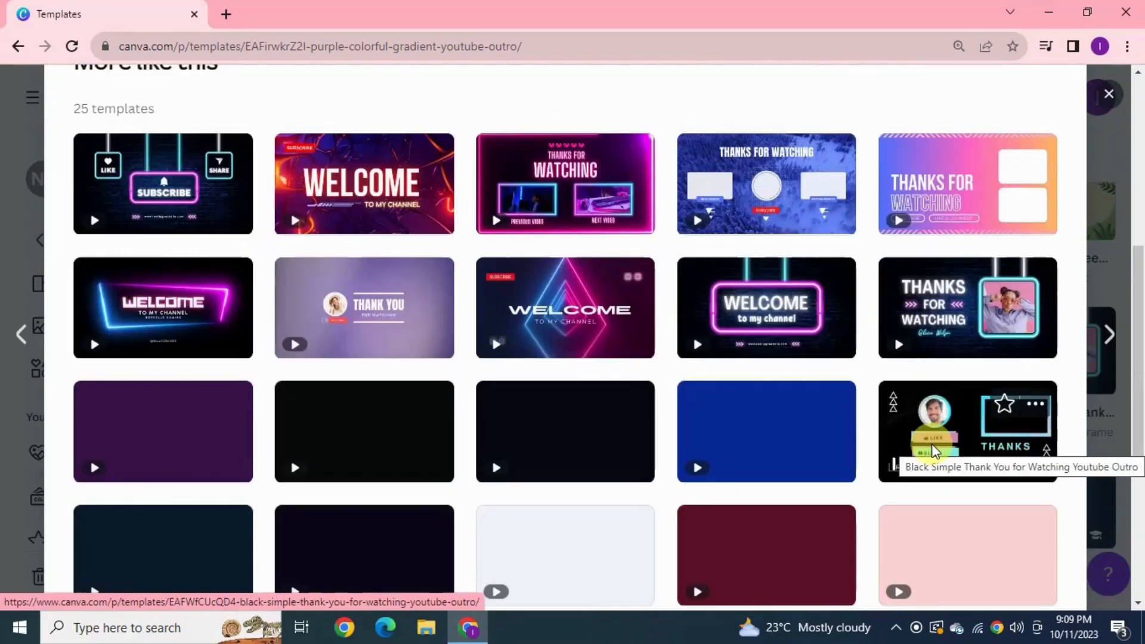
{"action": "scroll", "scroll_direction": "down", "scroll_amount": 3}
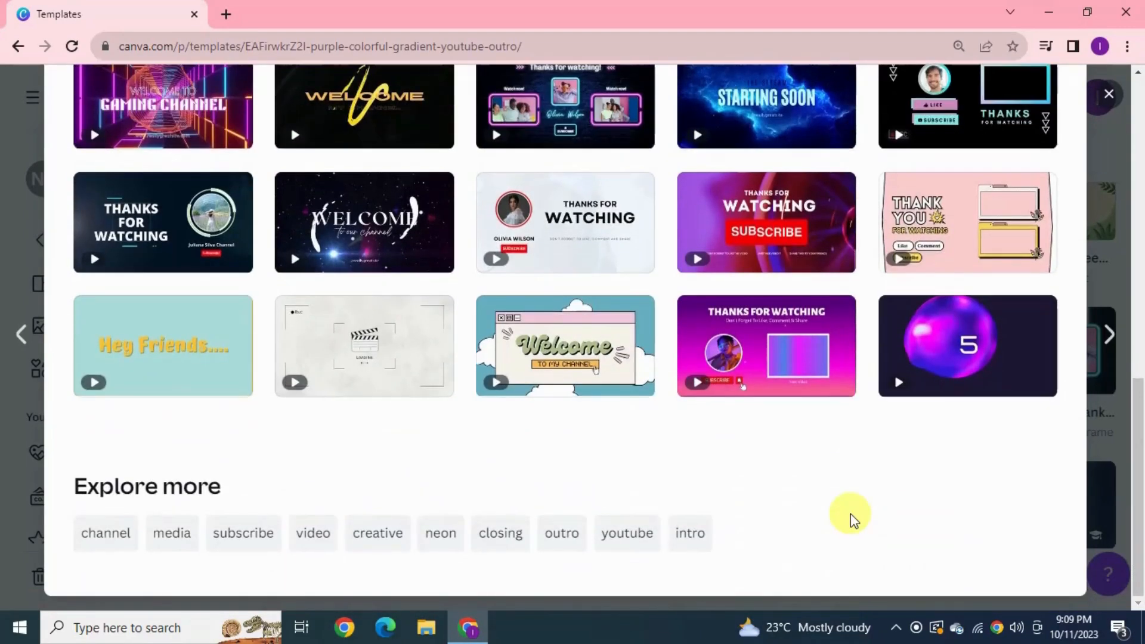
{"action": "scroll", "scroll_direction": "up", "scroll_amount": 3}
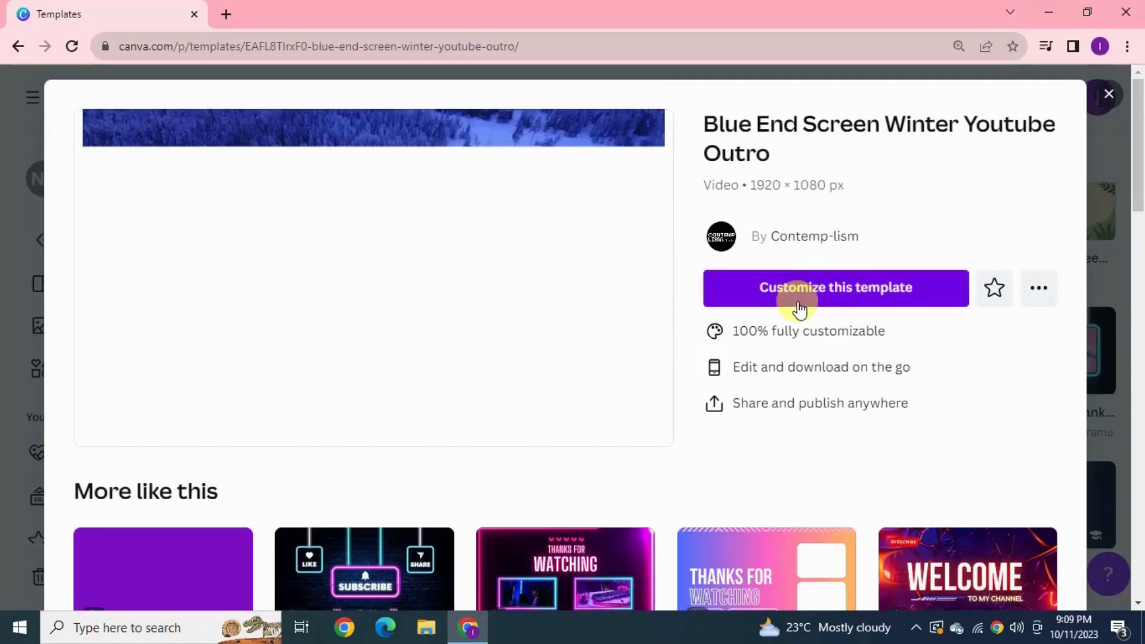
{"action": "left_click", "coordinate": [835, 288]}
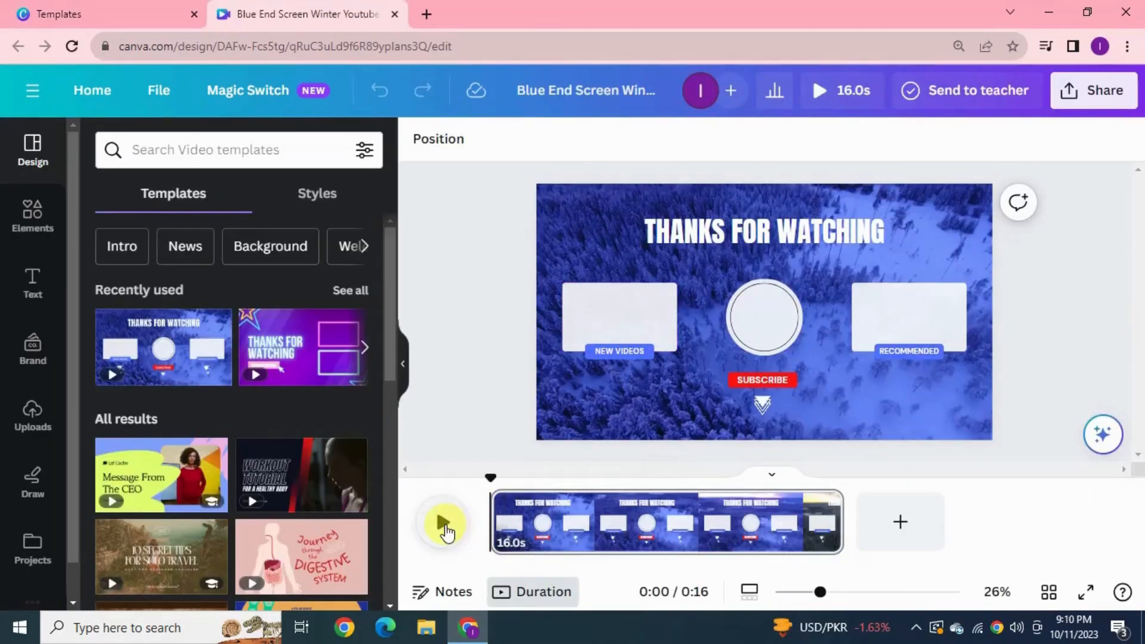
- Preview the outro and add the Blue Animated Thanks for Watching template as a second page
{"action": "left_click", "coordinate": [442, 522]}
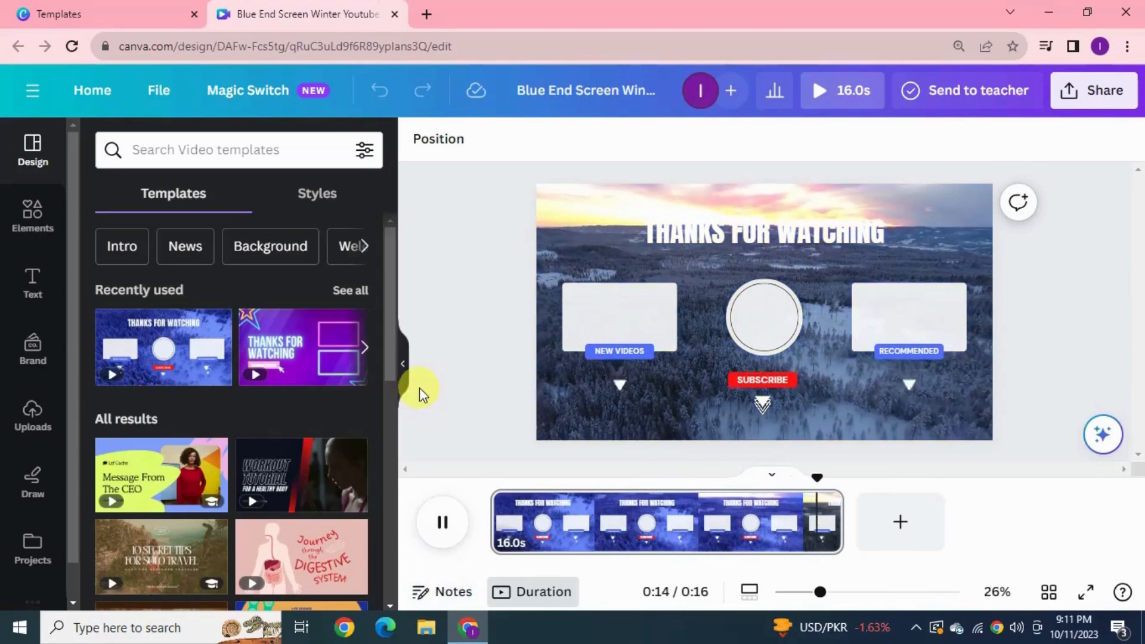
{"action": "scroll", "scroll_direction": "down", "scroll_amount": 3}
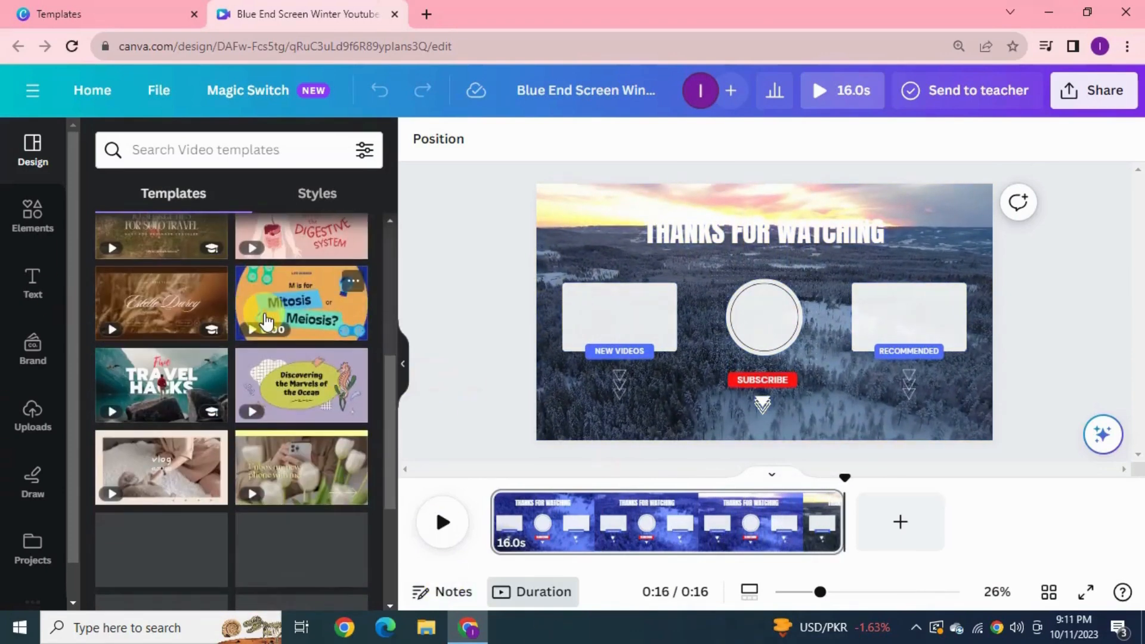
{"action": "scroll", "scroll_direction": "down", "scroll_amount": 3}
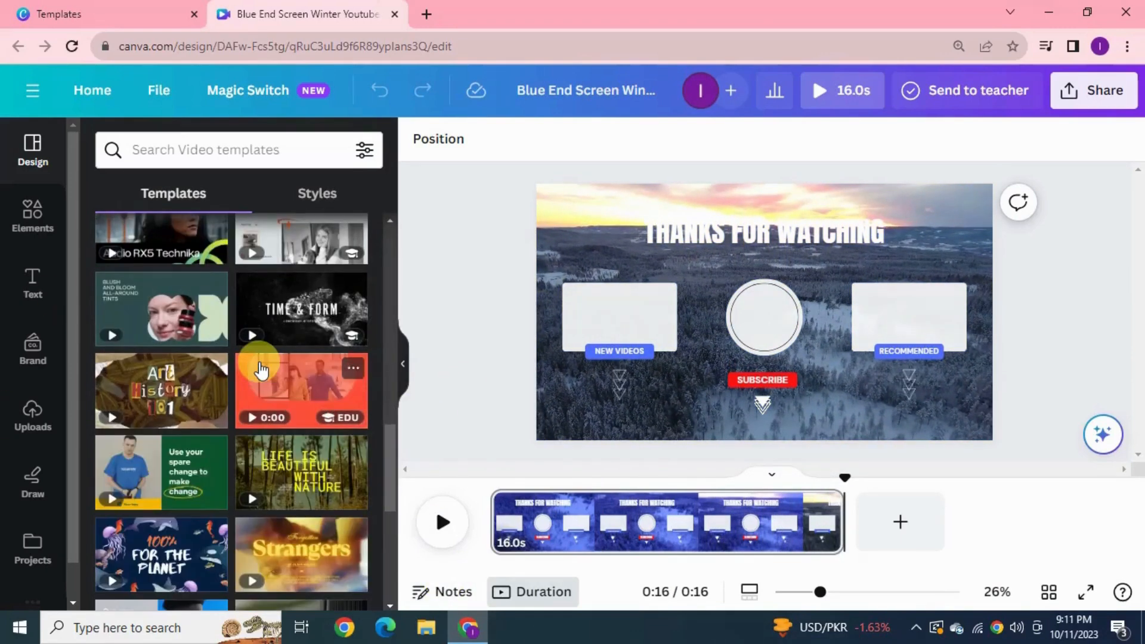
{"action": "left_click", "coordinate": [300, 392]}
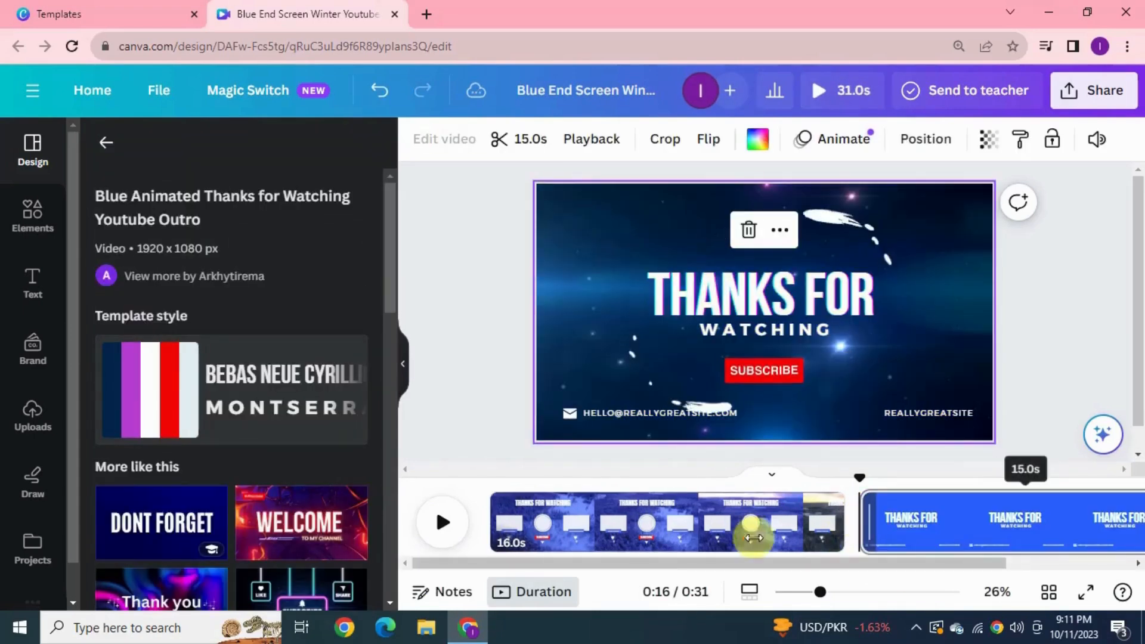
- Remove page 2's THANKS FOR heading and email line, move WATCHING up and retitle the design
{"action": "left_click", "coordinate": [441, 522]}
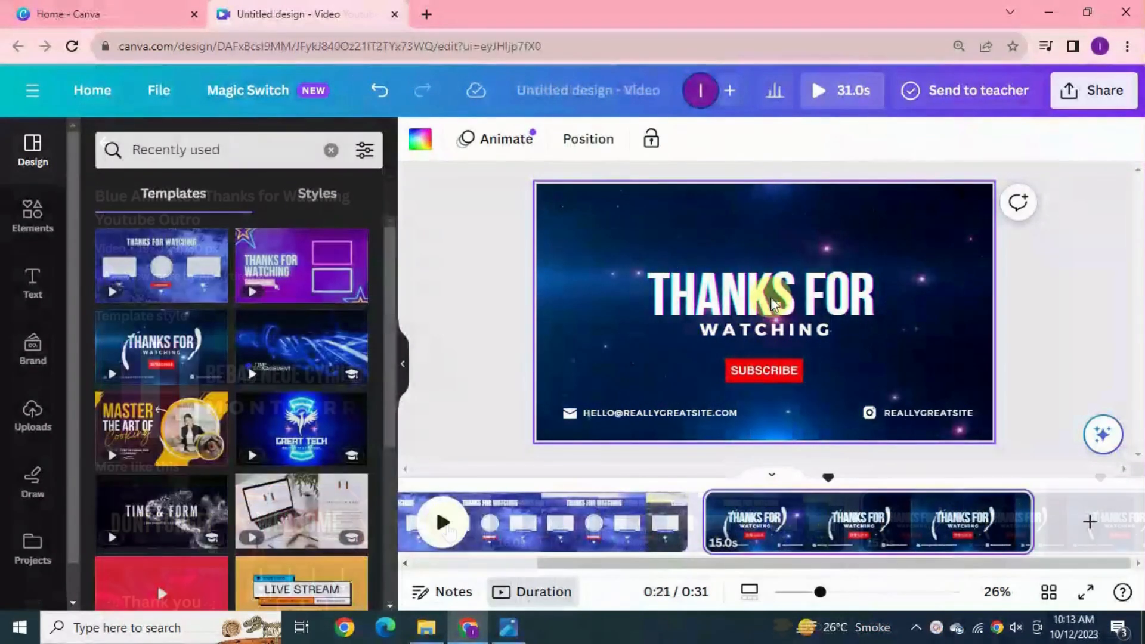
{"action": "left_click", "coordinate": [763, 296]}
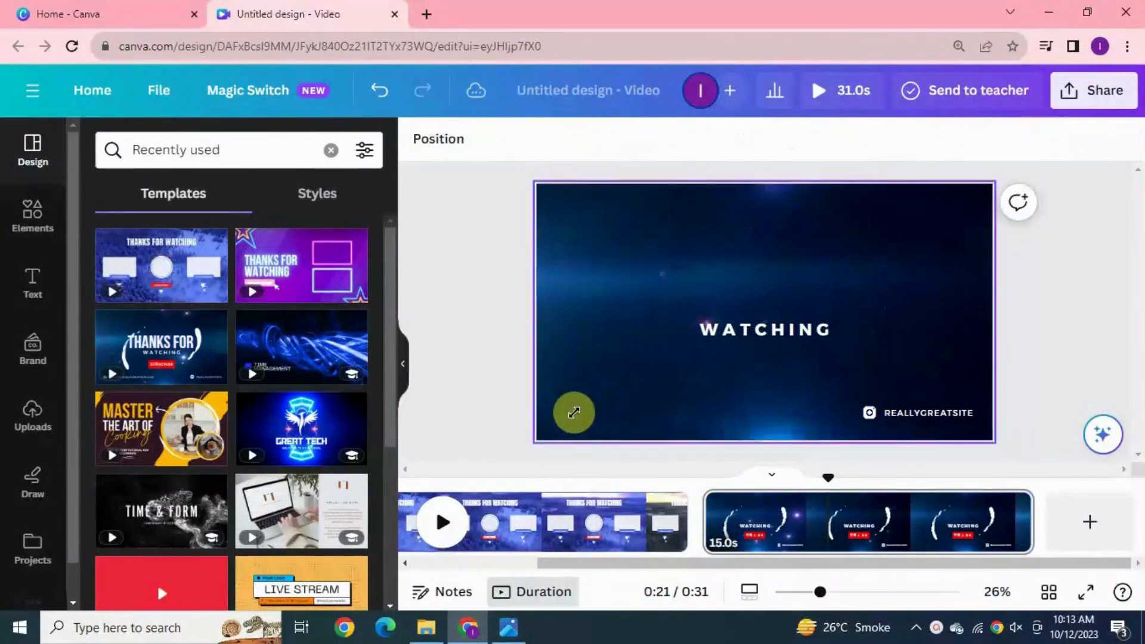
{"action": "left_click", "coordinate": [763, 370]}
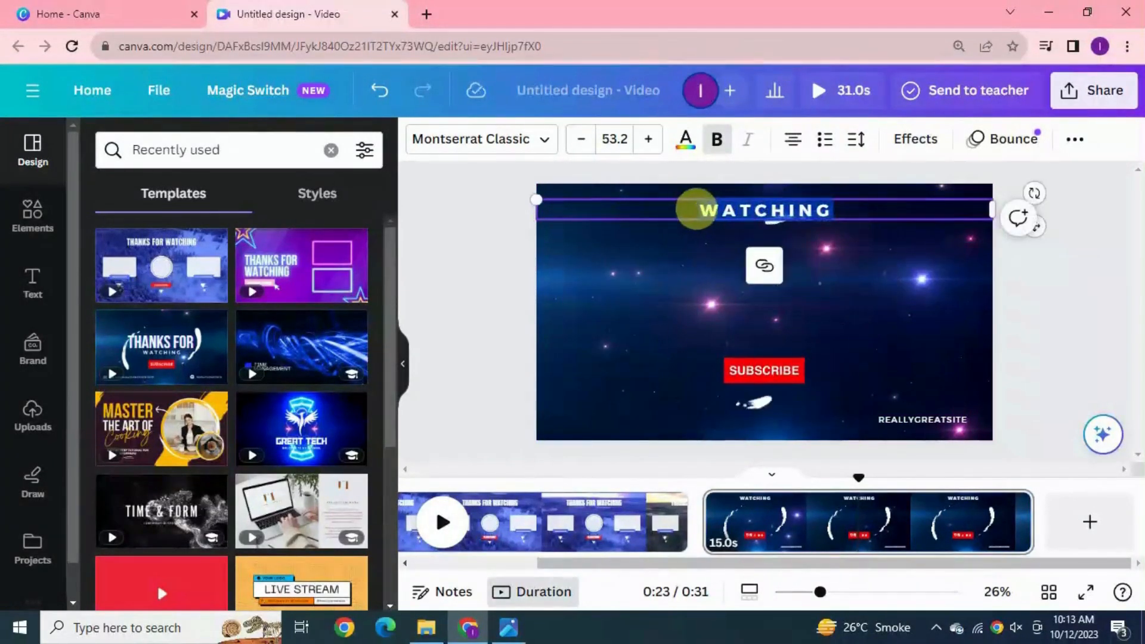
{"action": "type", "text": "THANKS FOR"}
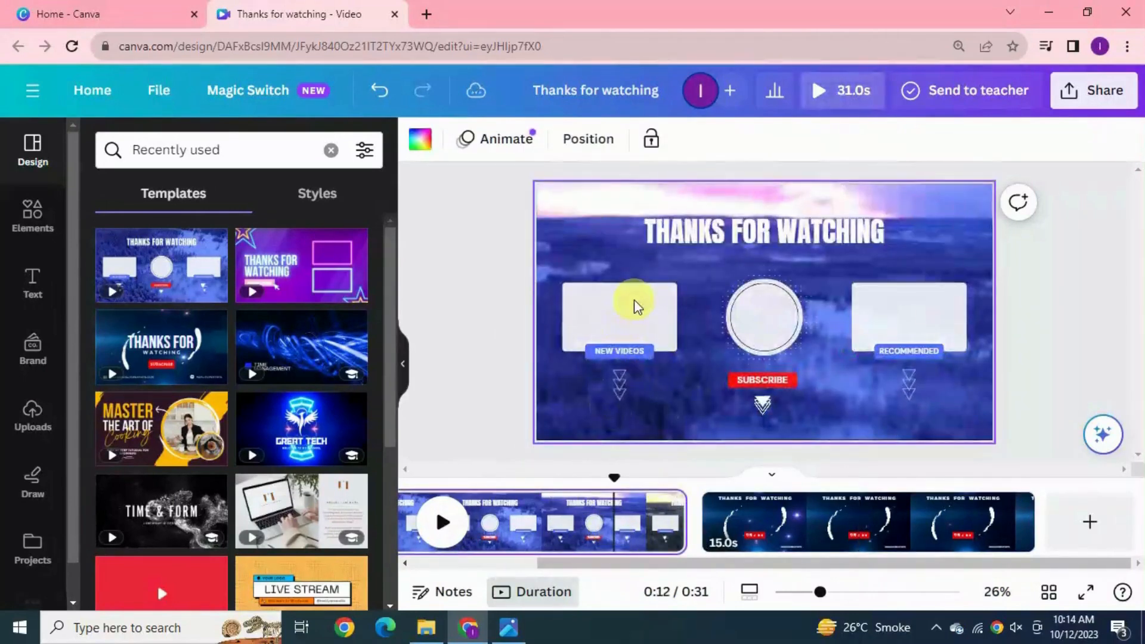
- Copy the NEW VIDEOS placeholder boxes onto page 2 and align the right box with the left
{"action": "left_click", "coordinate": [619, 316]}
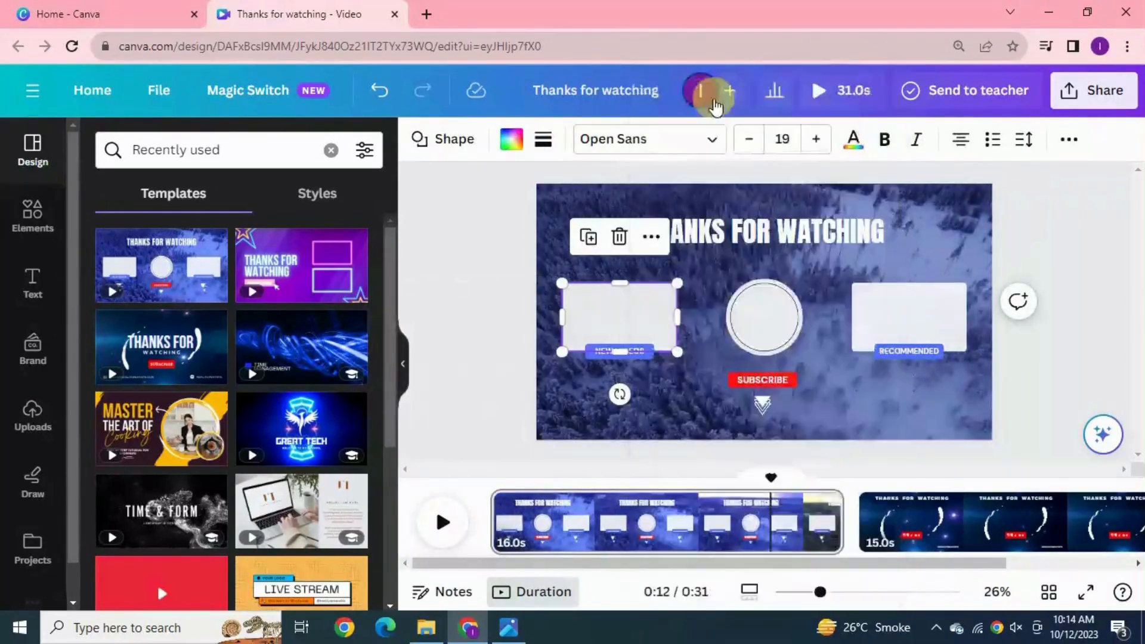
{"action": "right_click", "coordinate": [581, 310]}
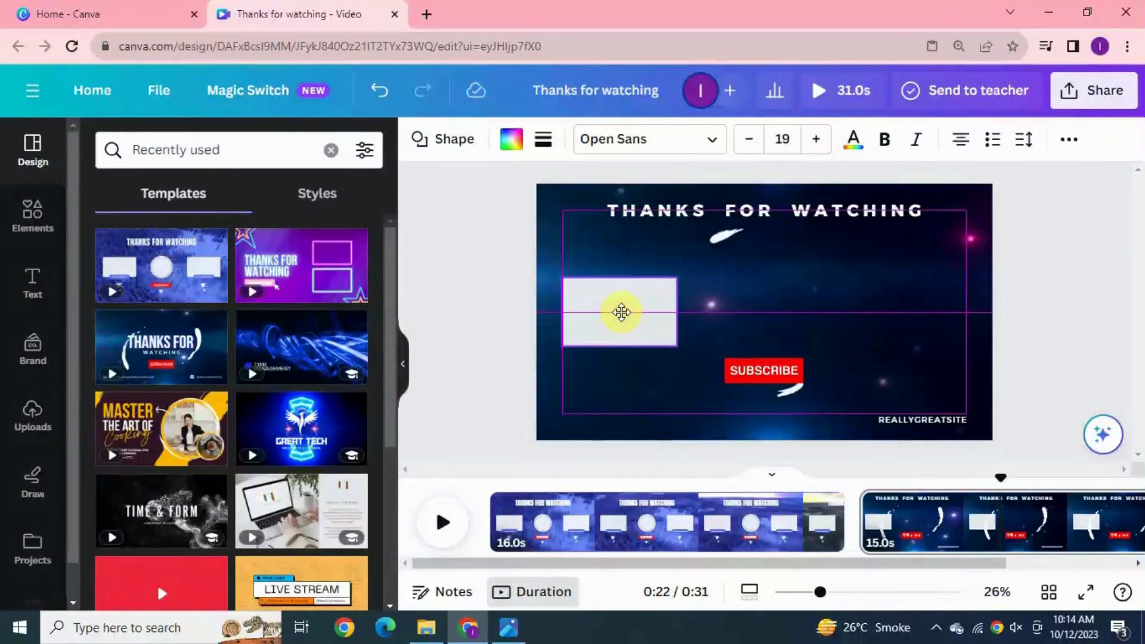
{"action": "left_click", "coordinate": [620, 312]}
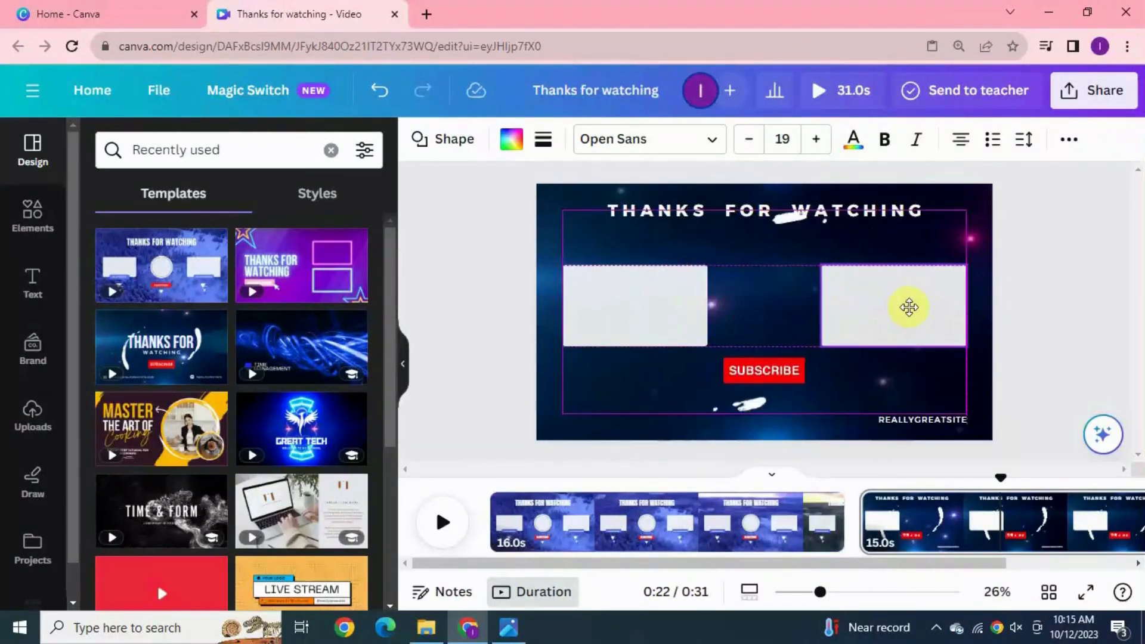
{"action": "left_click", "coordinate": [636, 305]}
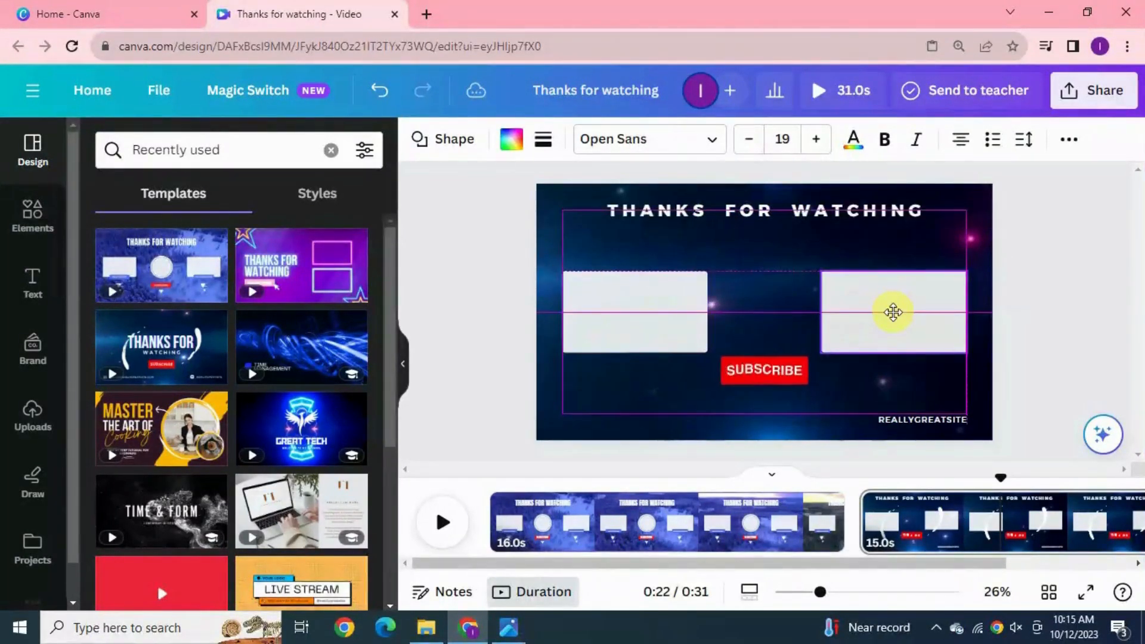
{"action": "left_click", "coordinate": [609, 327]}
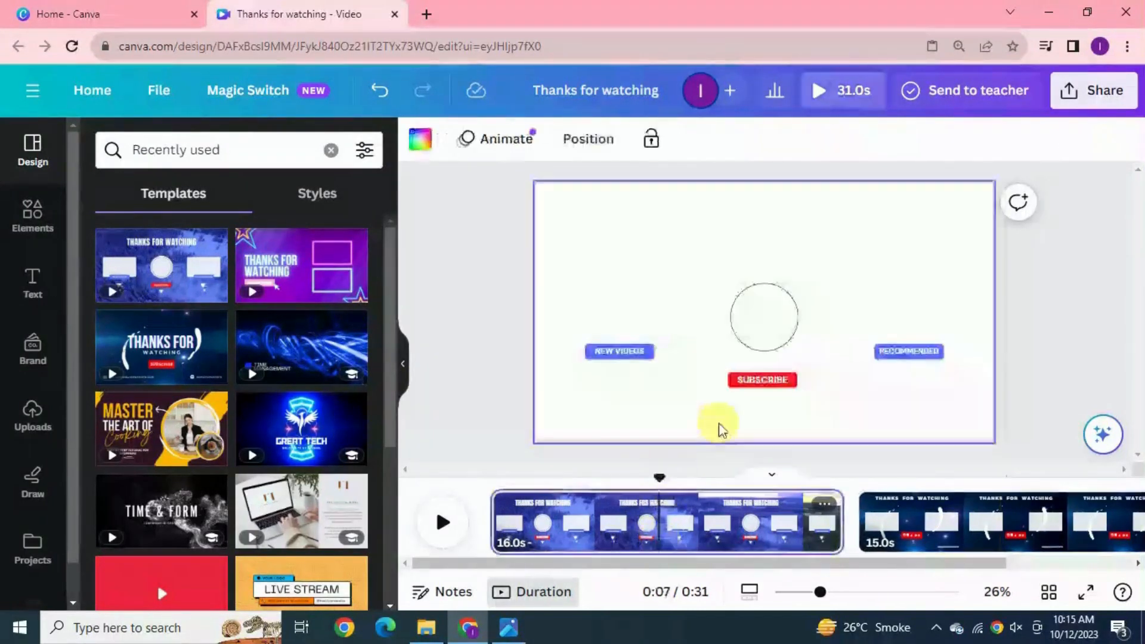
- Copy the circular placeholder from page 1 onto page 2 between the boxes, above Subscribe
{"action": "left_click", "coordinate": [762, 315]}
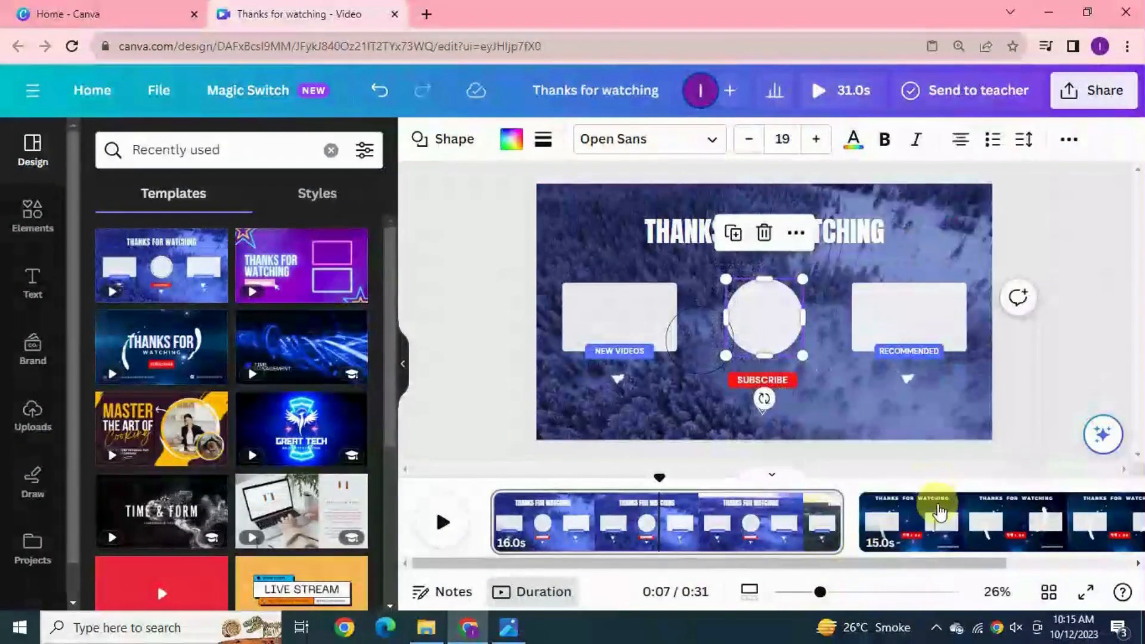
{"action": "right_click", "coordinate": [619, 315]}
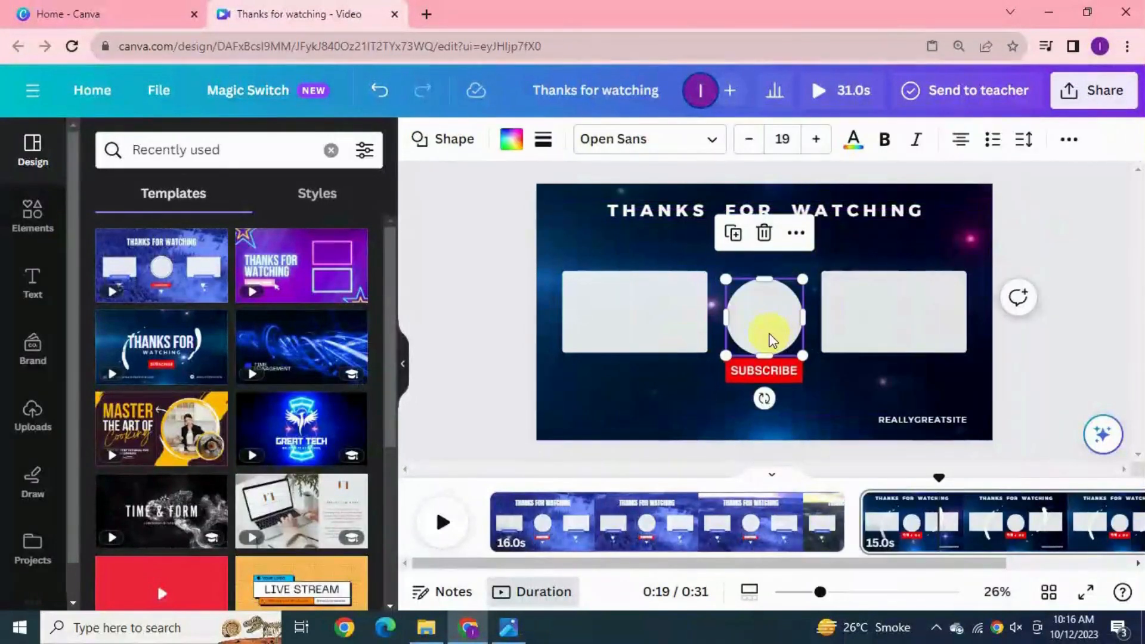
{"action": "left_click", "coordinate": [616, 407]}
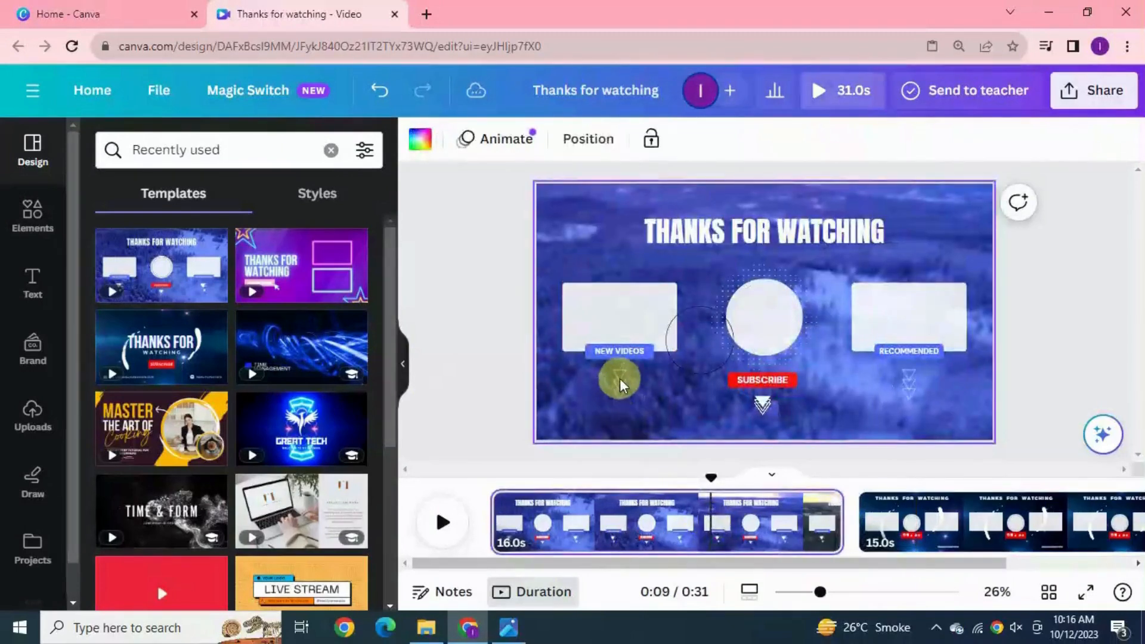
{"action": "right_click", "coordinate": [619, 379]}
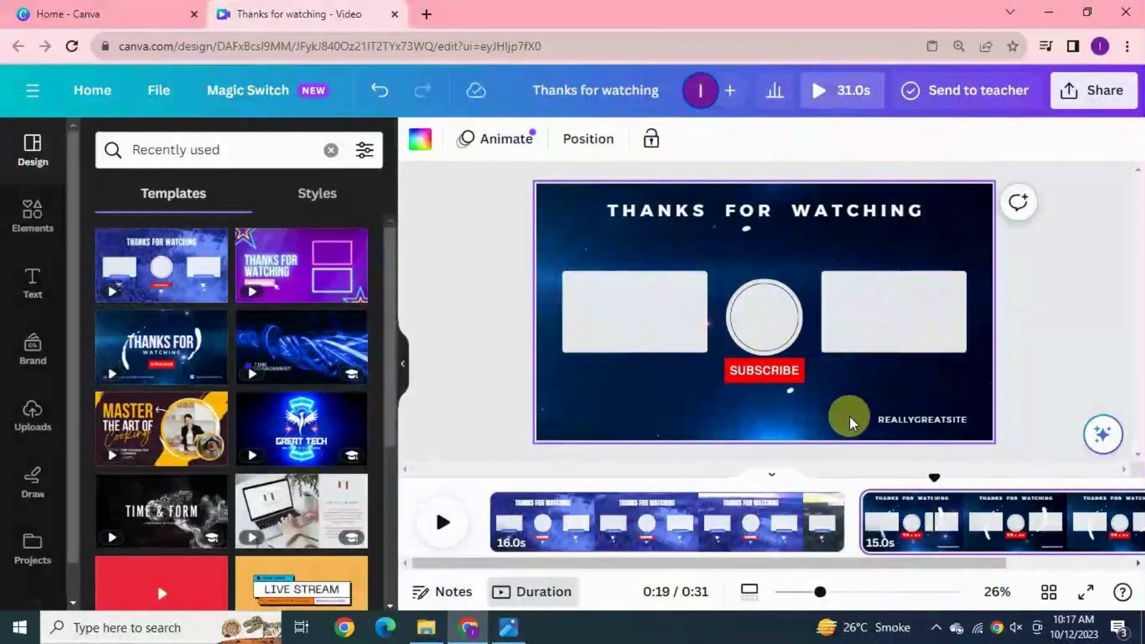
{"action": "left_click", "coordinate": [763, 314]}
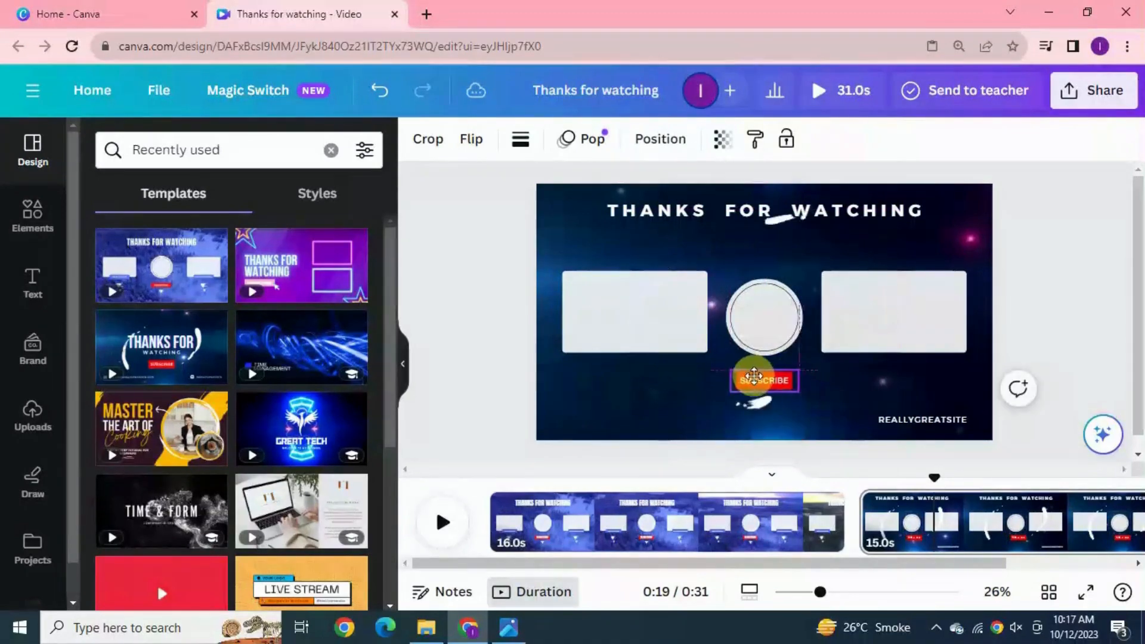
- Copy page 1's arrow graphic to page 2 and place upward arrows under both video boxes
{"action": "left_click", "coordinate": [682, 521]}
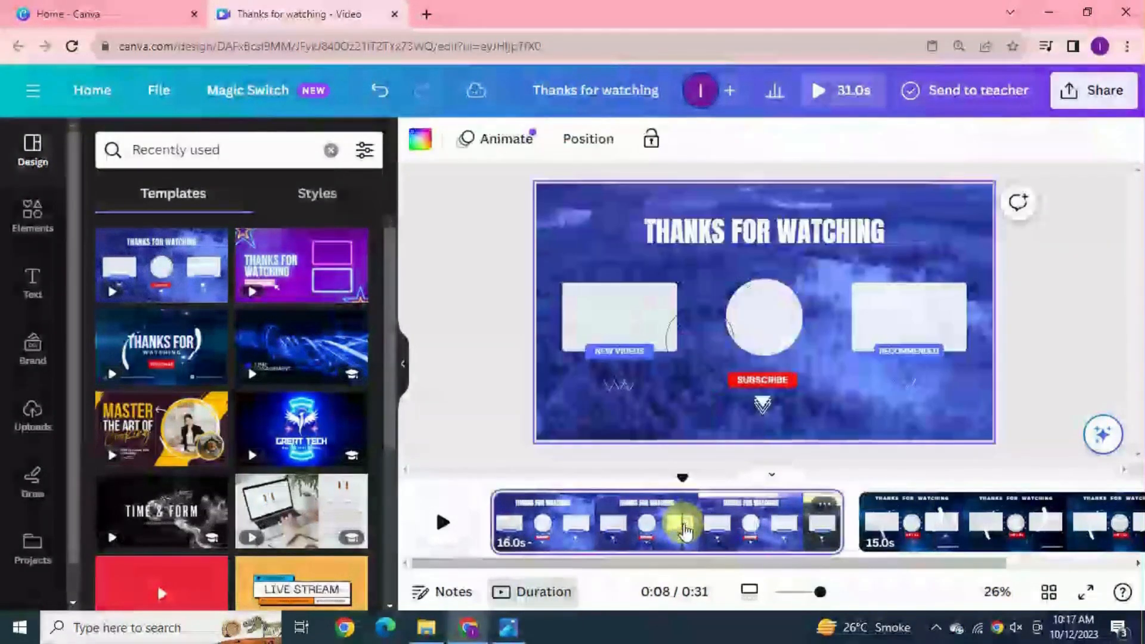
{"action": "left_click", "coordinate": [618, 313]}
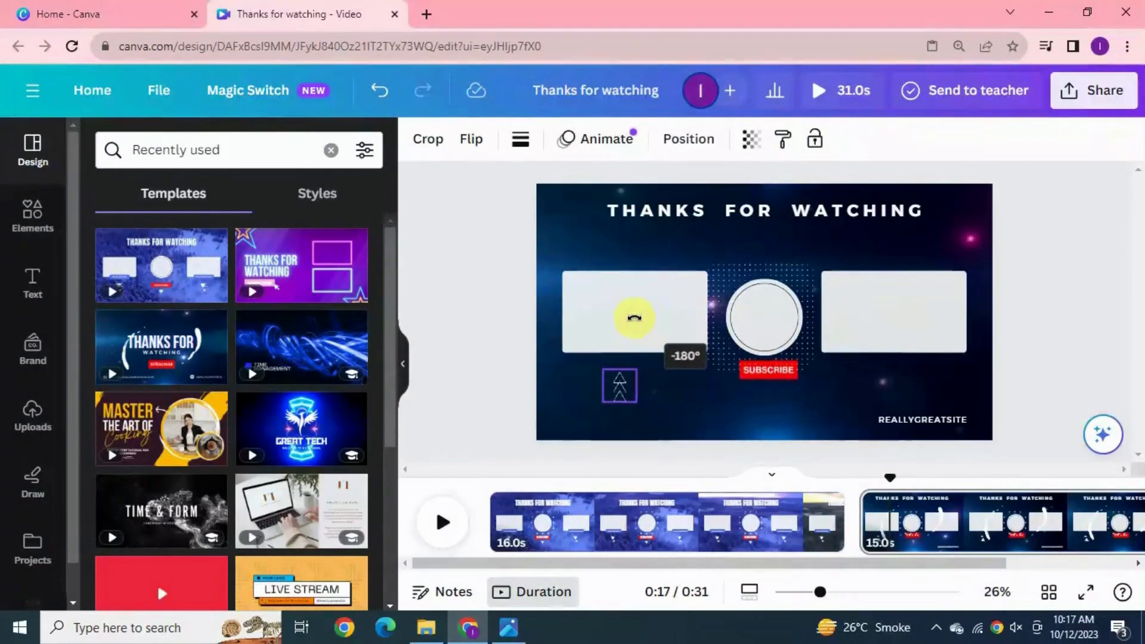
{"action": "right_click", "coordinate": [634, 318]}
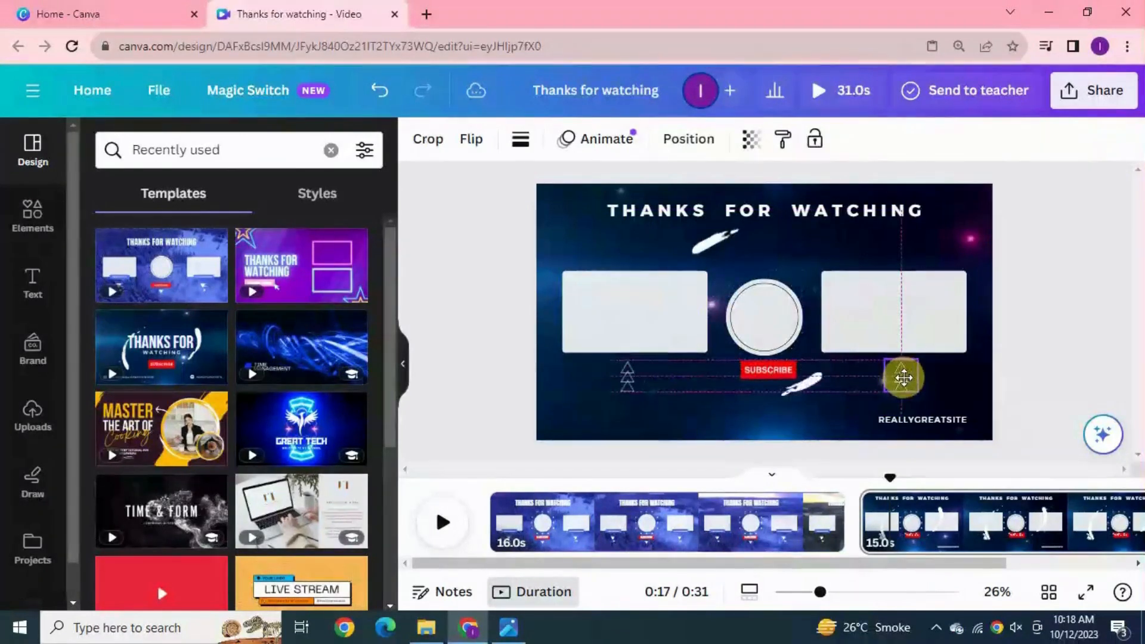
{"action": "left_click", "coordinate": [1048, 266]}
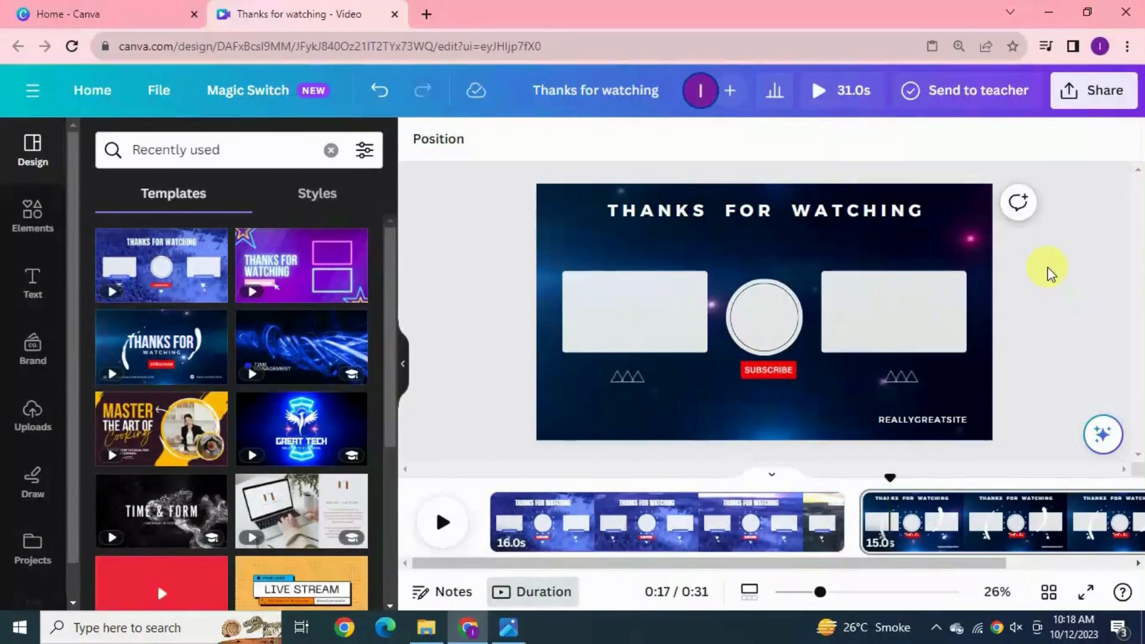
- Add a Facebook logo from Elements at the bottom-left of page 2
{"action": "left_click", "coordinate": [219, 150]}
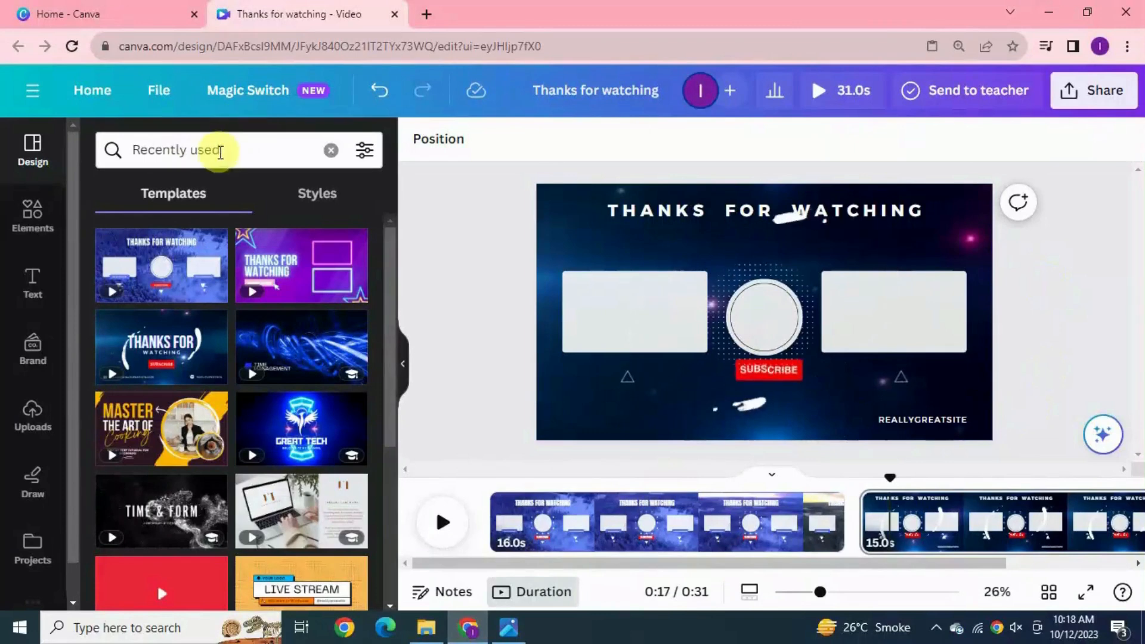
{"action": "left_click", "coordinate": [32, 216]}
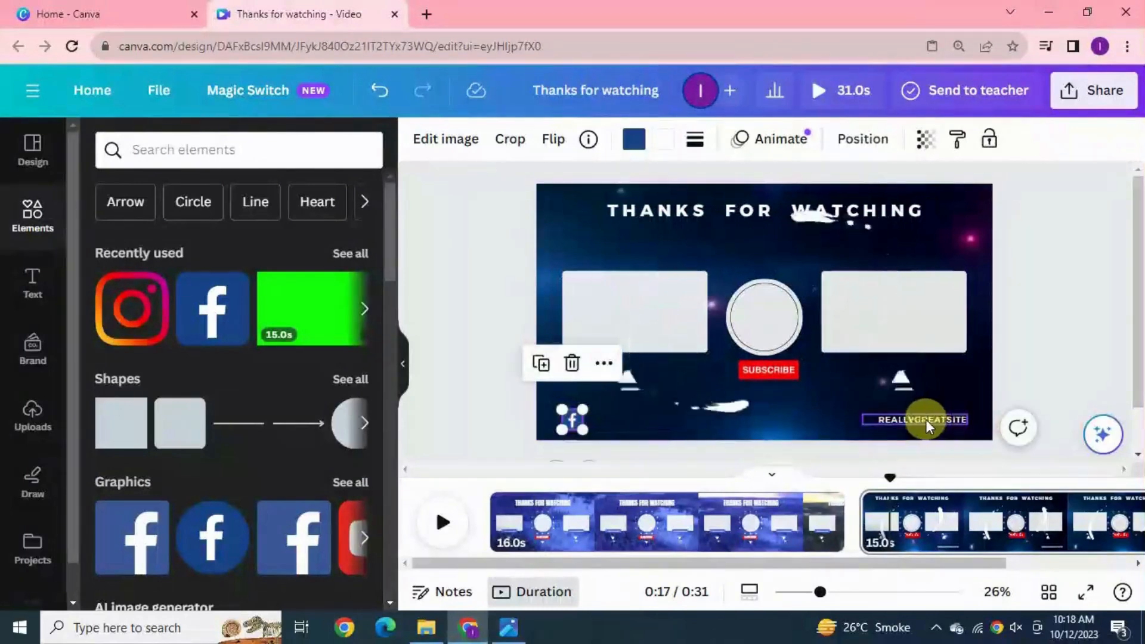
{"action": "left_click", "coordinate": [643, 418]}
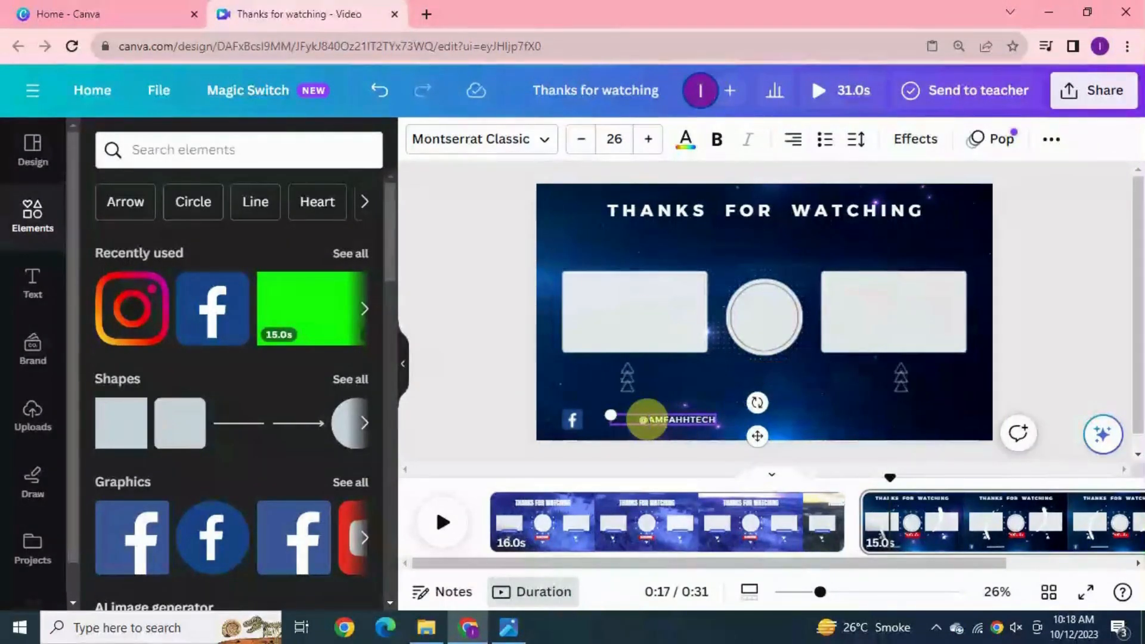
{"action": "left_click", "coordinate": [675, 426]}
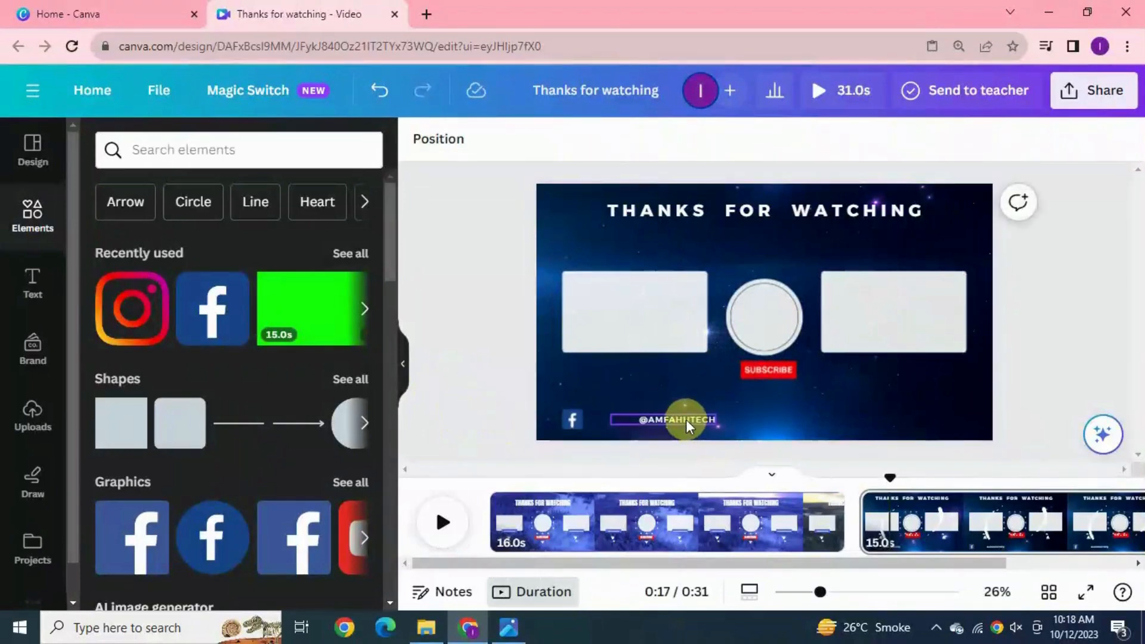
{"action": "left_click", "coordinate": [664, 419]}
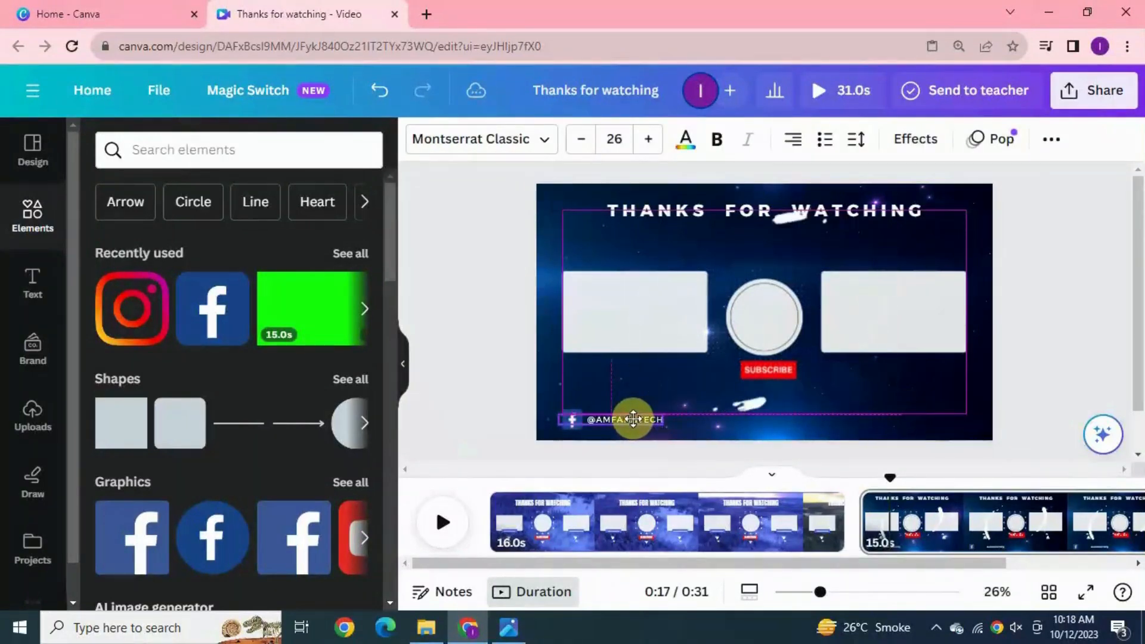
{"action": "left_click", "coordinate": [571, 424]}
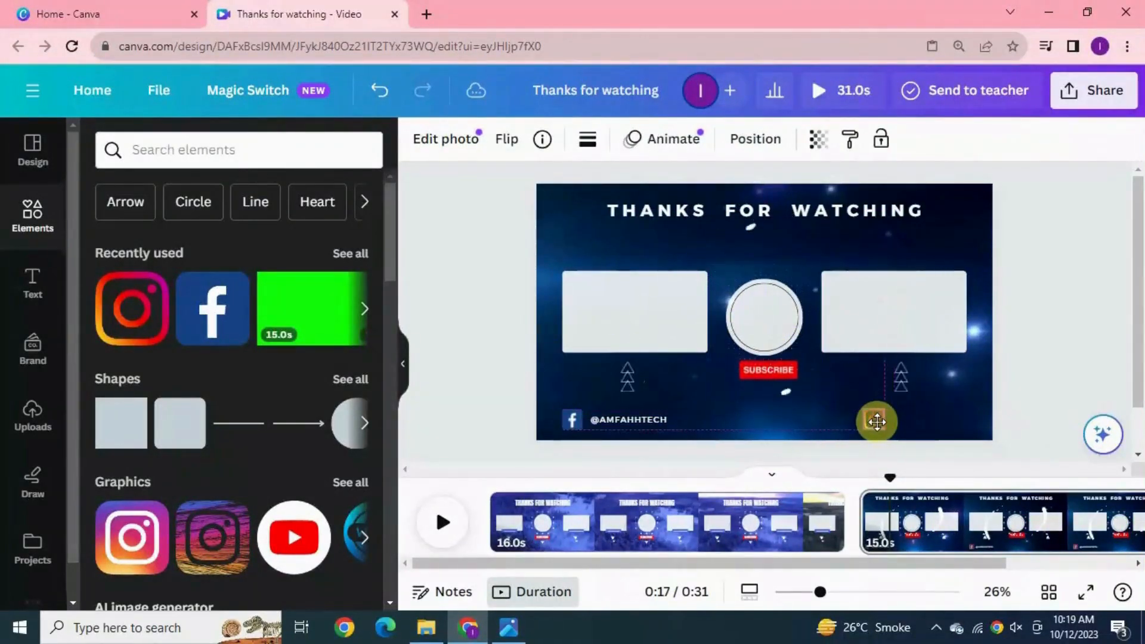
{"action": "right_click", "coordinate": [877, 421]}
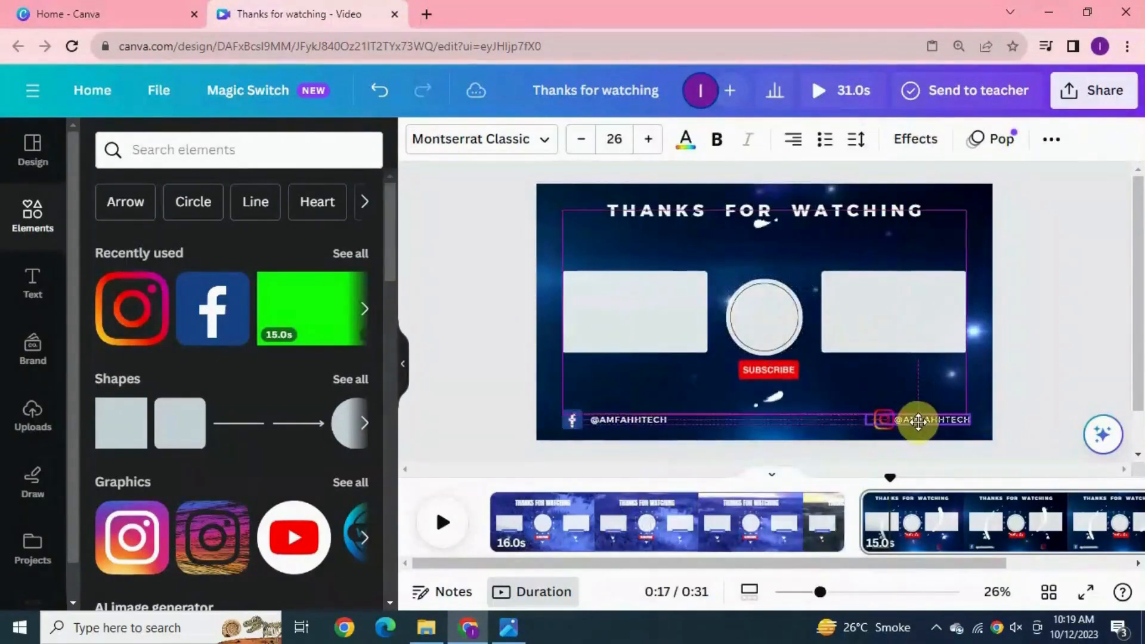
{"action": "left_click", "coordinate": [1088, 340]}
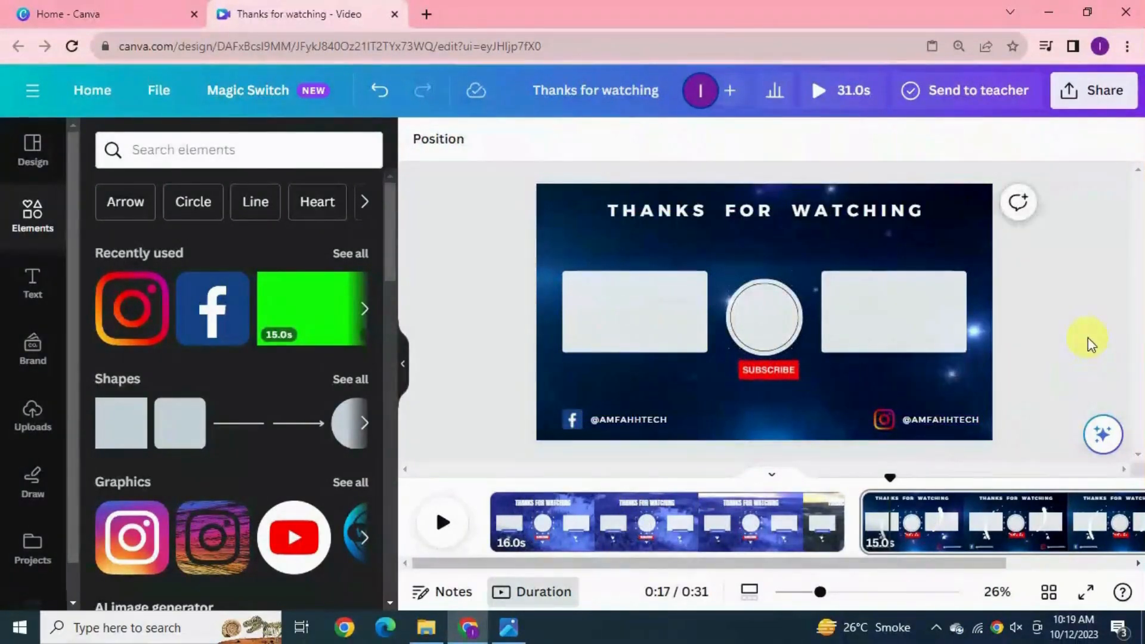
- Delete page 1, give the outro text a Rise entrance animation and preview it full screen
{"action": "left_click", "coordinate": [618, 522]}
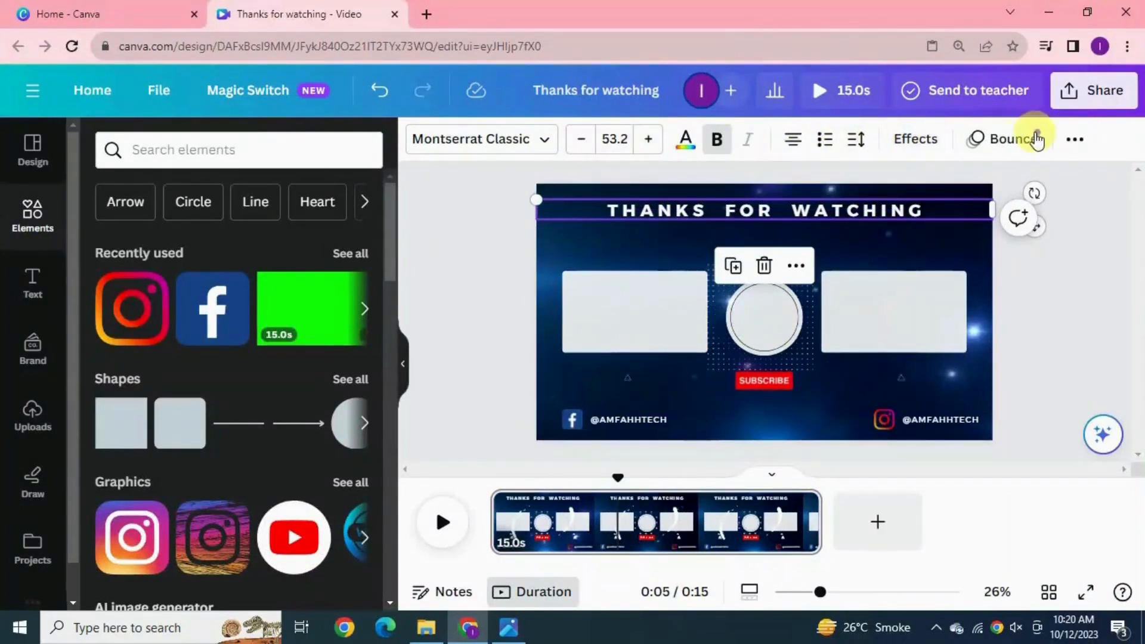
{"action": "left_click", "coordinate": [1004, 138]}
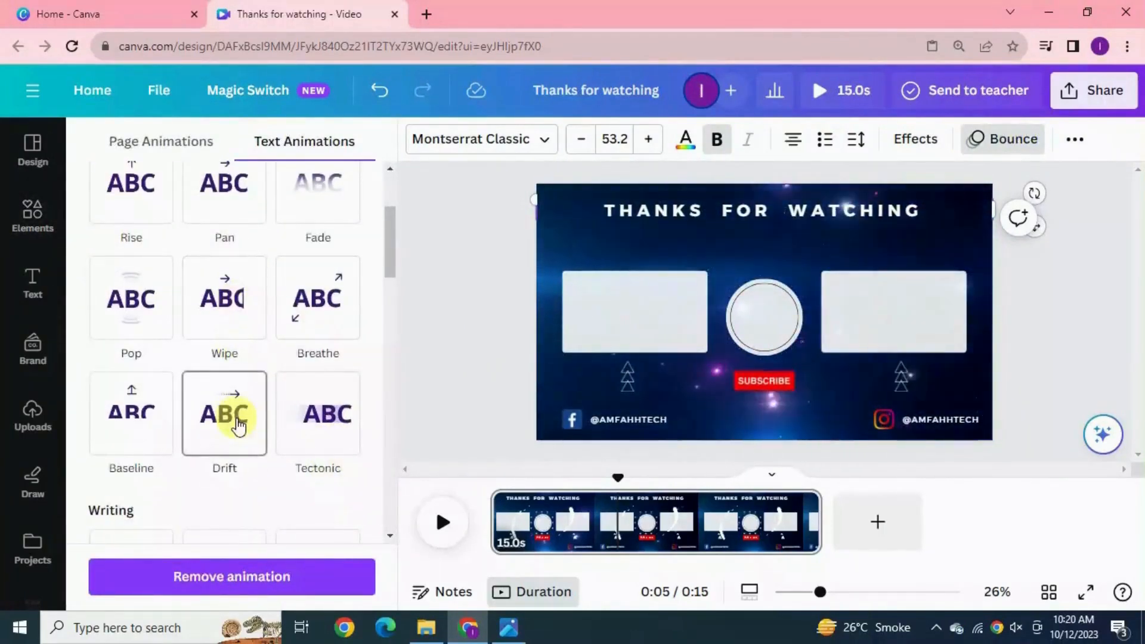
{"action": "scroll", "scroll_direction": "down", "scroll_amount": 3}
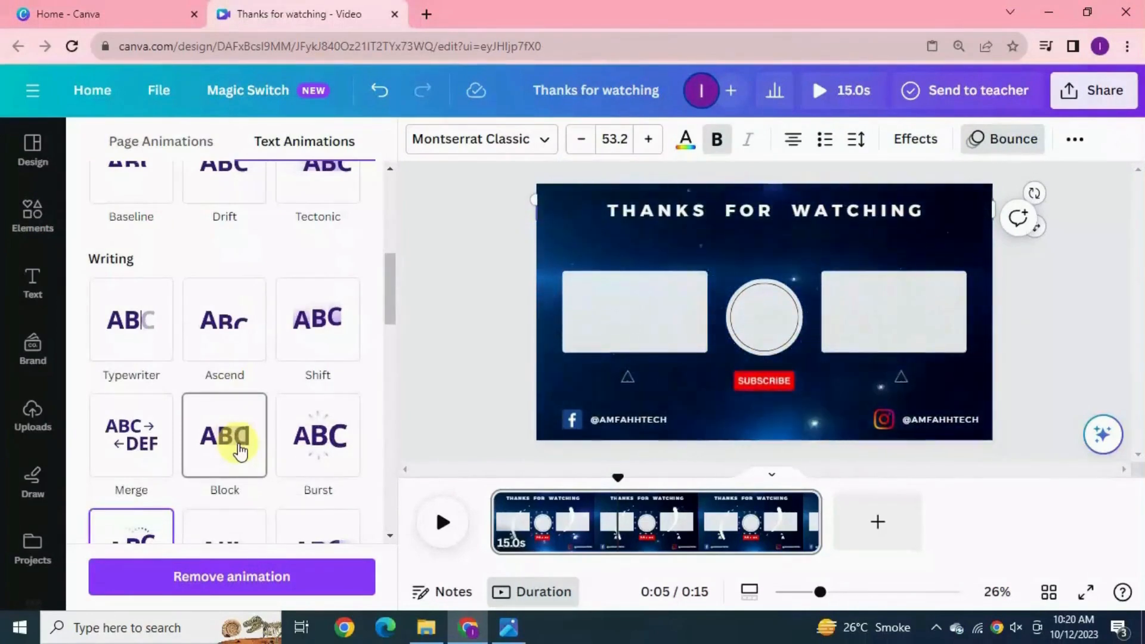
{"action": "left_click", "coordinate": [318, 435]}
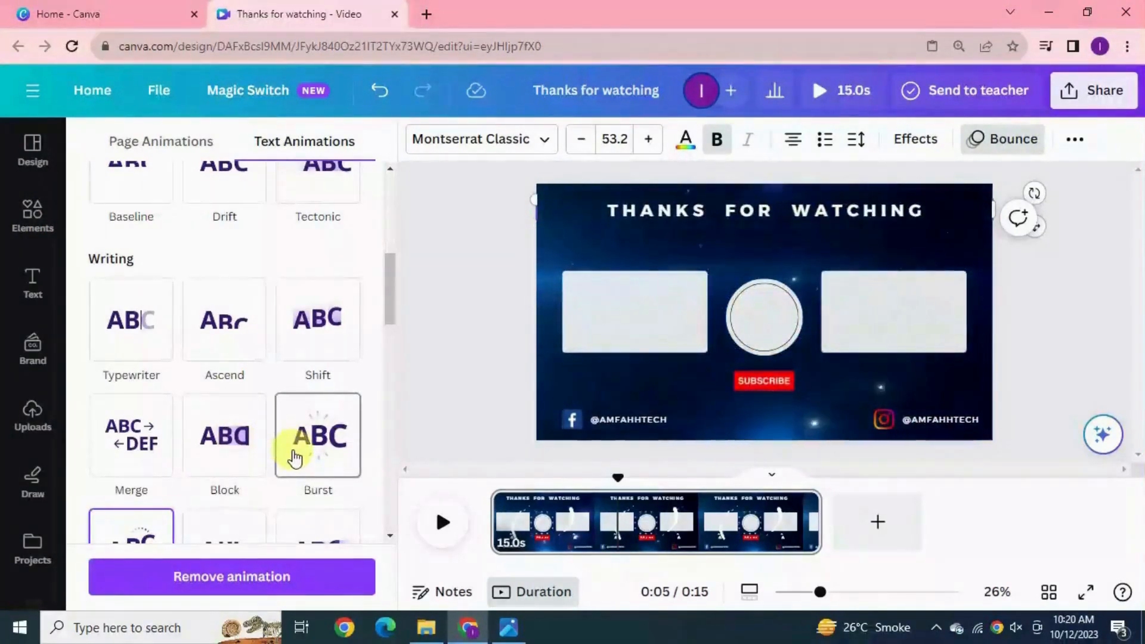
{"action": "left_click", "coordinate": [317, 434]}
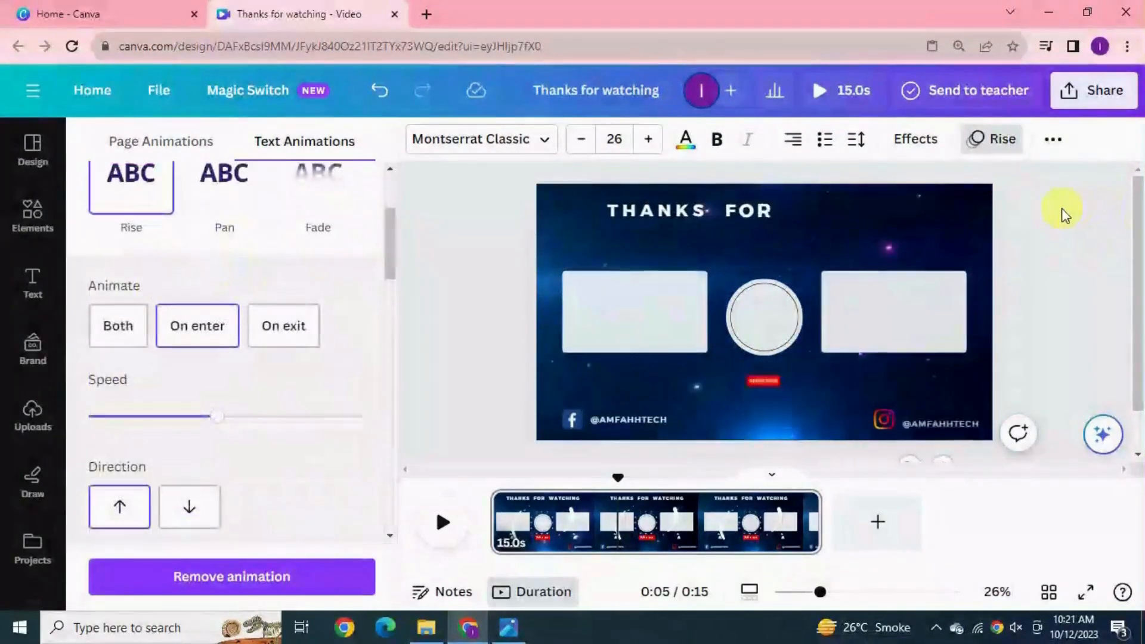
{"action": "left_click", "coordinate": [32, 217]}
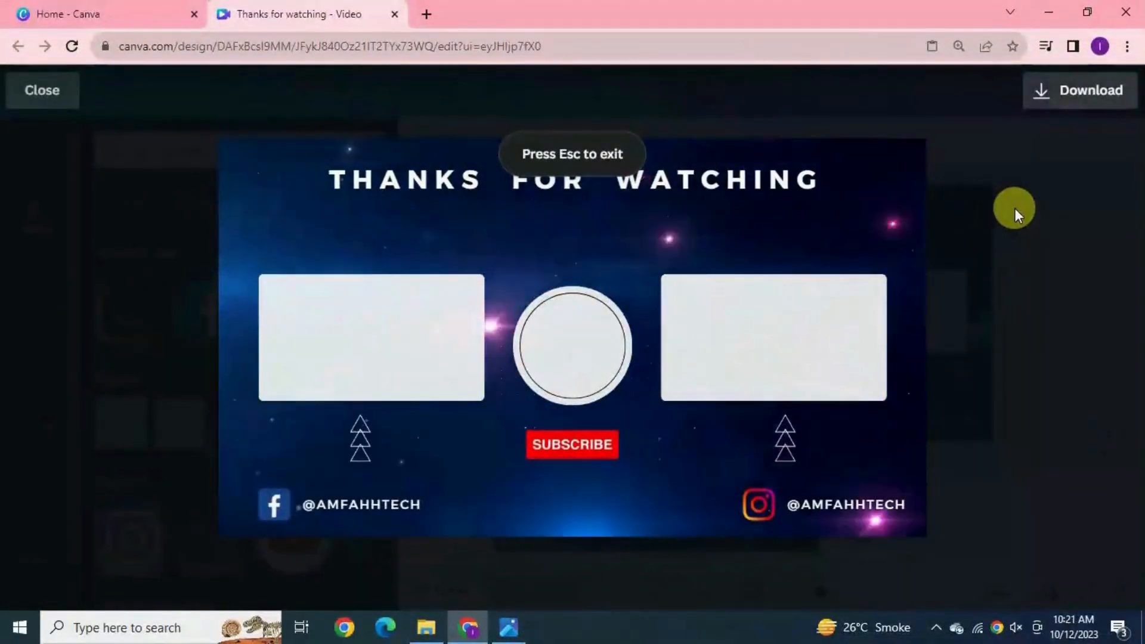
{"action": "left_click", "coordinate": [572, 345]}
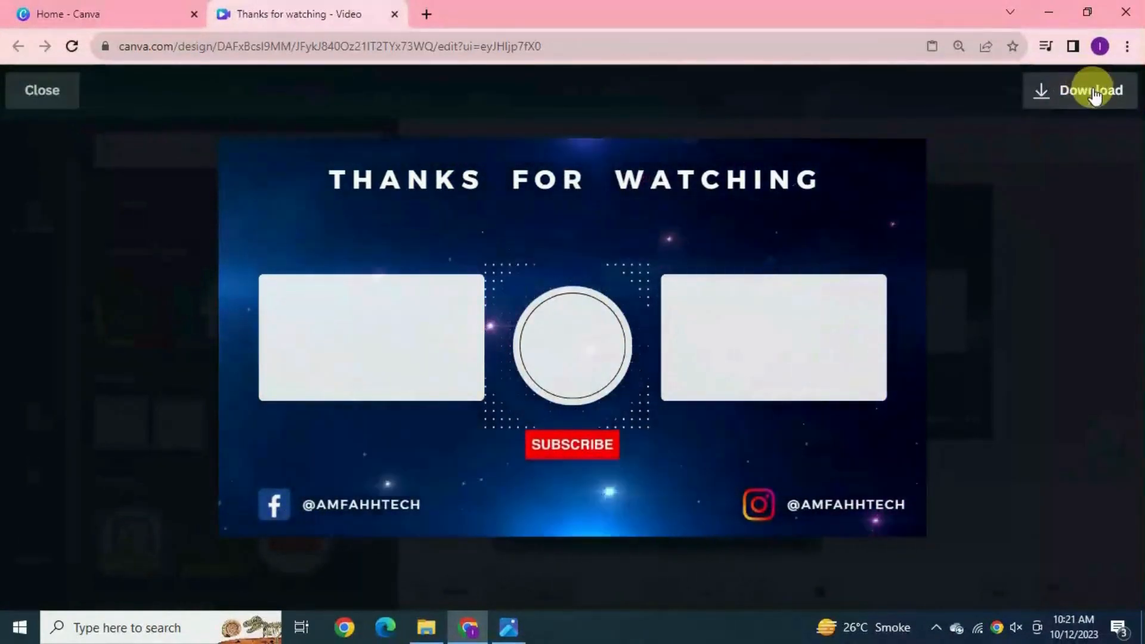
{"action": "left_click", "coordinate": [42, 90]}
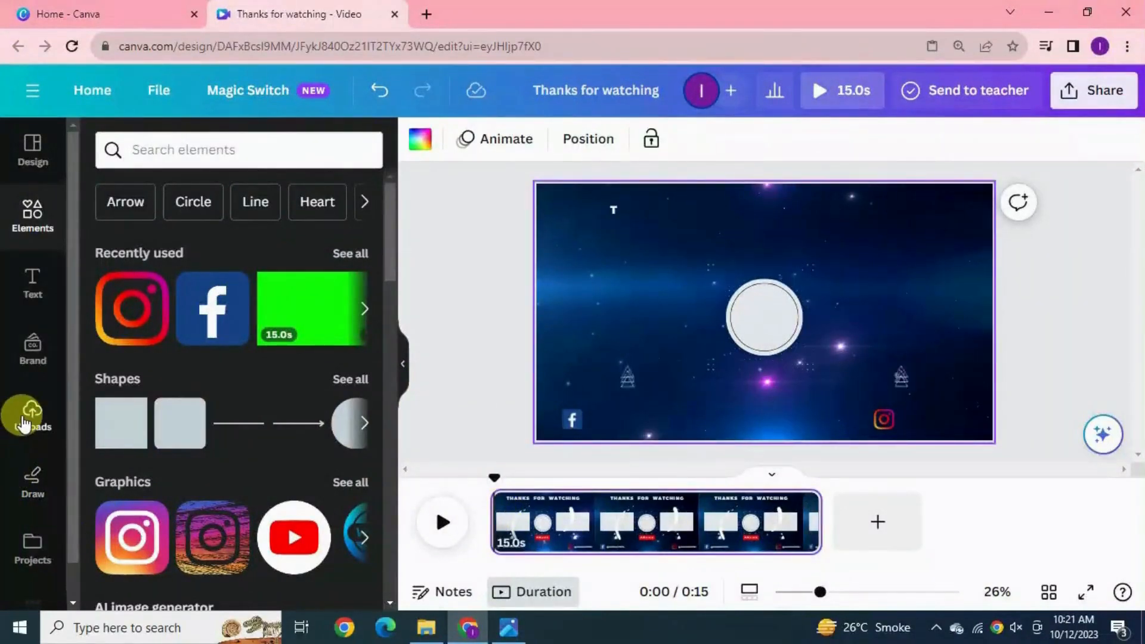
- Add an uploaded recording as background audio at volume 130 with 1.8s fade in and 0.7s fade out
{"action": "left_click", "coordinate": [32, 416]}
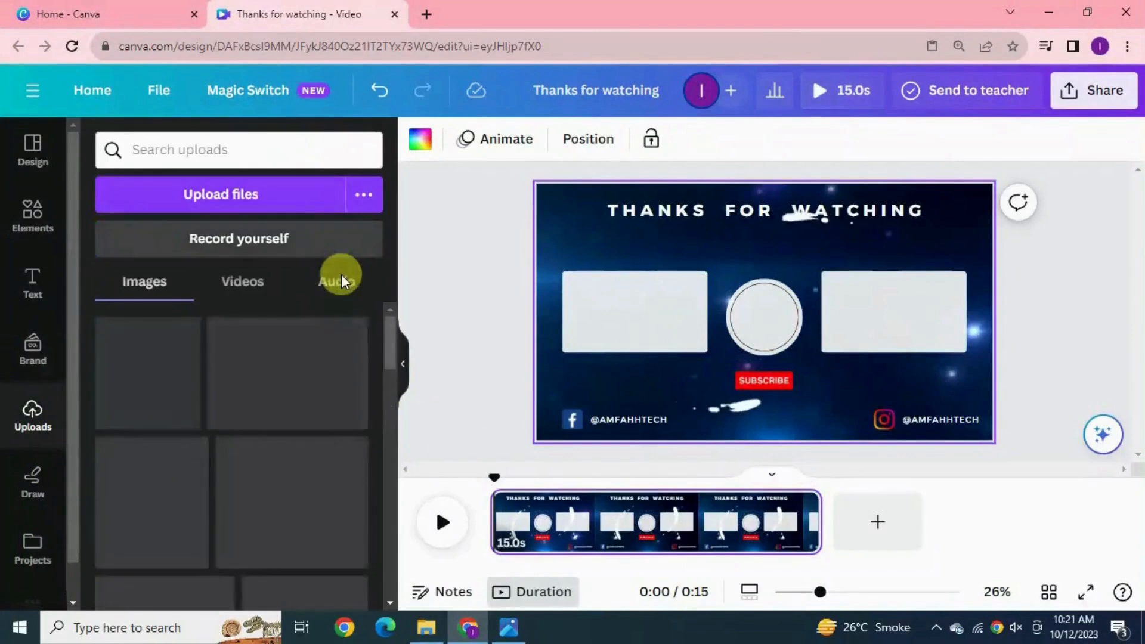
{"action": "left_click", "coordinate": [337, 282]}
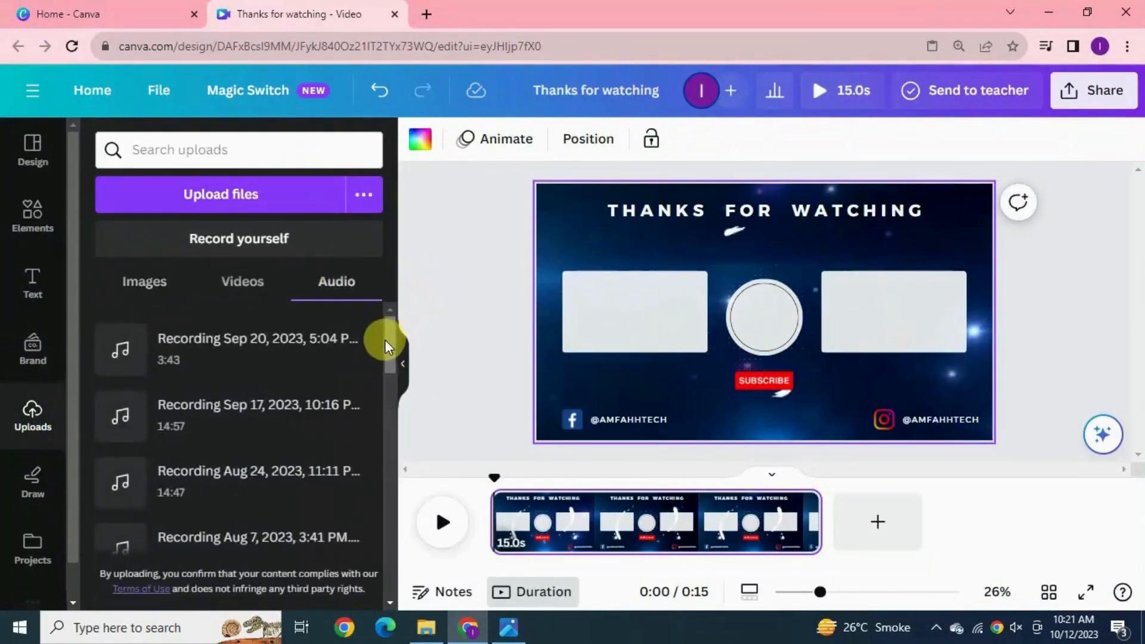
{"action": "scroll", "scroll_direction": "down", "scroll_amount": 3}
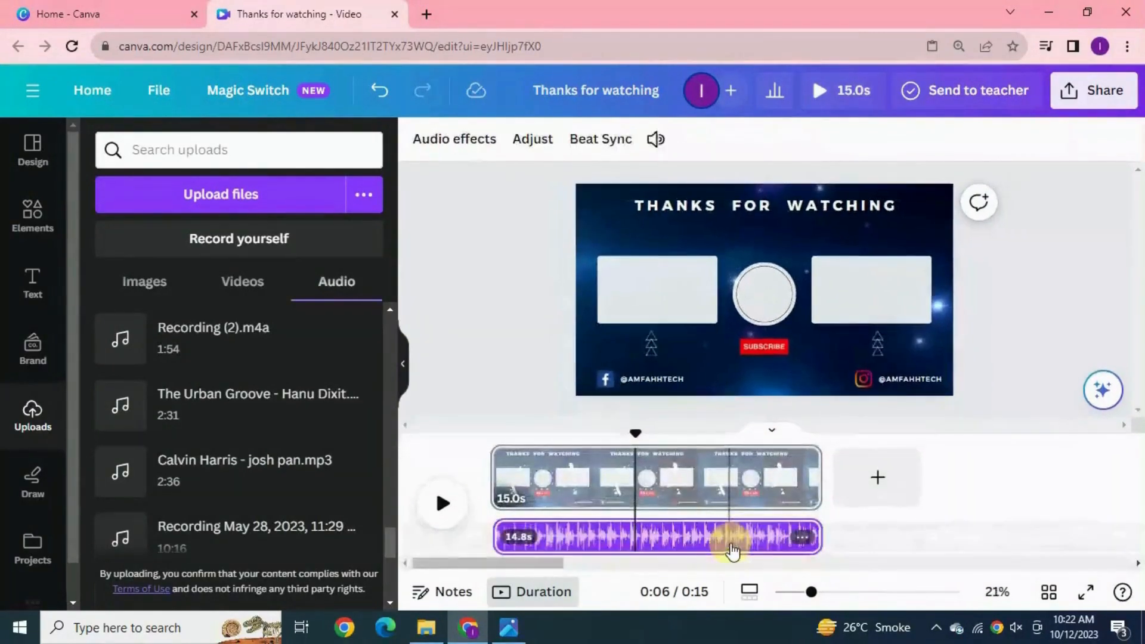
{"action": "left_click", "coordinate": [655, 138]}
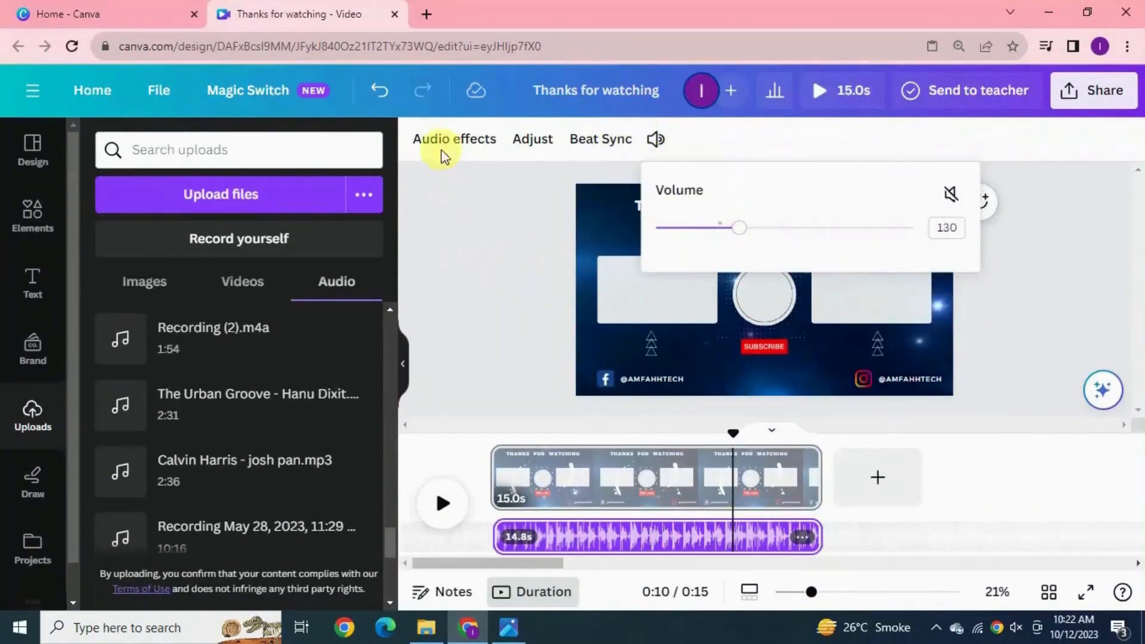
{"action": "left_click", "coordinate": [454, 138]}
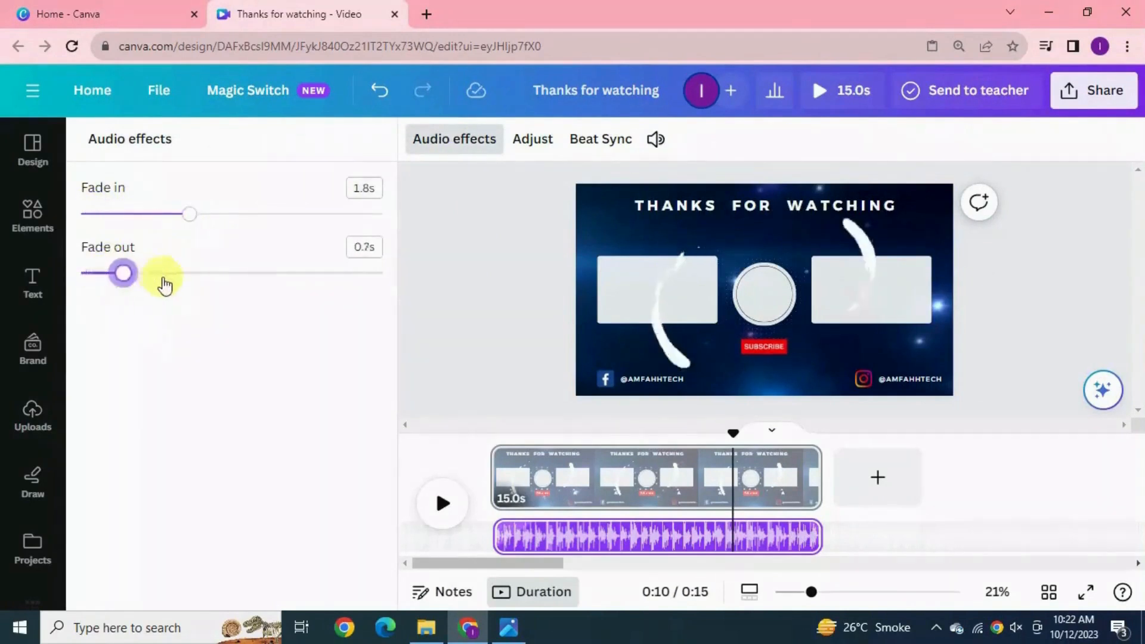
{"action": "left_click", "coordinate": [32, 417]}
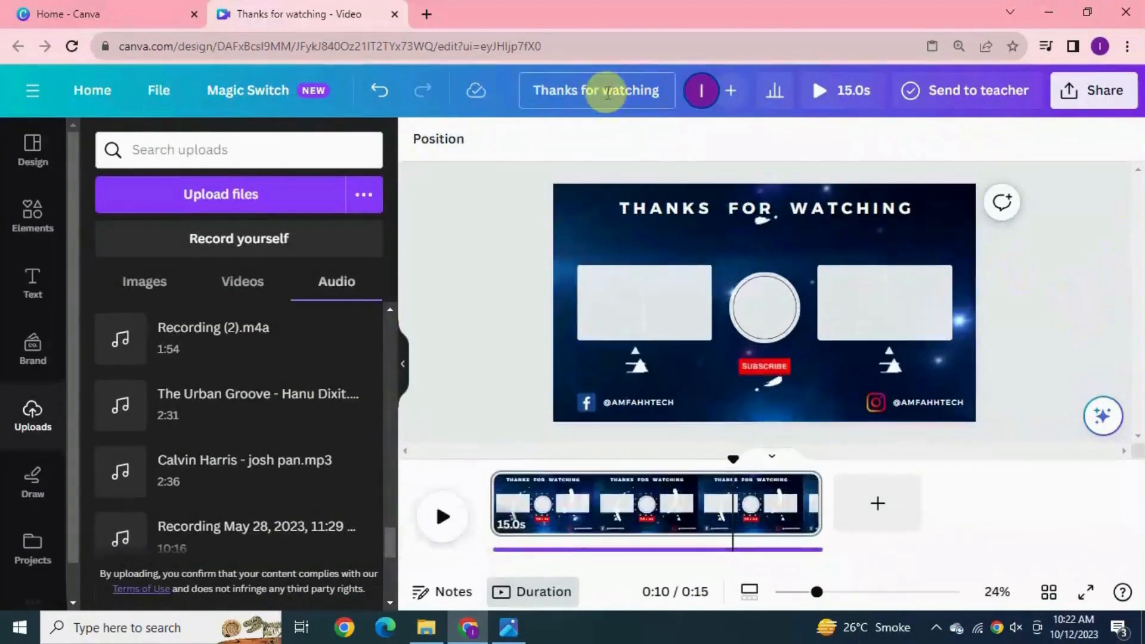
{"action": "mouse_move", "coordinate": [1094, 221]}
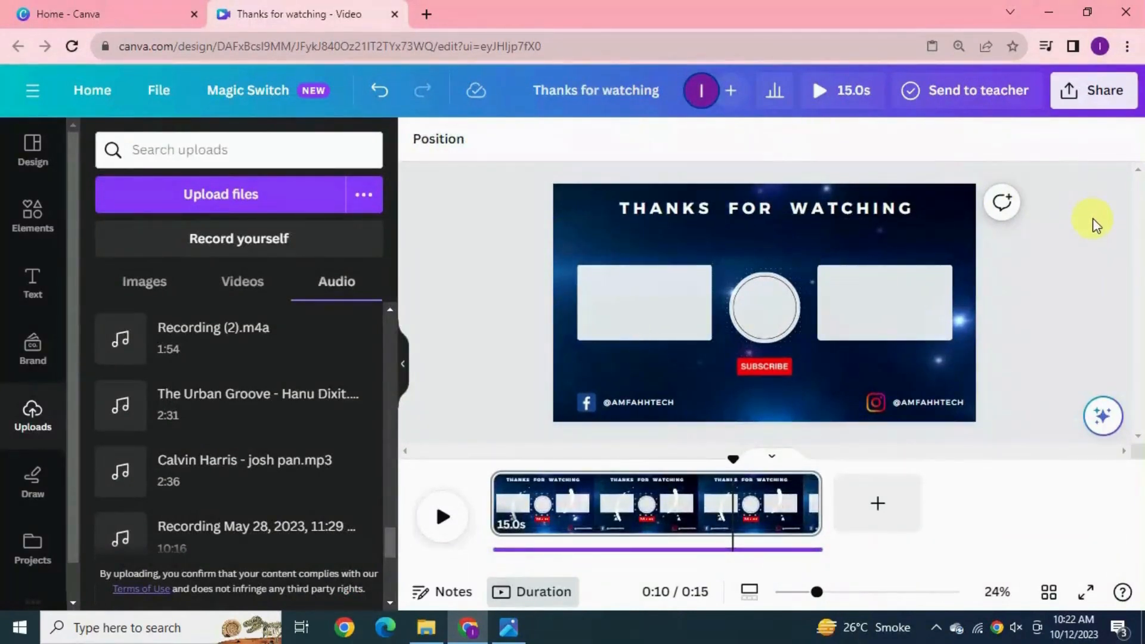
- Download the outro as 'Thanks for watching.mp4' at 1080p and check it in Chrome's downloads
{"action": "left_click", "coordinate": [1093, 90]}
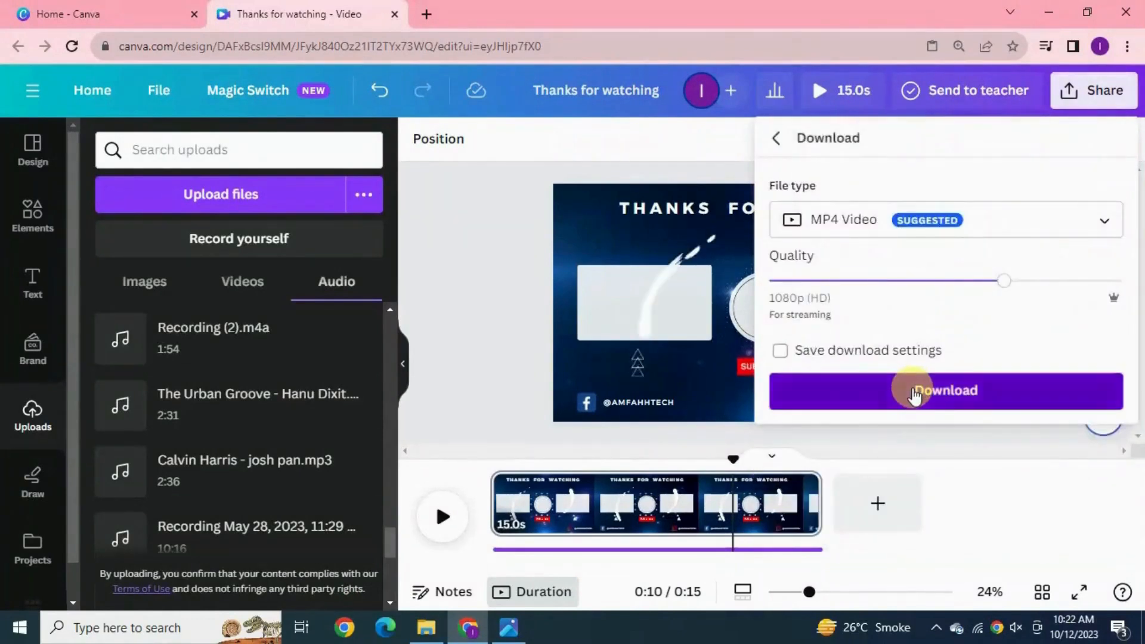
{"action": "left_click", "coordinate": [945, 391]}
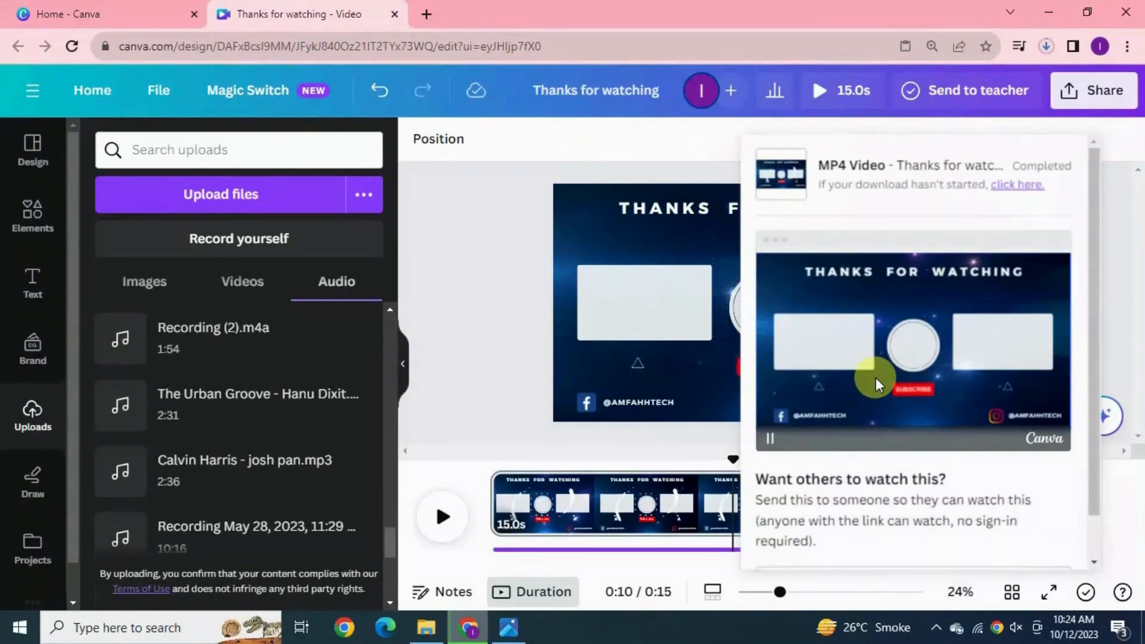
{"action": "left_click", "coordinate": [1046, 45]}
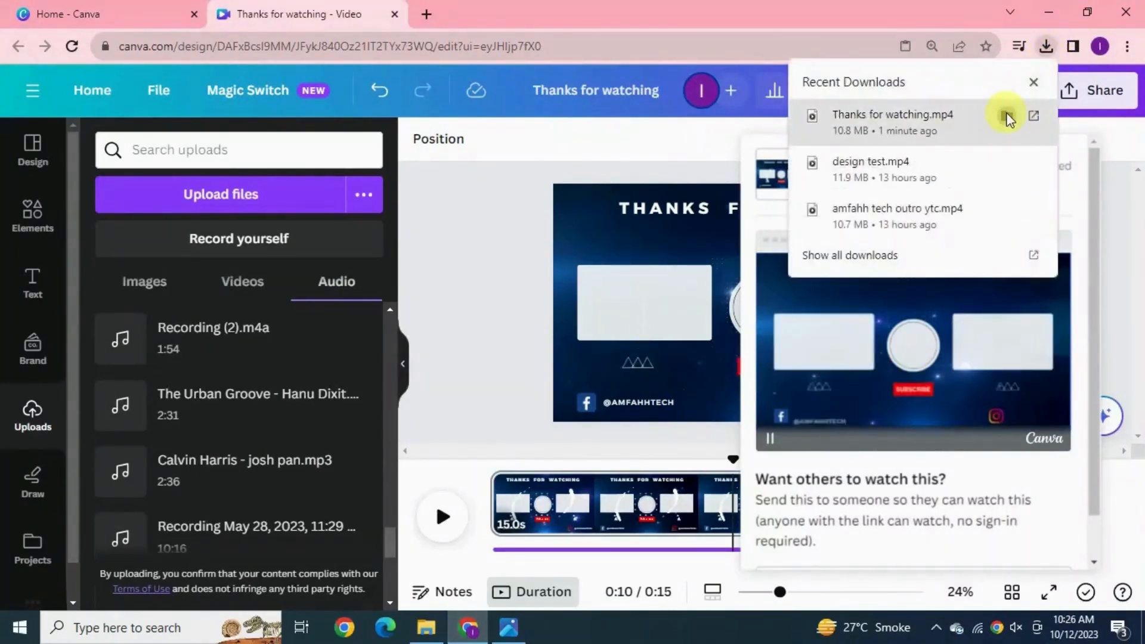
{"action": "left_click", "coordinate": [1034, 116]}
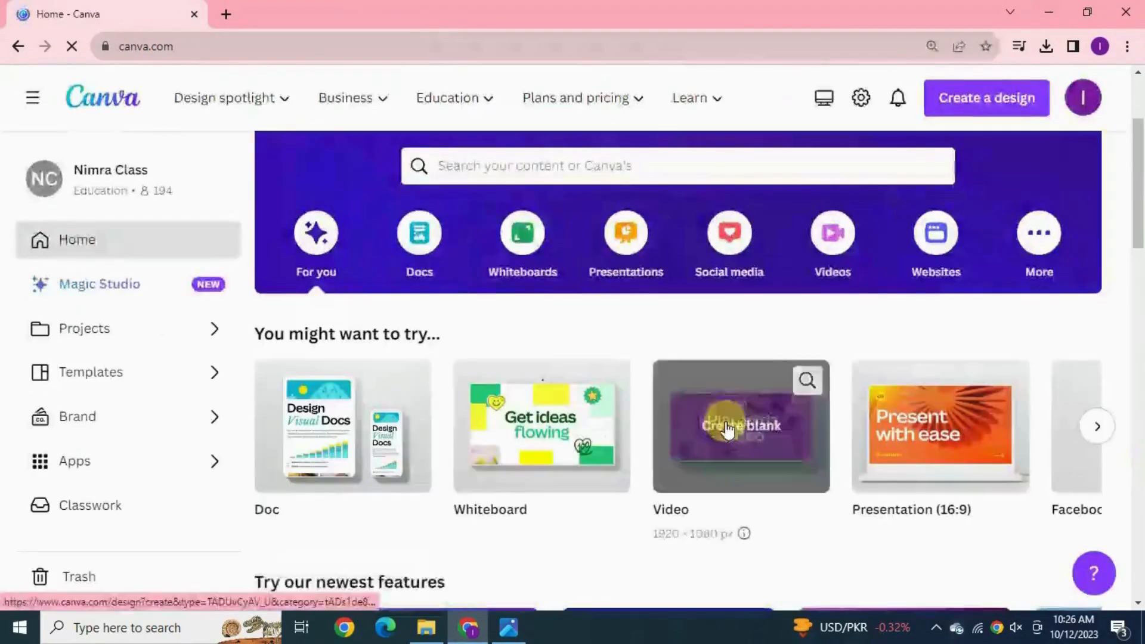
- Create a new blank video design and show the Uploads videos list
{"action": "left_click", "coordinate": [741, 426]}
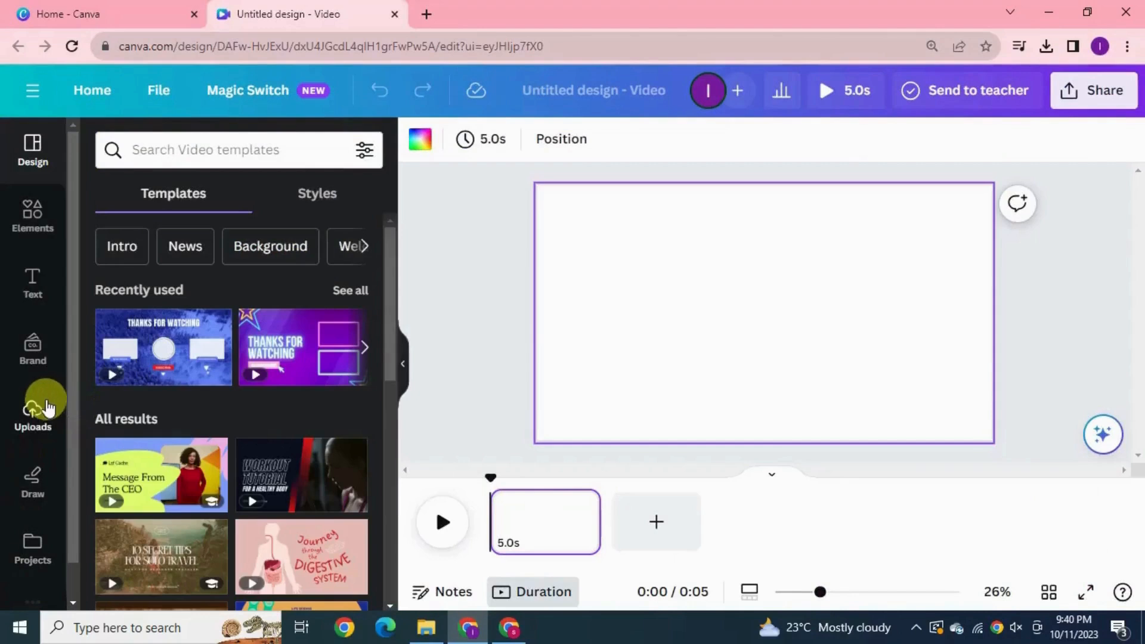
{"action": "left_click", "coordinate": [32, 413]}
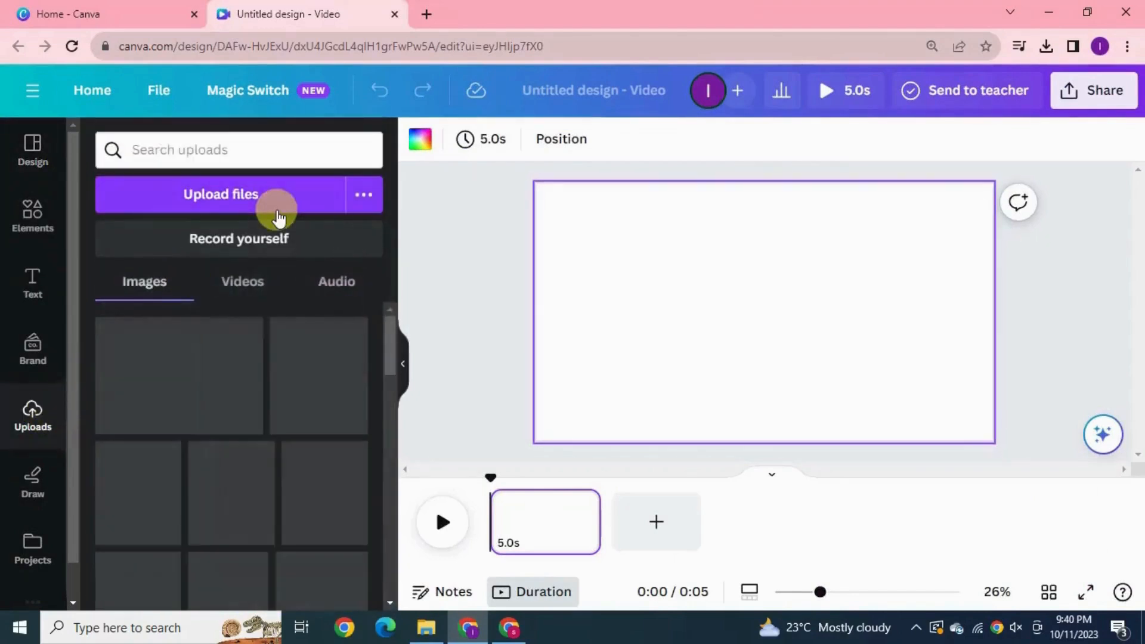
{"action": "left_click", "coordinate": [242, 281]}
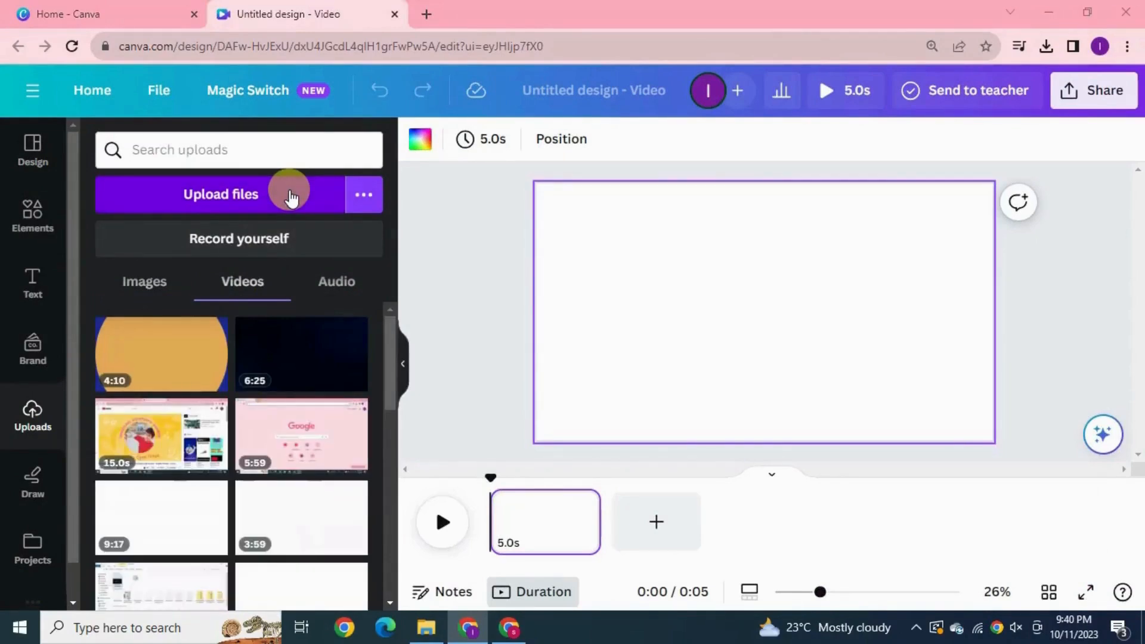
- Upload the 'test 2' screen recording from the computer into Uploads
{"action": "left_click", "coordinate": [222, 194]}
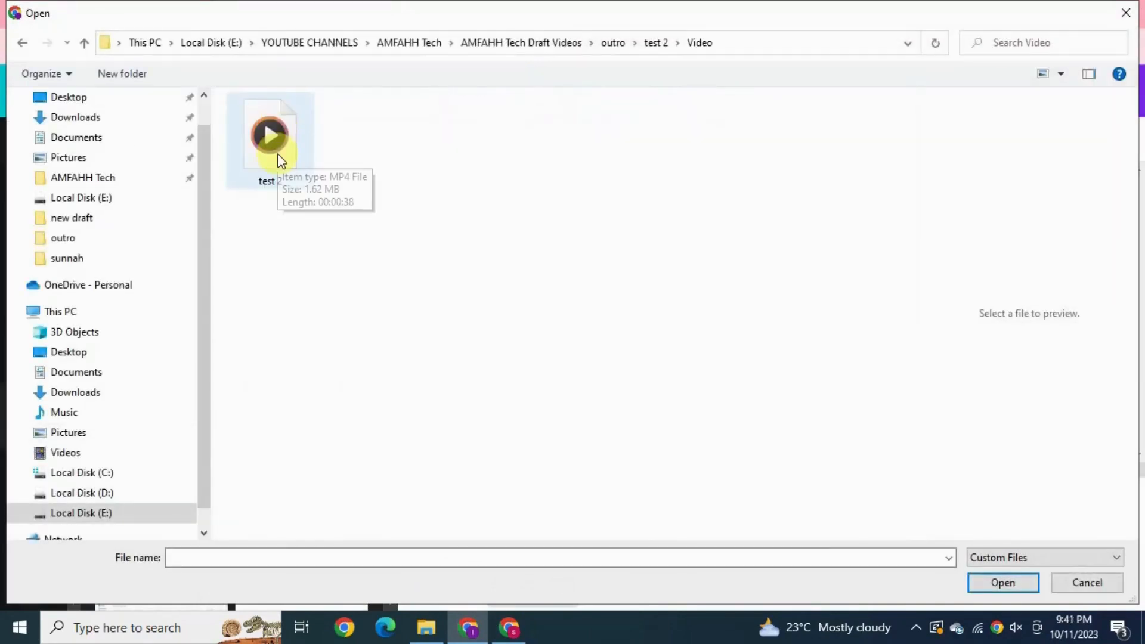
{"action": "left_click", "coordinate": [270, 134]}
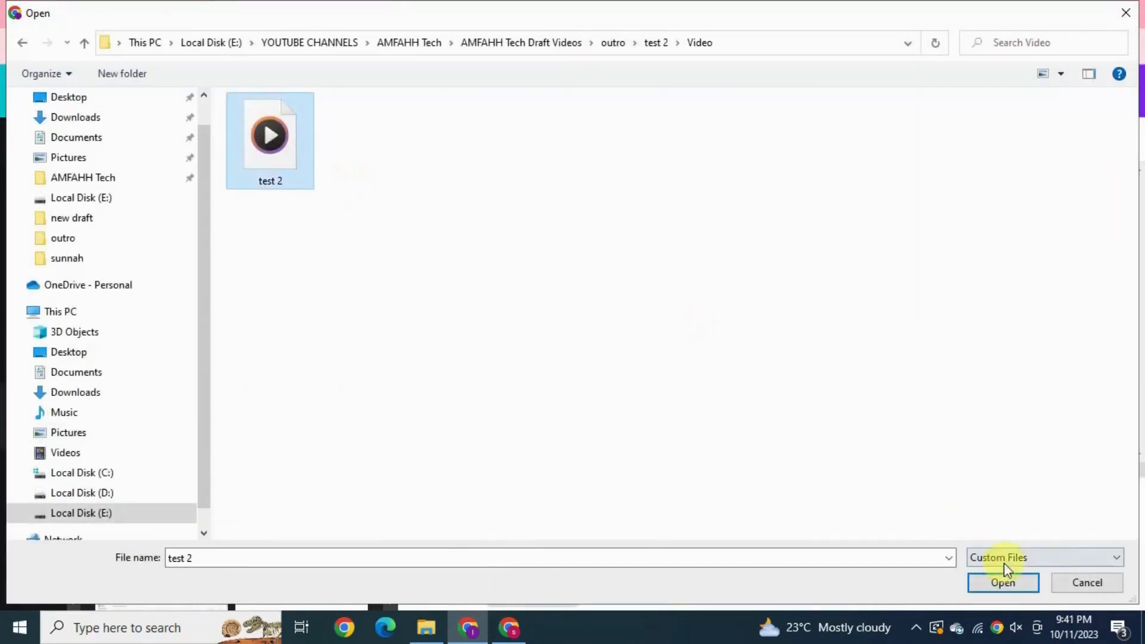
{"action": "left_click", "coordinate": [1002, 582]}
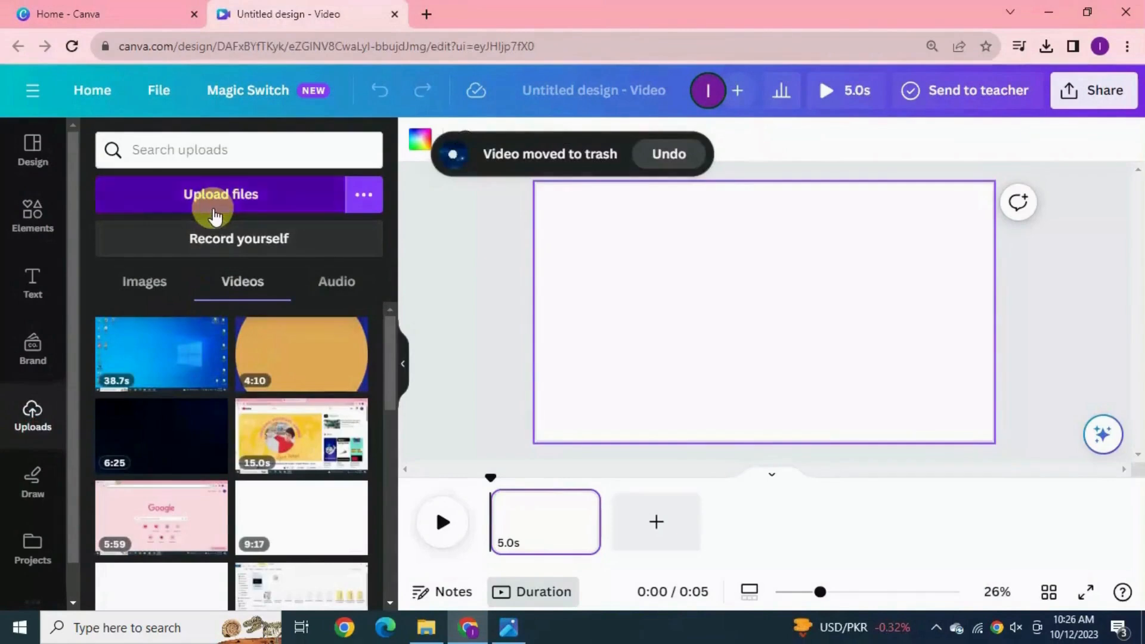
- Upload the outro MP4, place the 38.7s recording on page 1 and the 15s outro on a new page 2
{"action": "left_click", "coordinate": [220, 195]}
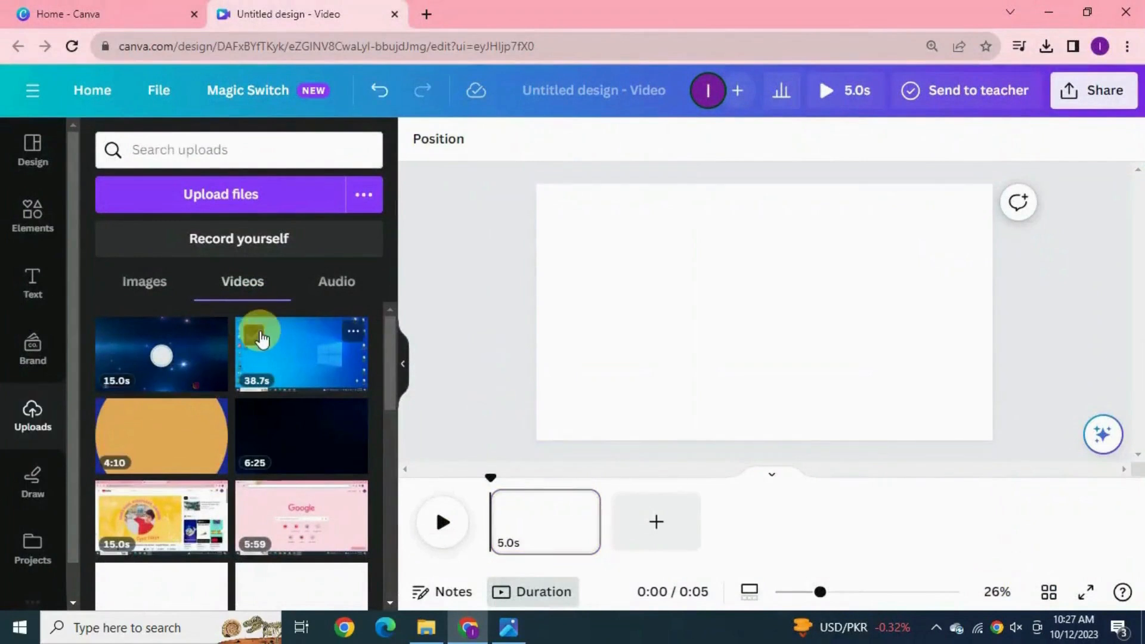
{"action": "left_click", "coordinate": [299, 354]}
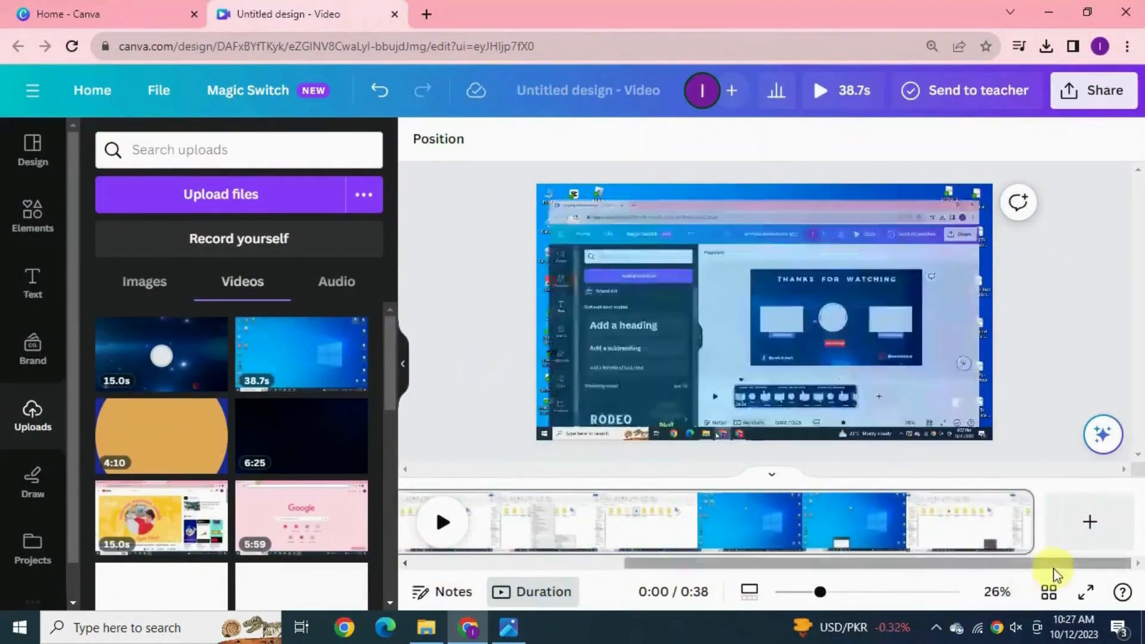
{"action": "left_click", "coordinate": [1089, 521]}
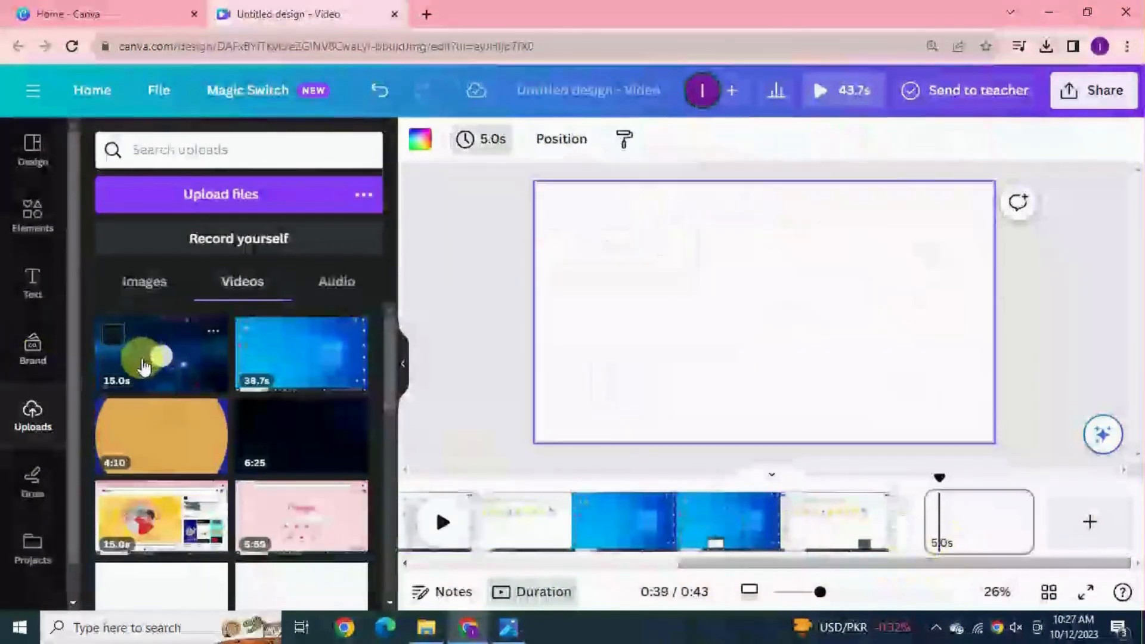
{"action": "left_click", "coordinate": [161, 353]}
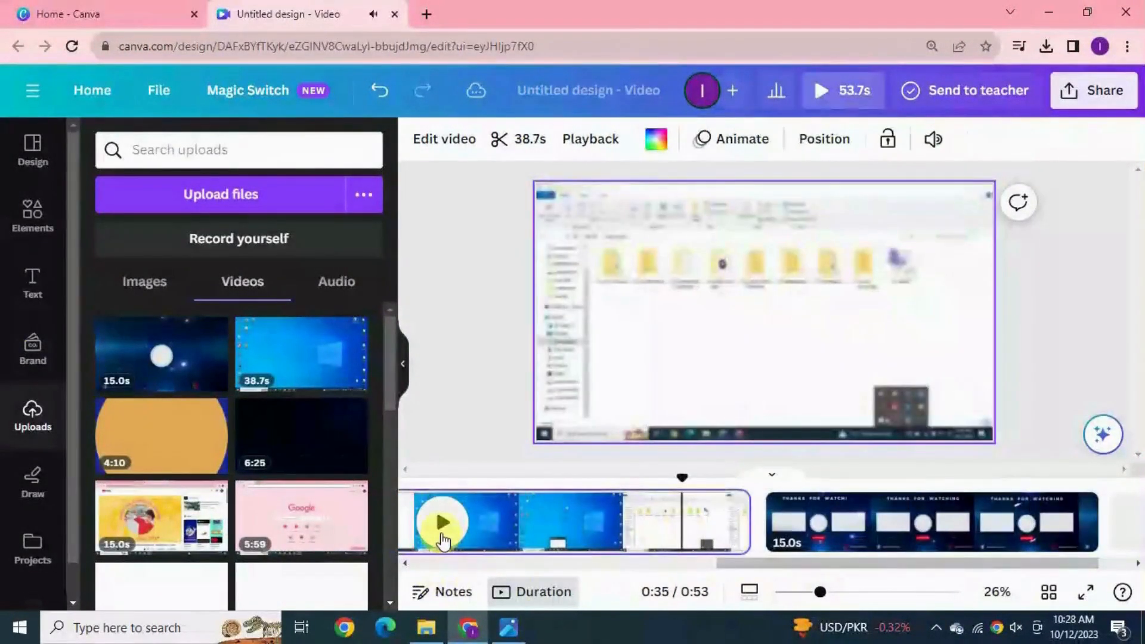
- Play back the combined 53.7-second video to preview it, then stop
{"action": "left_click", "coordinate": [440, 522]}
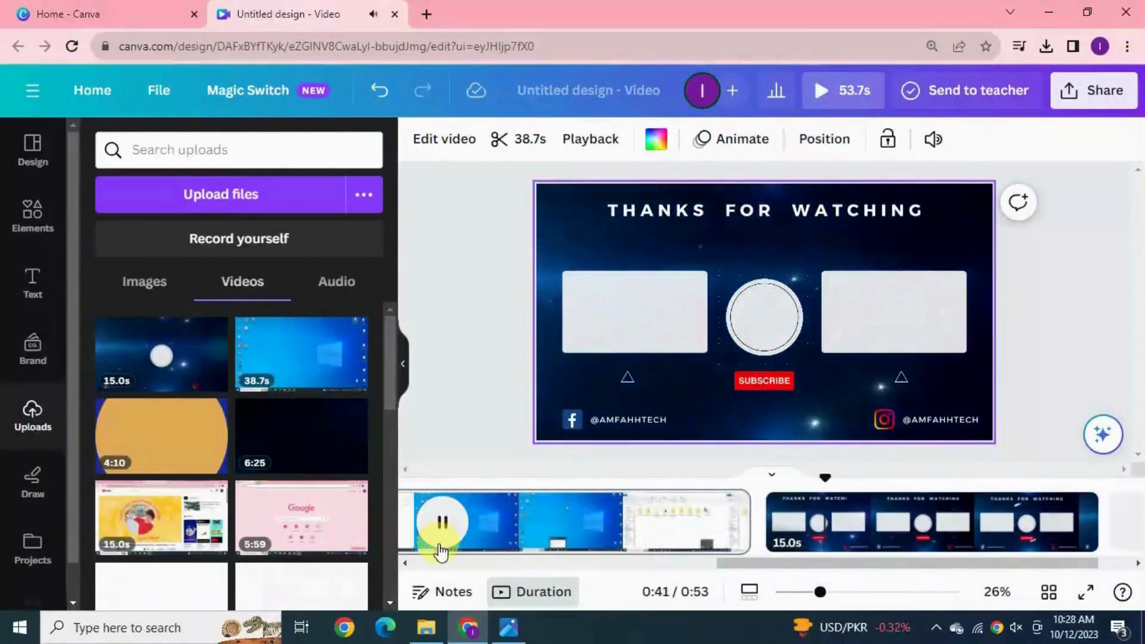
{"action": "left_click", "coordinate": [441, 521]}
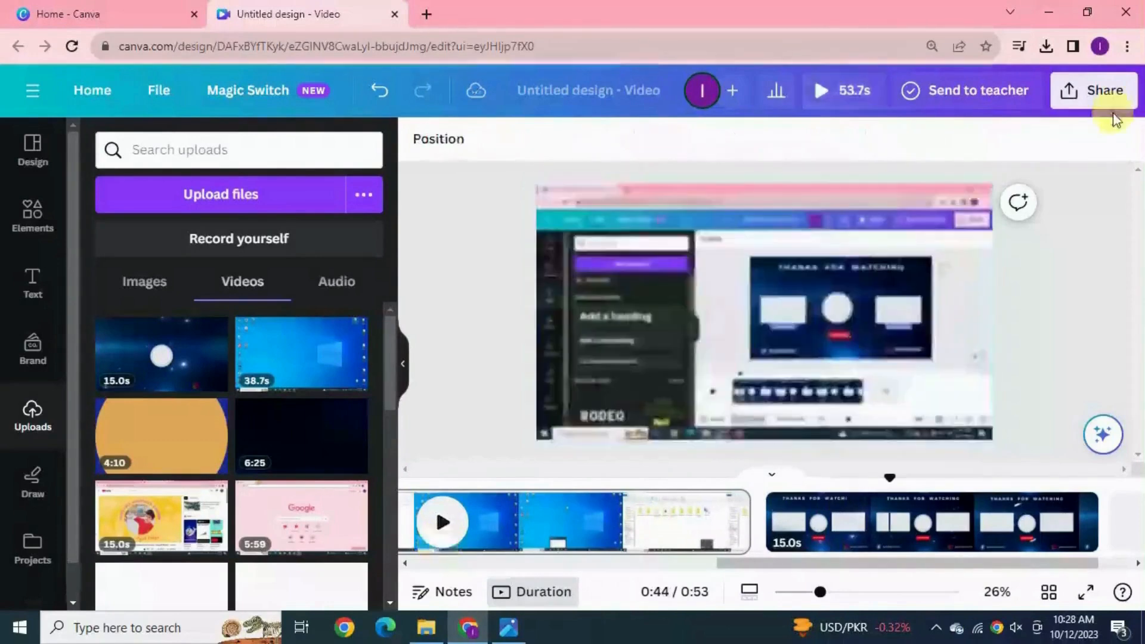
- Download all 2 pages together as one MP4 and check Chrome's downloads
{"action": "left_click", "coordinate": [763, 311]}
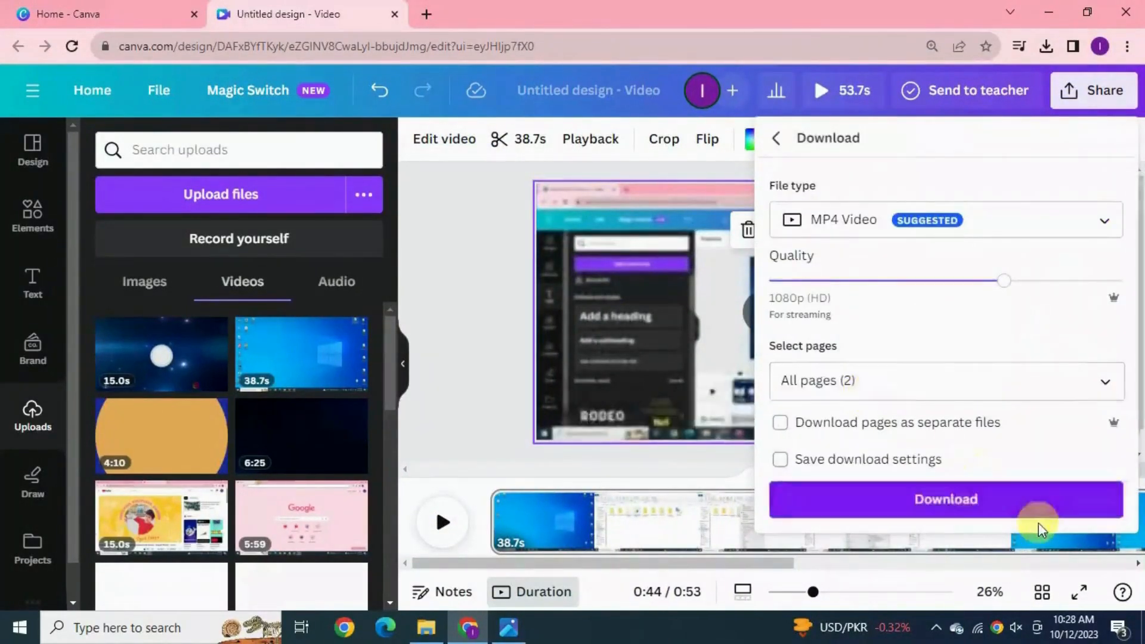
{"action": "left_click", "coordinate": [944, 499]}
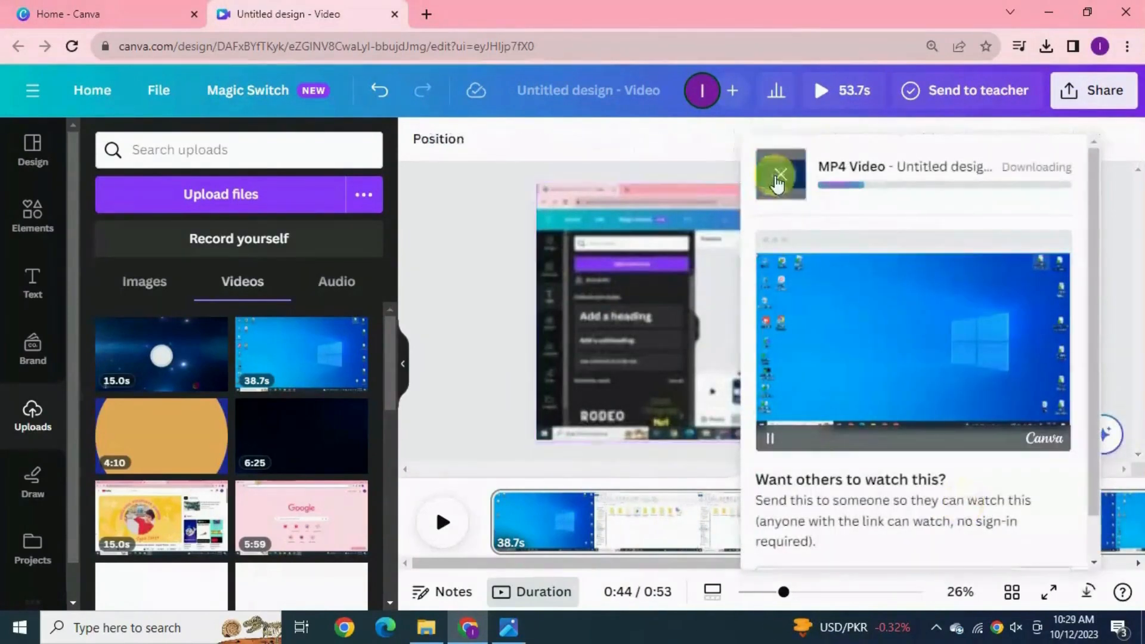
{"action": "left_click", "coordinate": [1046, 47]}
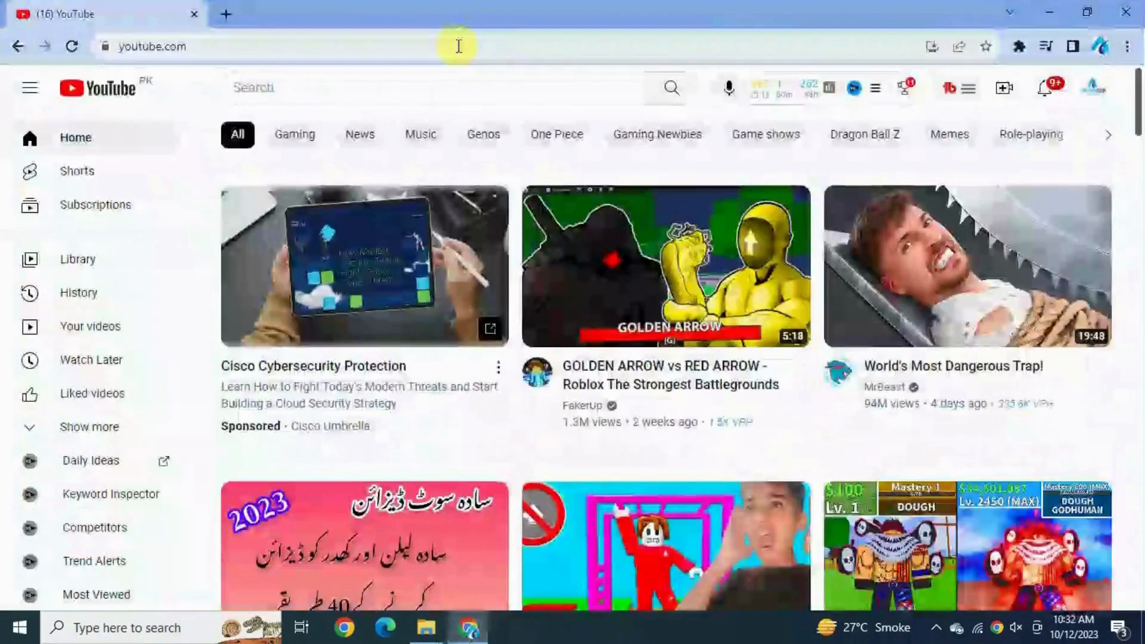
{"action": "mouse_move", "coordinate": [1004, 87]}
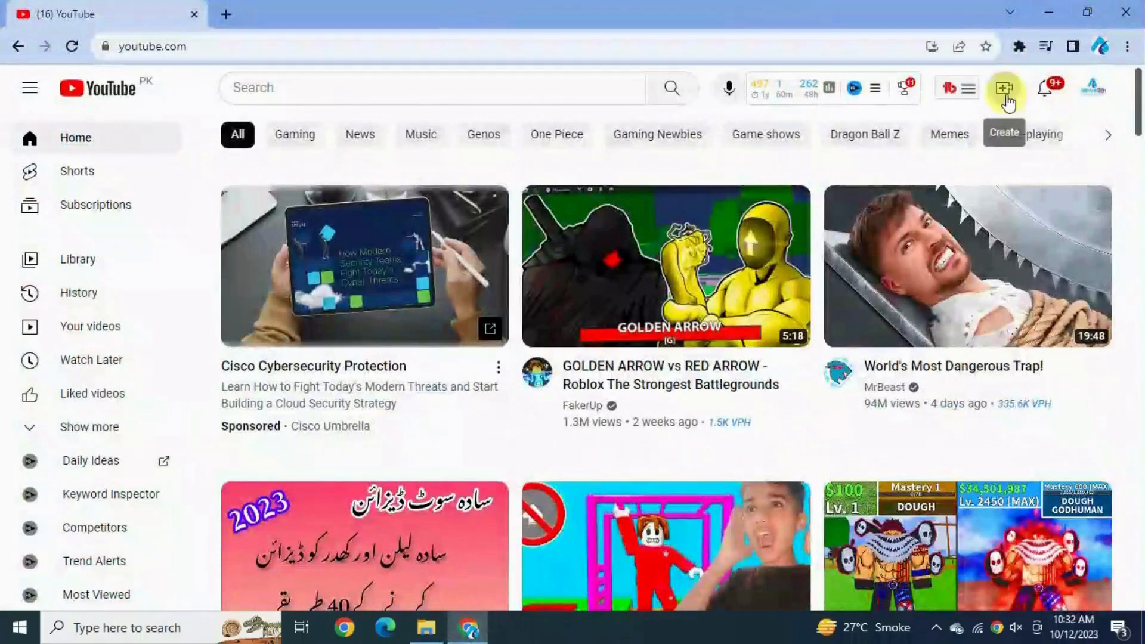
- Select 'Untitled design (1)' from Downloads to begin the YouTube upload
{"action": "left_click", "coordinate": [1005, 87]}
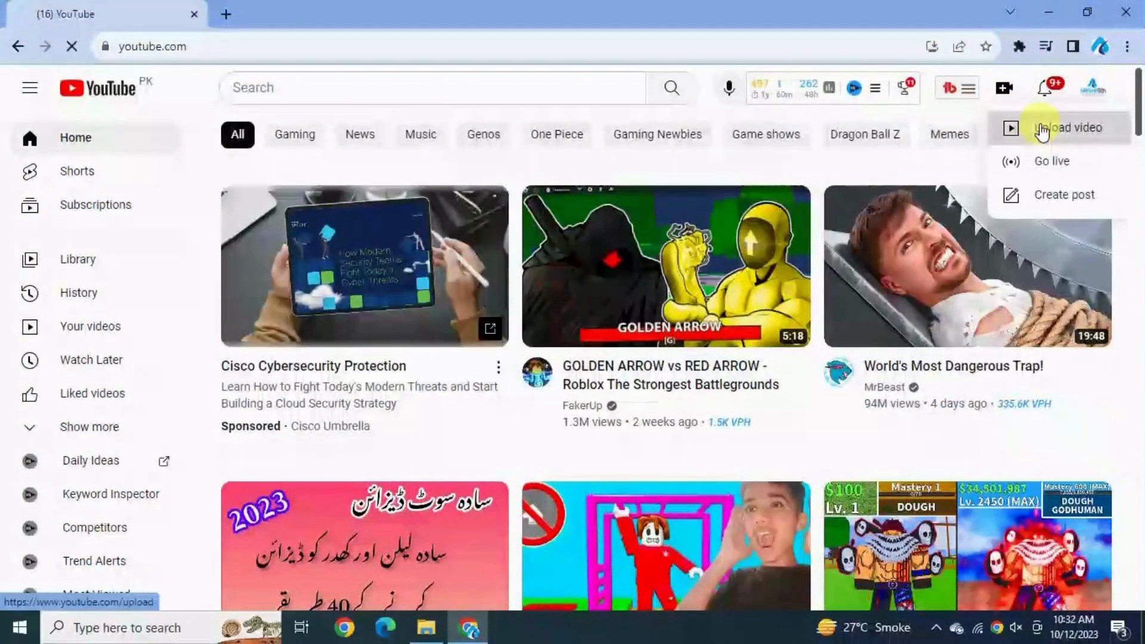
{"action": "left_click", "coordinate": [1073, 128]}
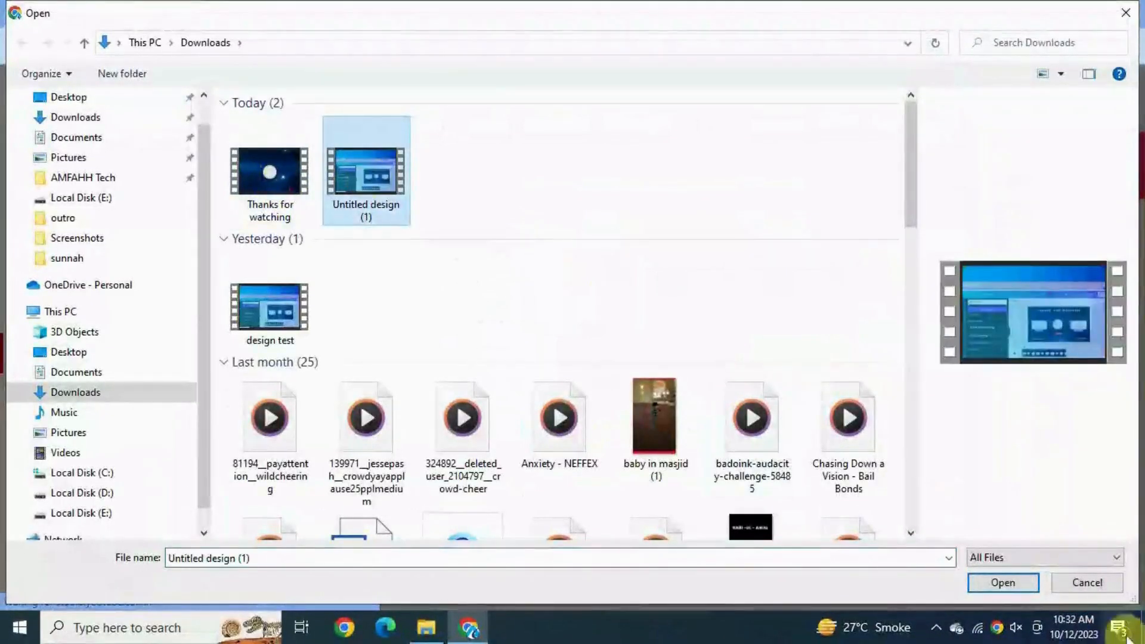
{"action": "left_click", "coordinate": [1002, 583]}
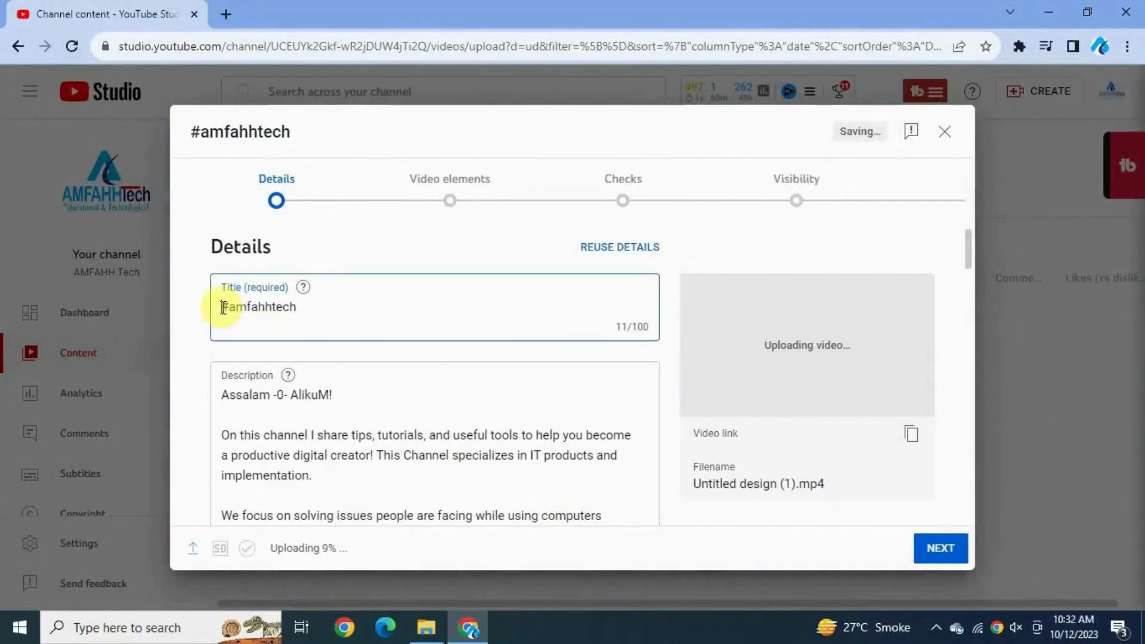
- Title the video 'create shortcut #amfahhtech' and proceed to the Video elements step
{"action": "left_click", "coordinate": [424, 307]}
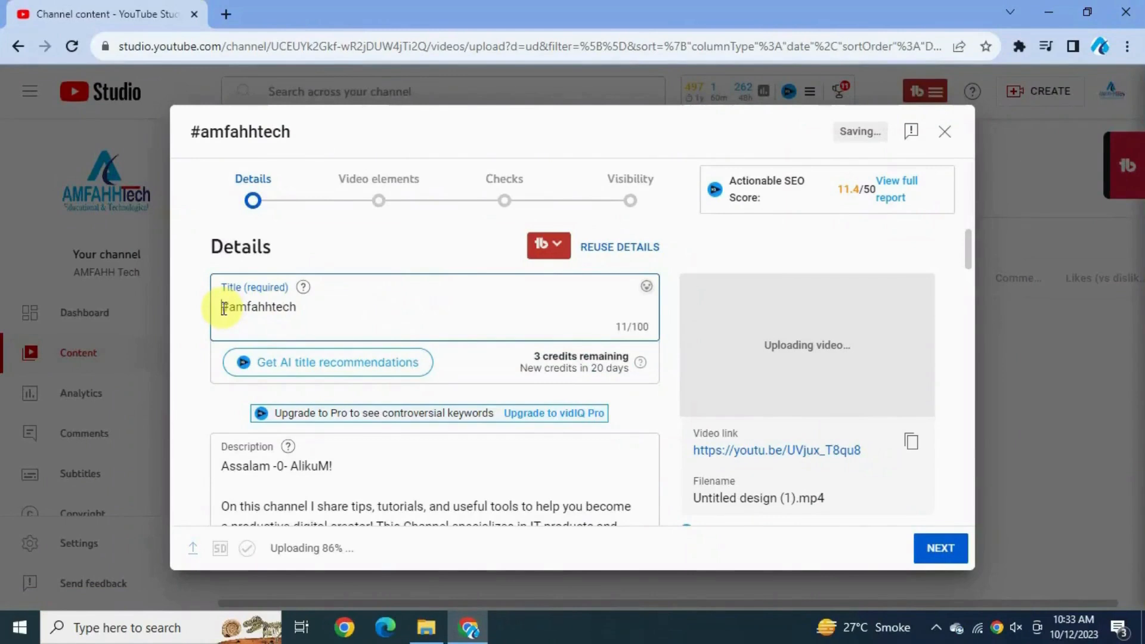
{"action": "type", "text": "create short"}
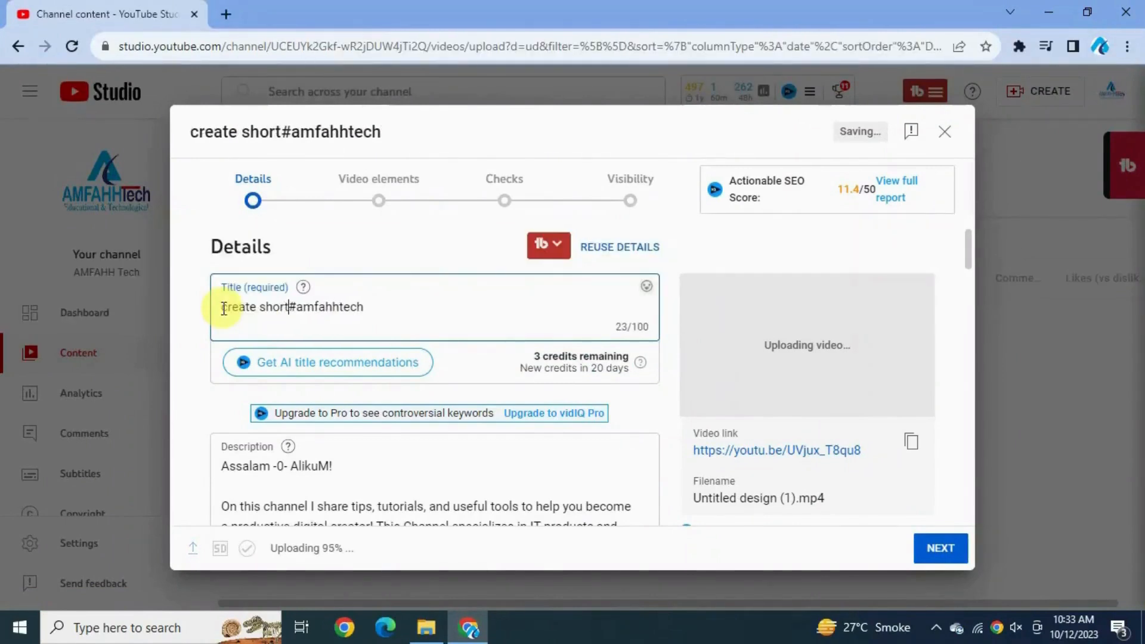
{"action": "type", "text": "cut"}
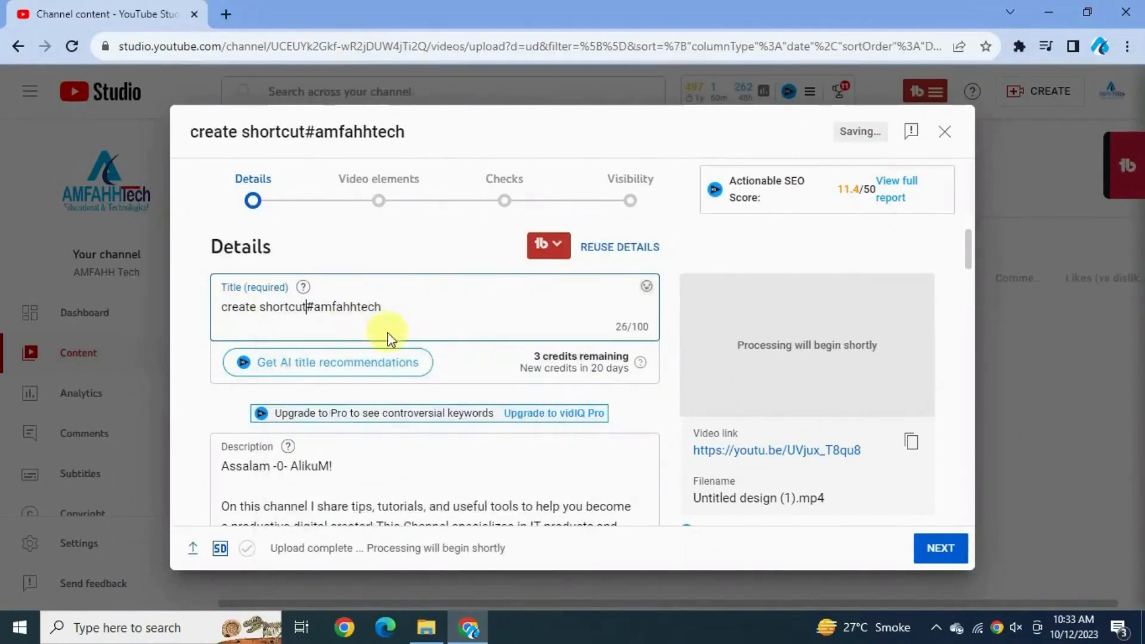
{"action": "scroll", "scroll_direction": "down", "scroll_amount": 3}
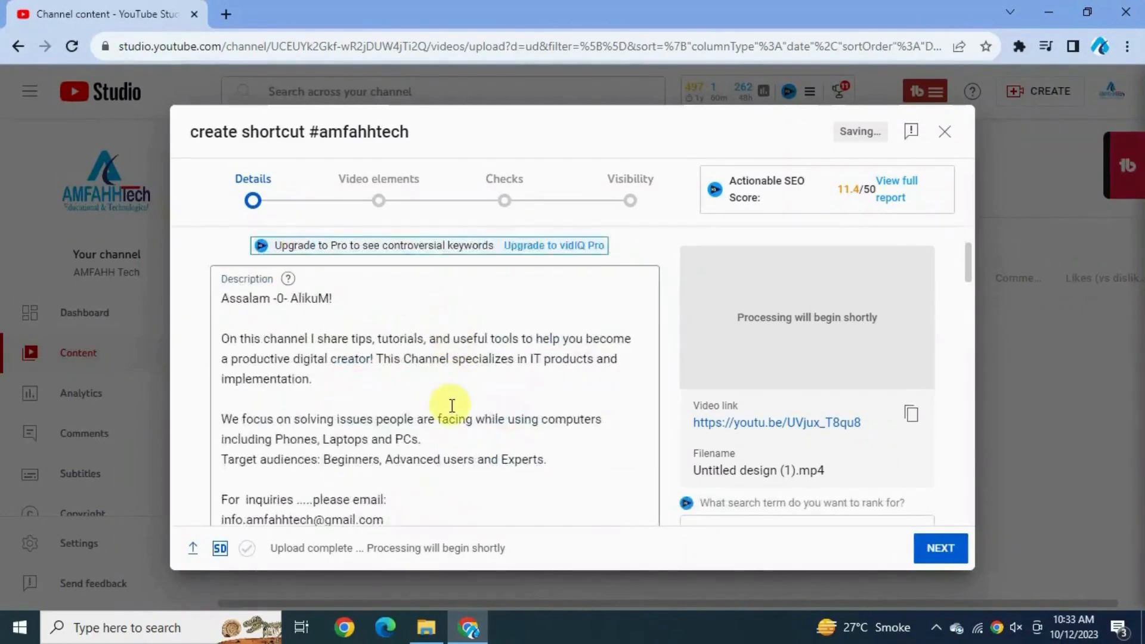
{"action": "scroll", "scroll_direction": "down", "scroll_amount": 3}
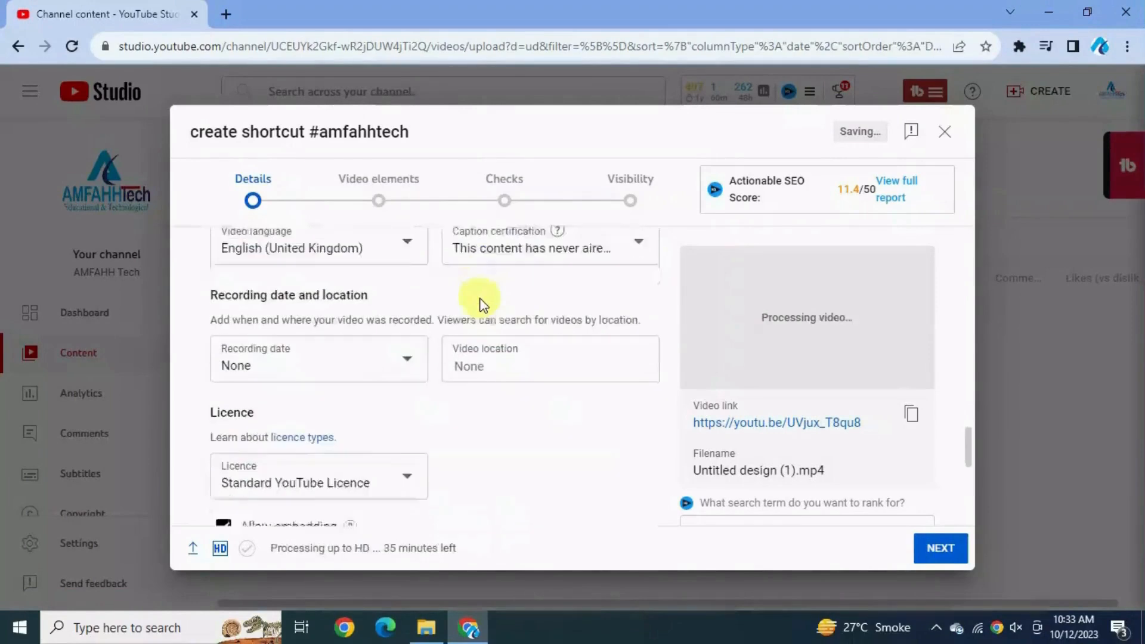
{"action": "scroll", "scroll_direction": "down", "scroll_amount": 3}
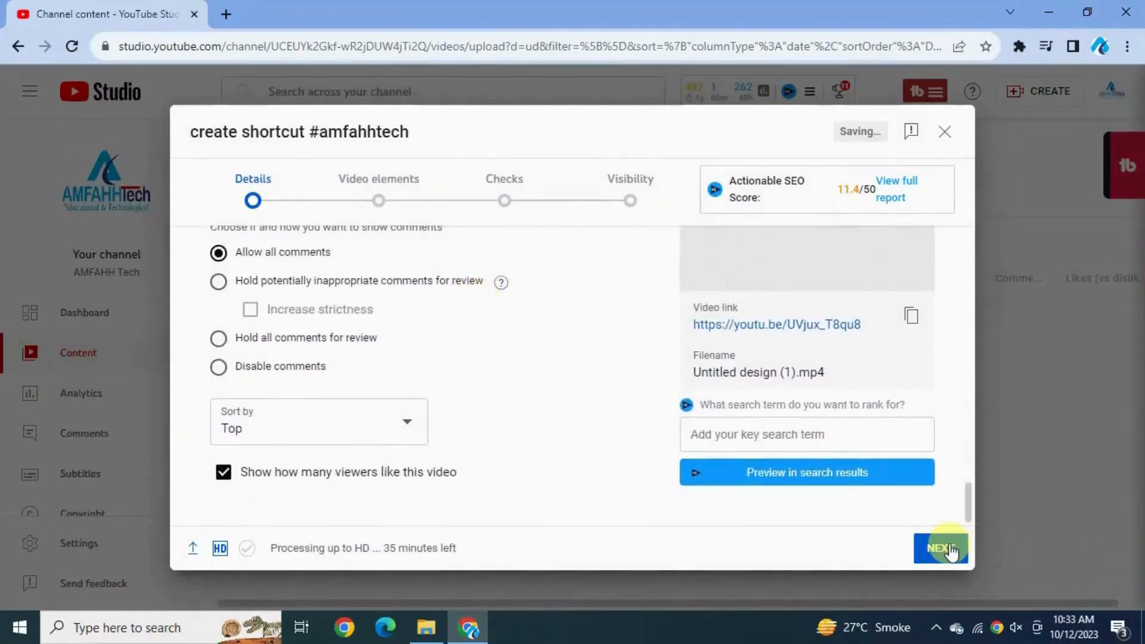
{"action": "left_click", "coordinate": [941, 547]}
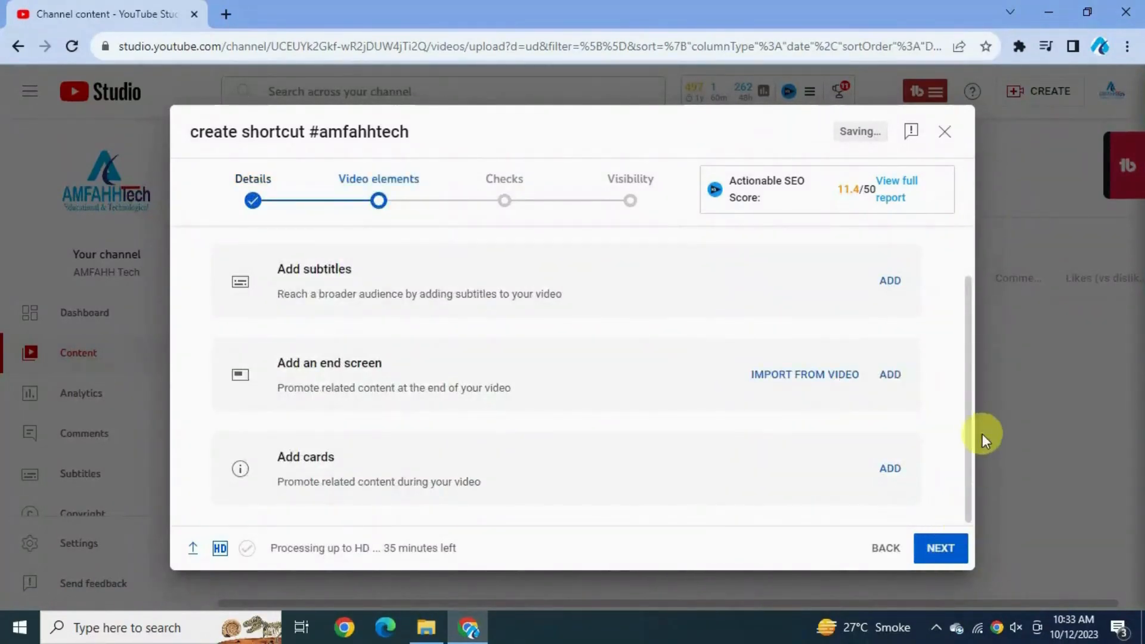
{"action": "mouse_move", "coordinate": [294, 358]}
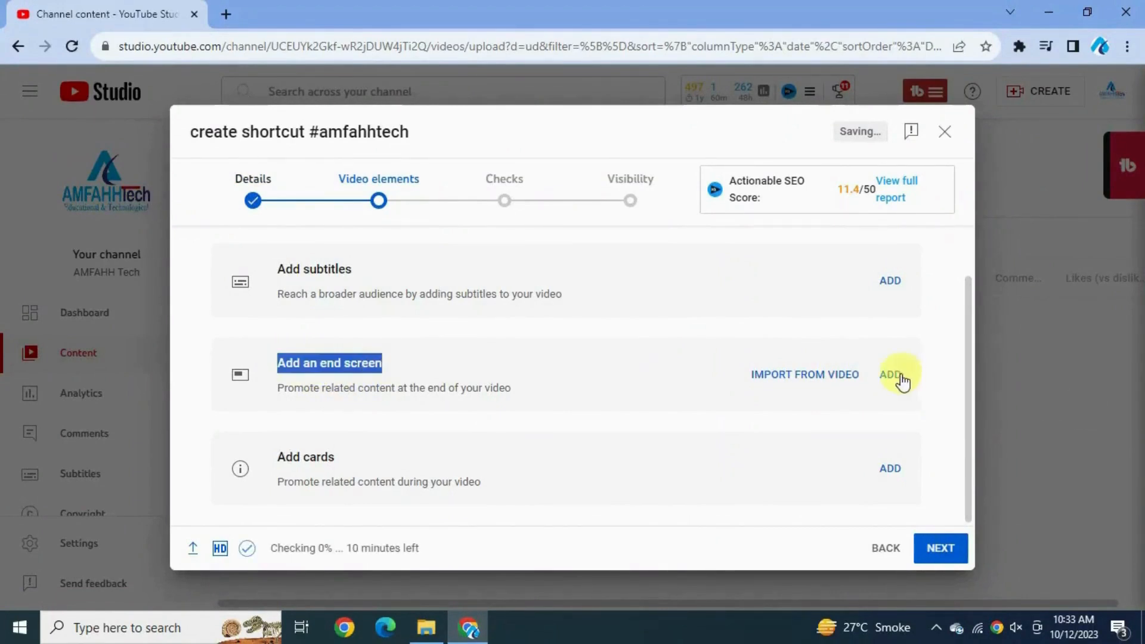
- Add an end screen video element set to 'How to Make Intro for YouTube Videos in Canva'
{"action": "left_click", "coordinate": [890, 373]}
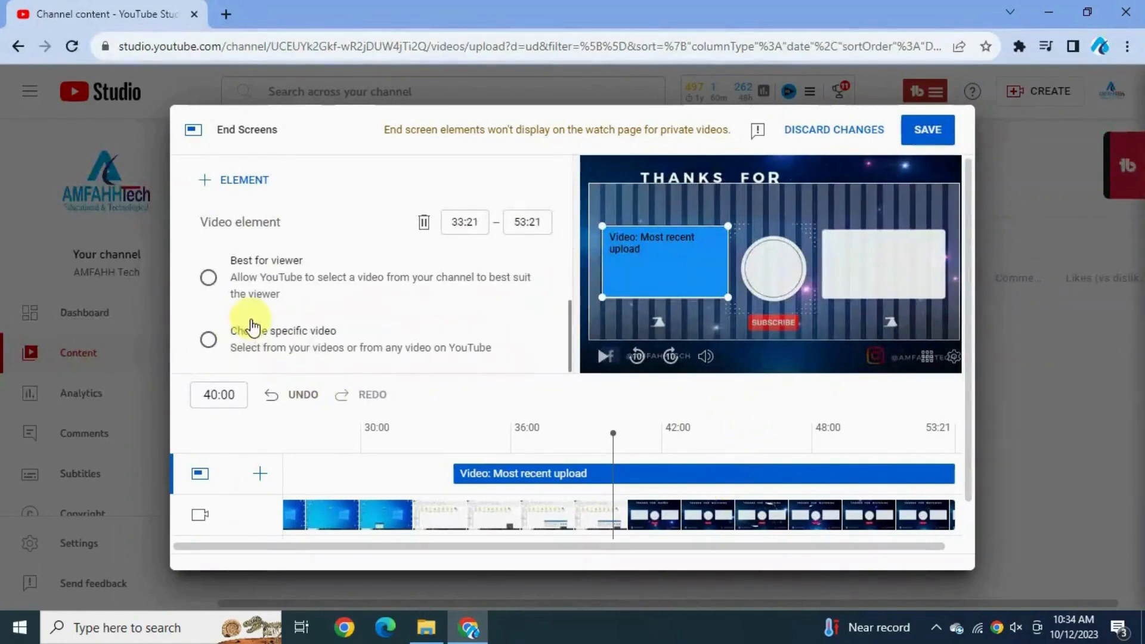
{"action": "mouse_move", "coordinate": [268, 346]}
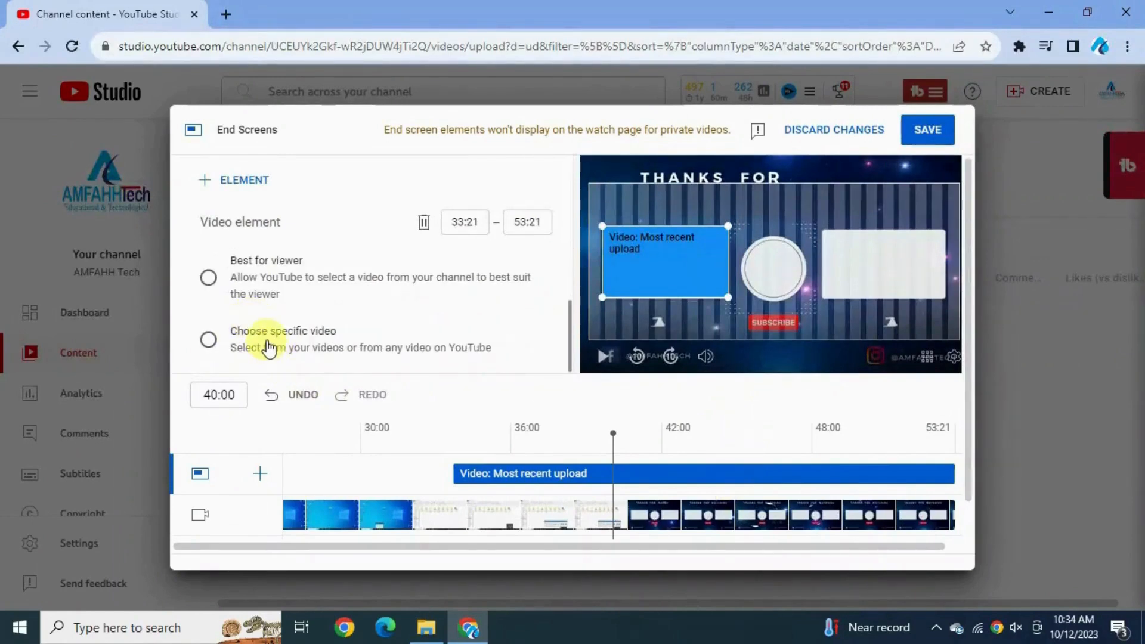
{"action": "left_click", "coordinate": [208, 340]}
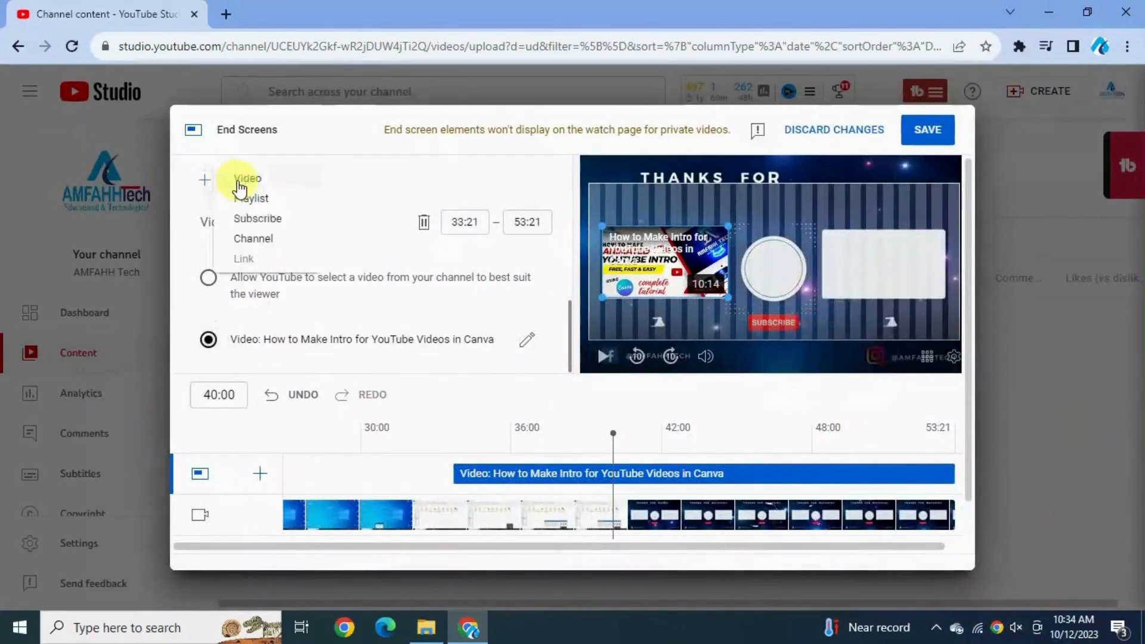
{"action": "mouse_move", "coordinate": [252, 198]}
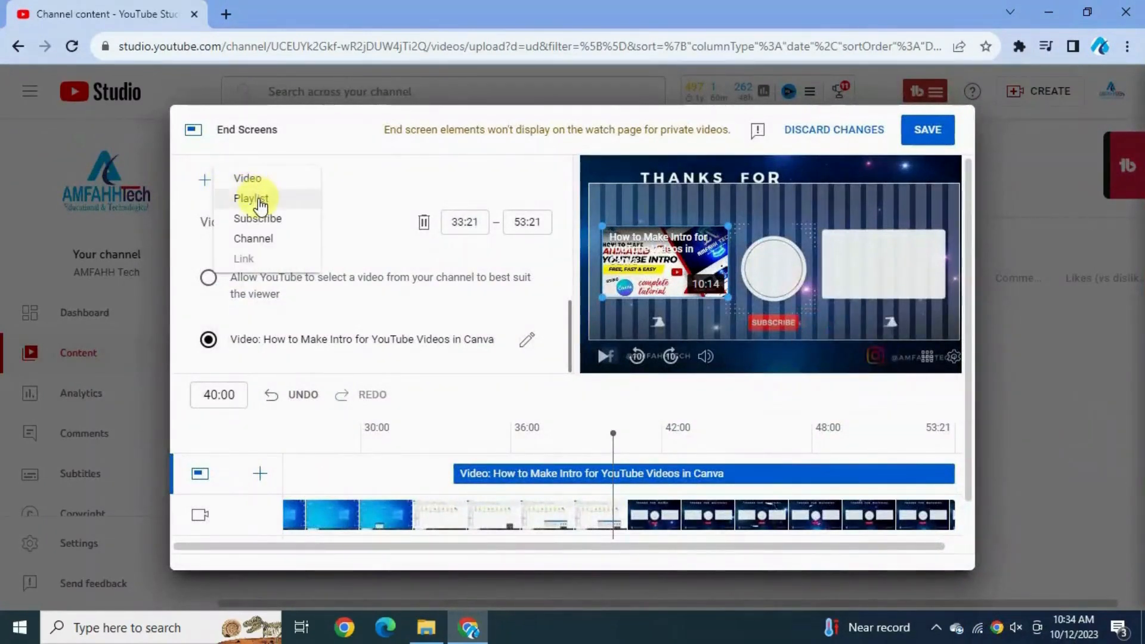
- Add the 'Canva' playlist element, then a Subscribe element for AMFAHH Tech
{"action": "left_click", "coordinate": [252, 198]}
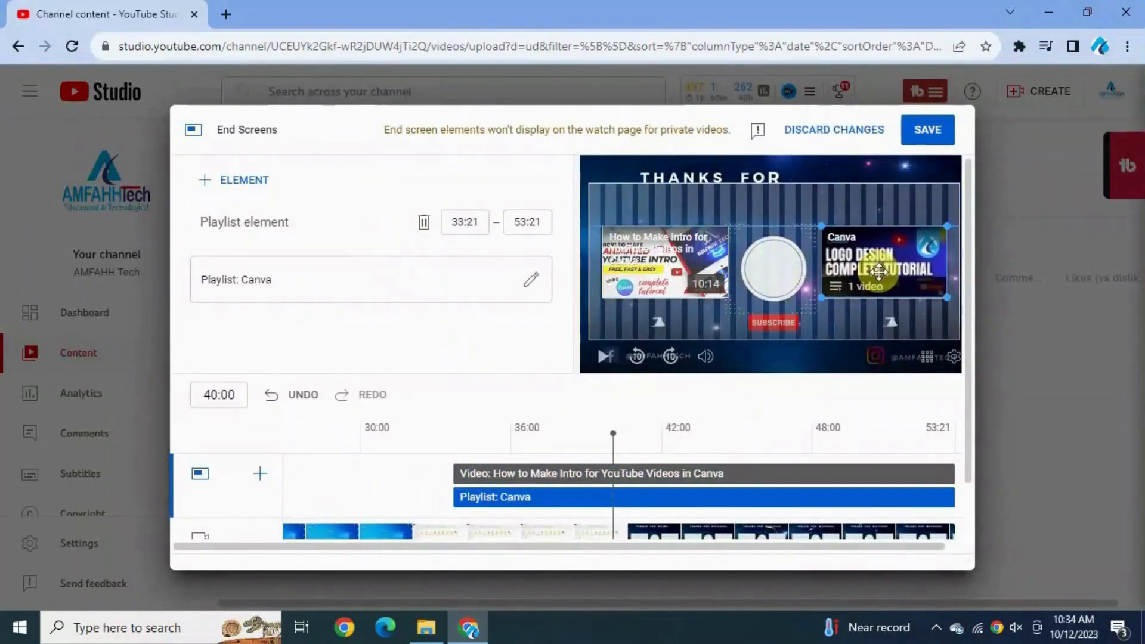
{"action": "mouse_move", "coordinate": [261, 184]}
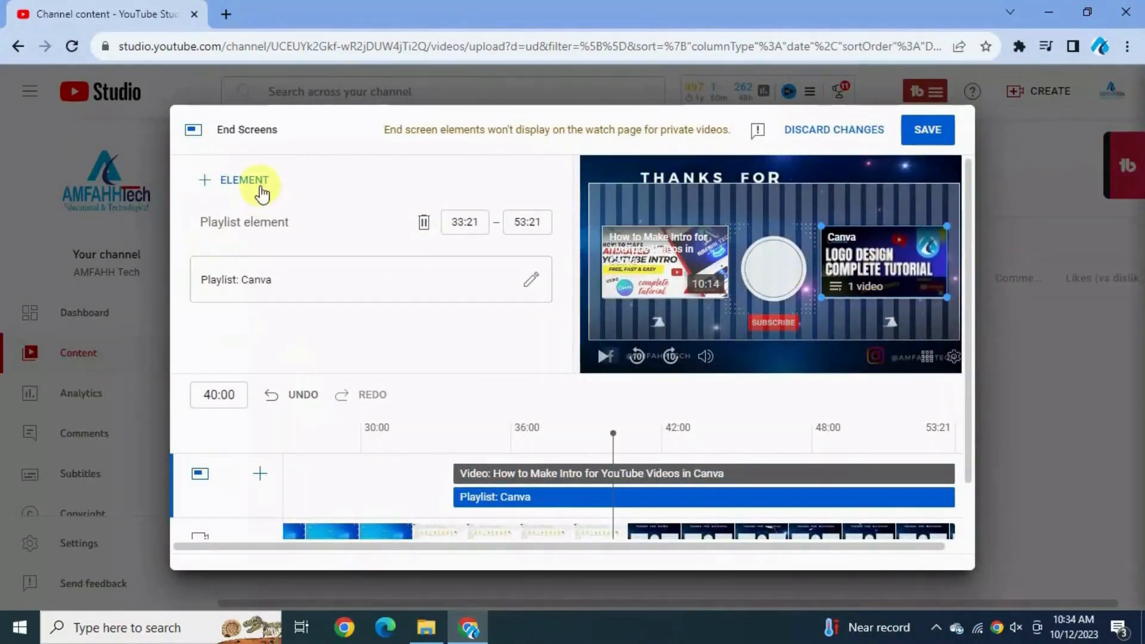
{"action": "left_click", "coordinate": [243, 180]}
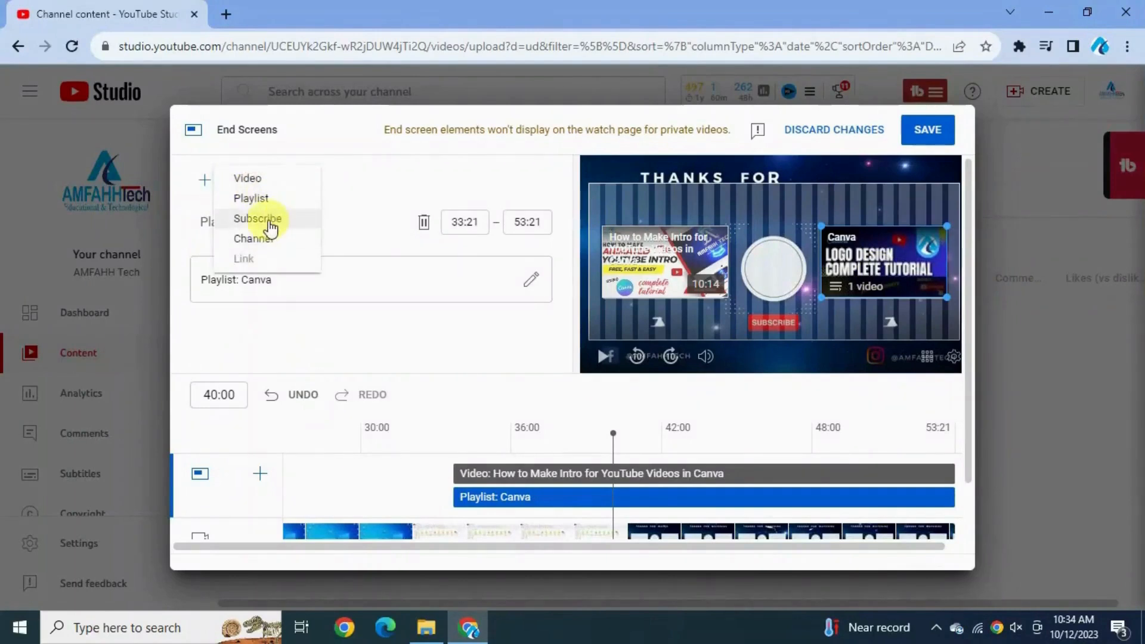
{"action": "left_click", "coordinate": [257, 219]}
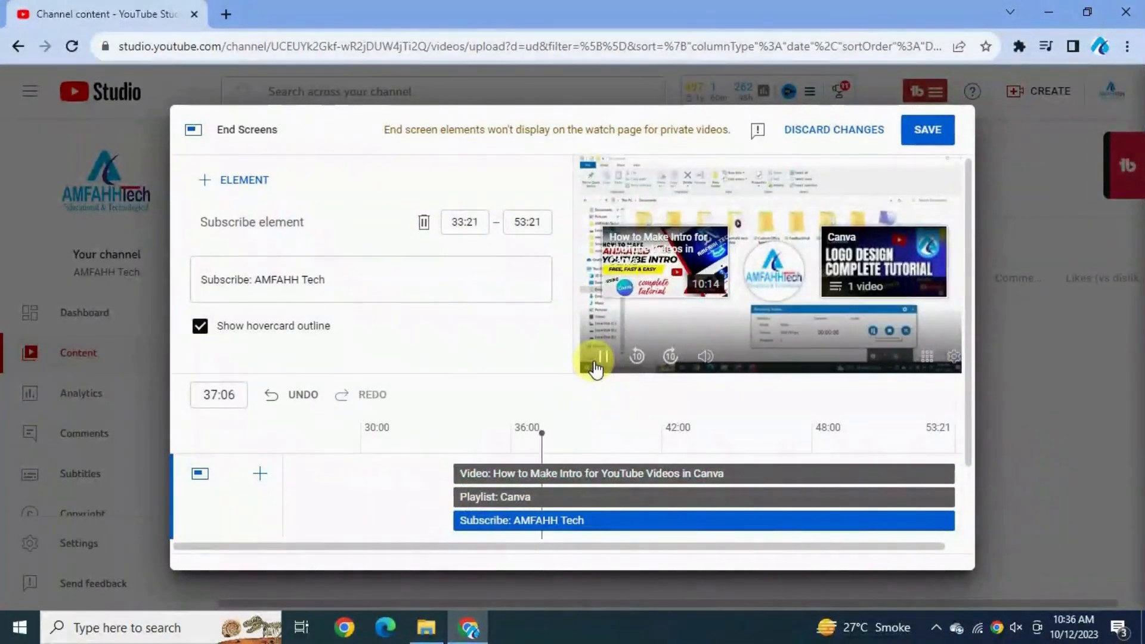
- Set the end screen elements to start at 39:15 and verify the timing in playback
{"action": "left_click", "coordinate": [602, 356]}
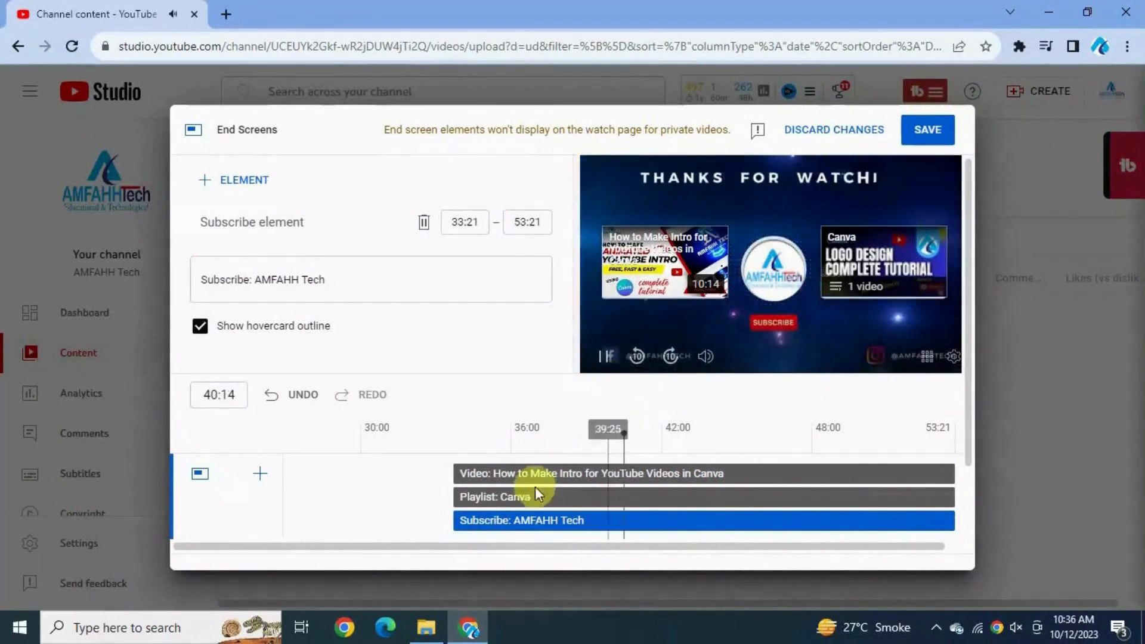
{"action": "left_click", "coordinate": [591, 474]}
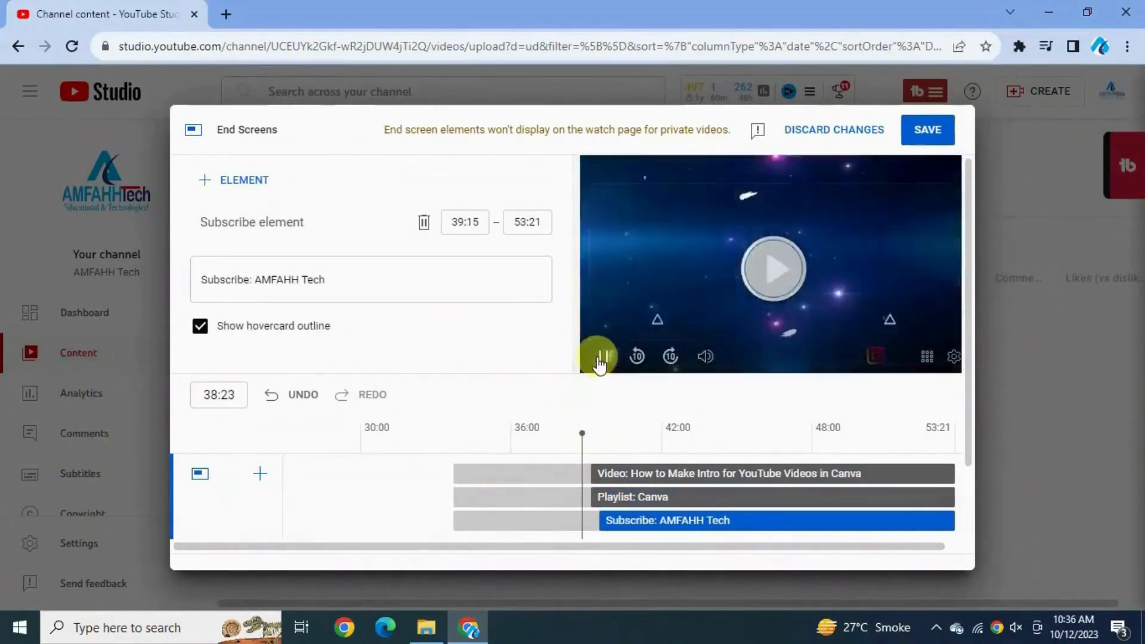
{"action": "left_click", "coordinate": [599, 357]}
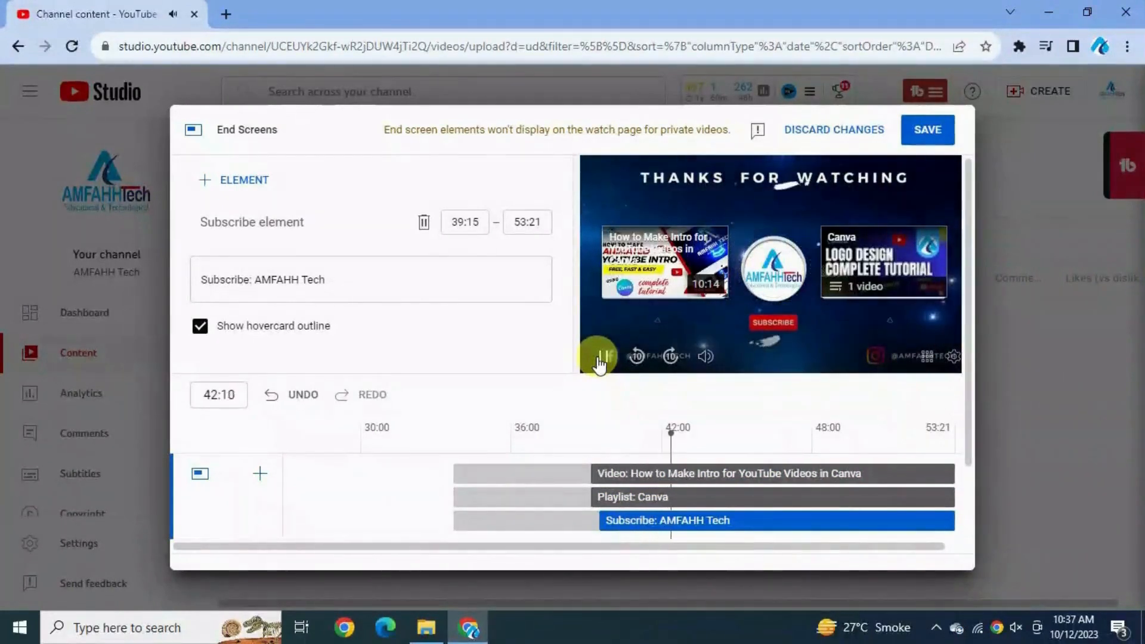
{"action": "left_click", "coordinate": [597, 356]}
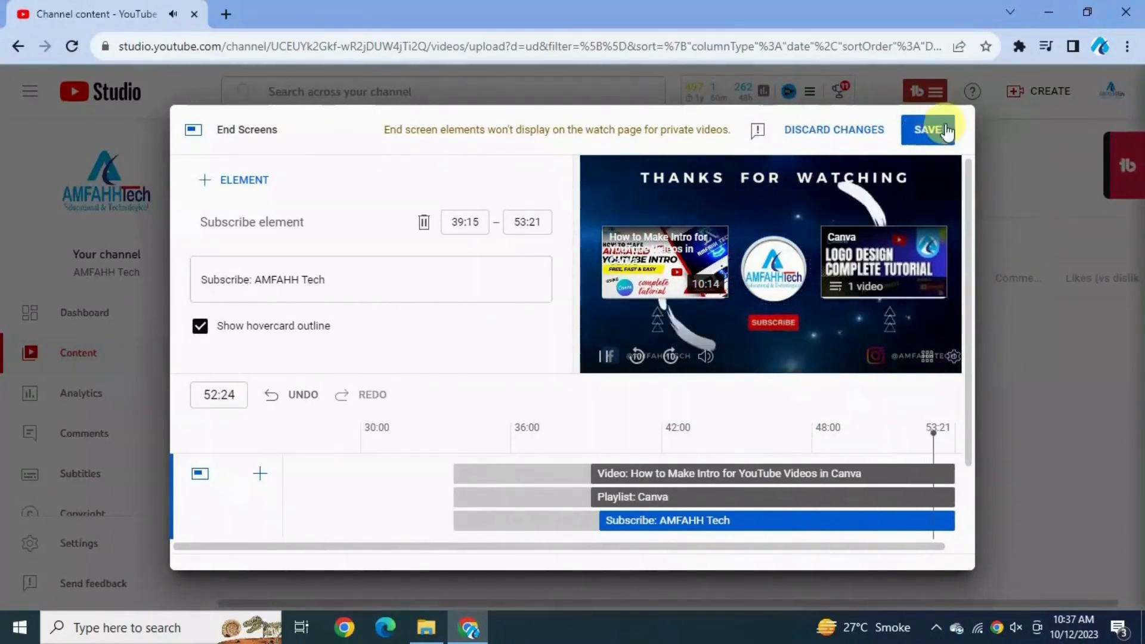
- Save the end screen elements
{"action": "left_click", "coordinate": [928, 129]}
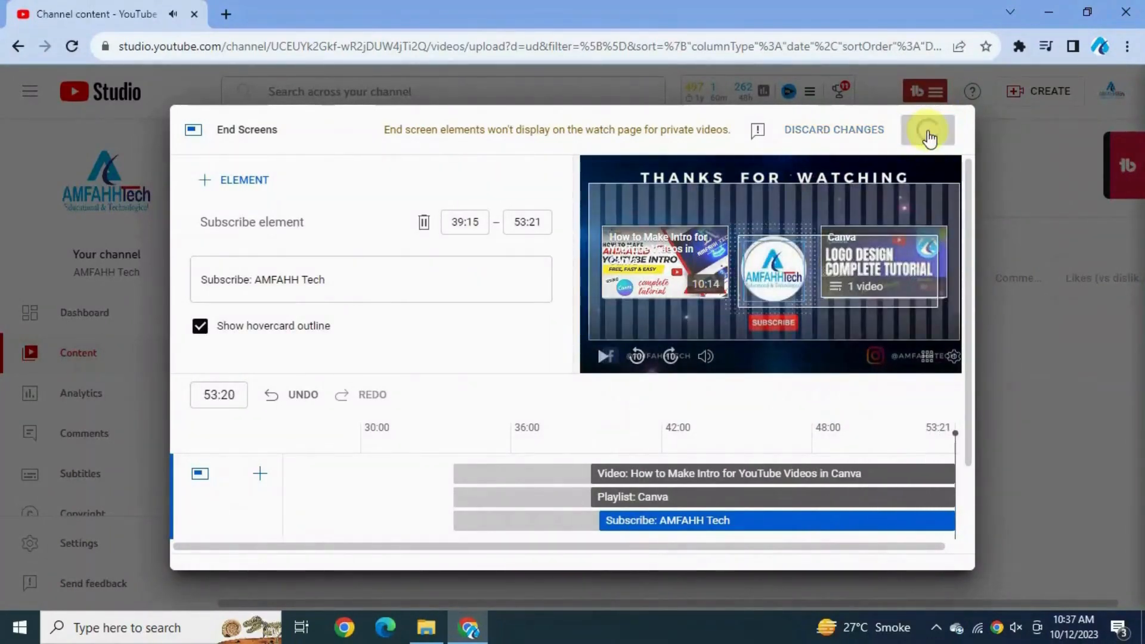
{"action": "left_click", "coordinate": [927, 130]}
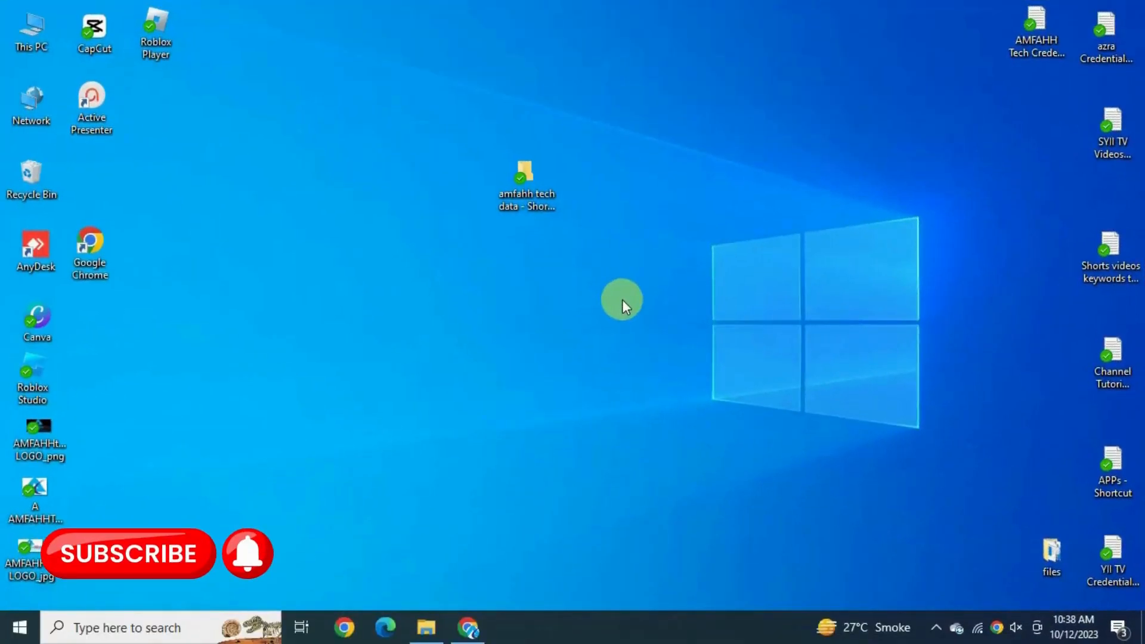
{"action": "mouse_move", "coordinate": [842, 387]}
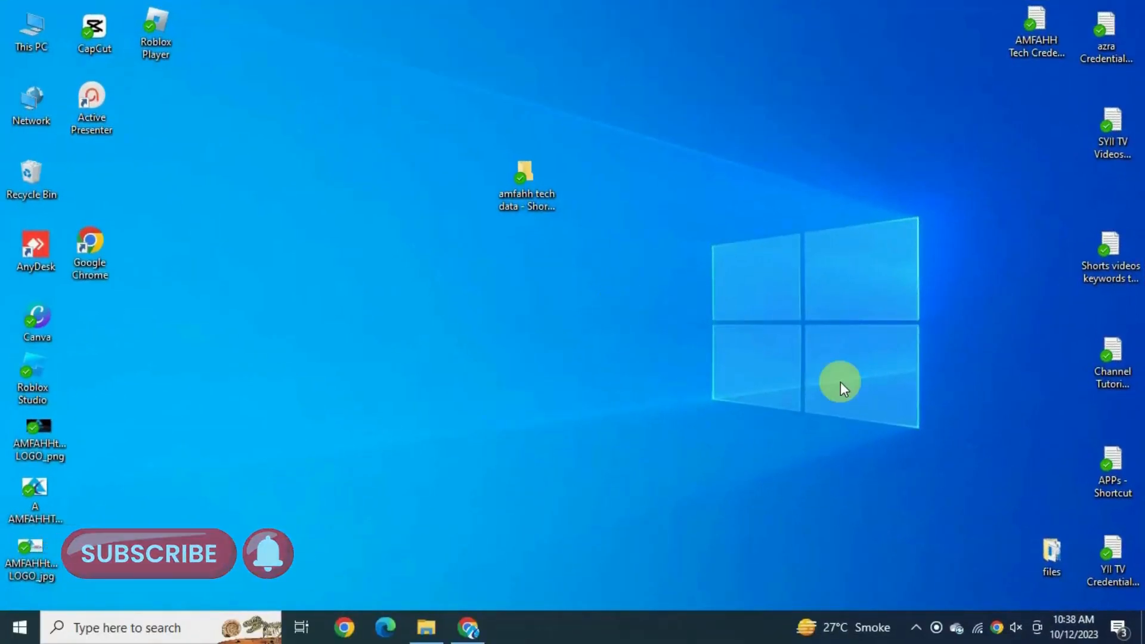